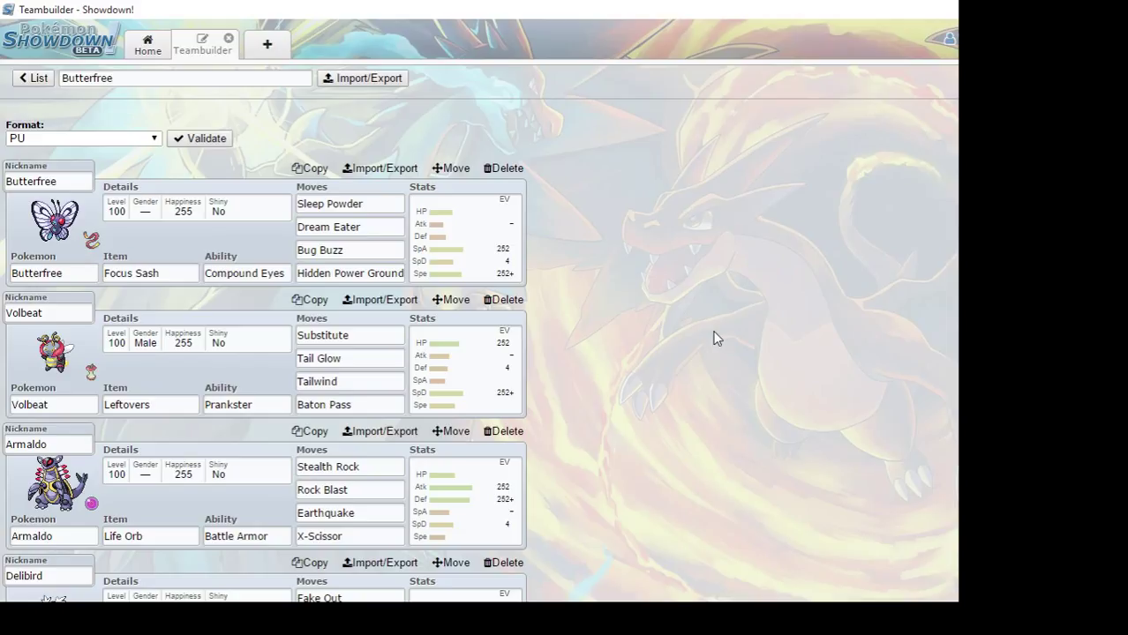
mouse_move(595, 368)
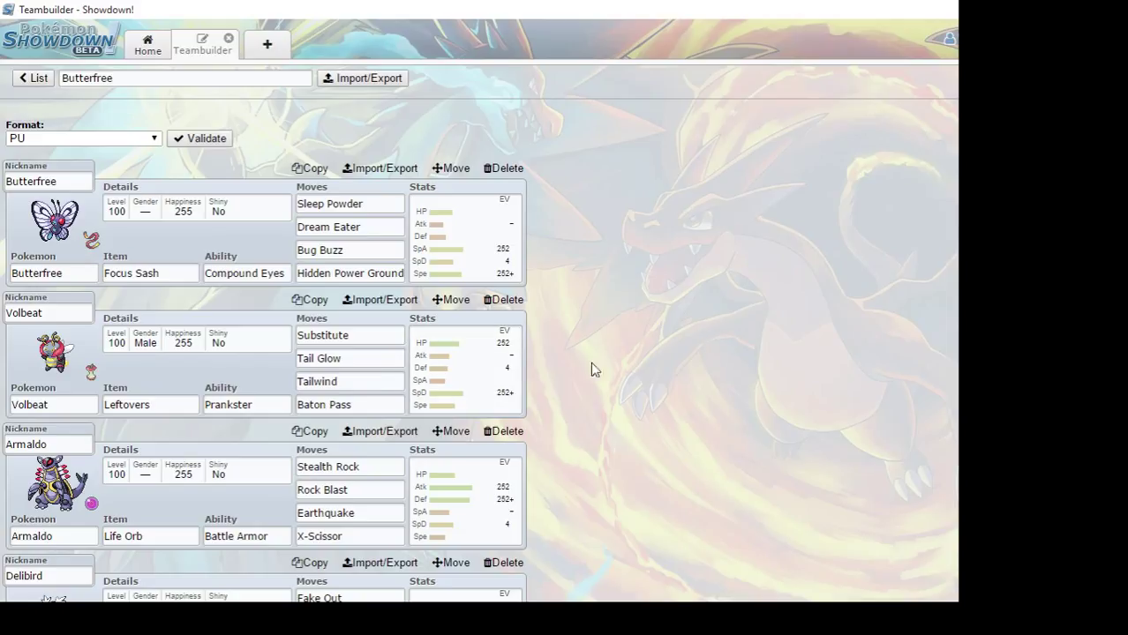
mouse_move(656, 339)
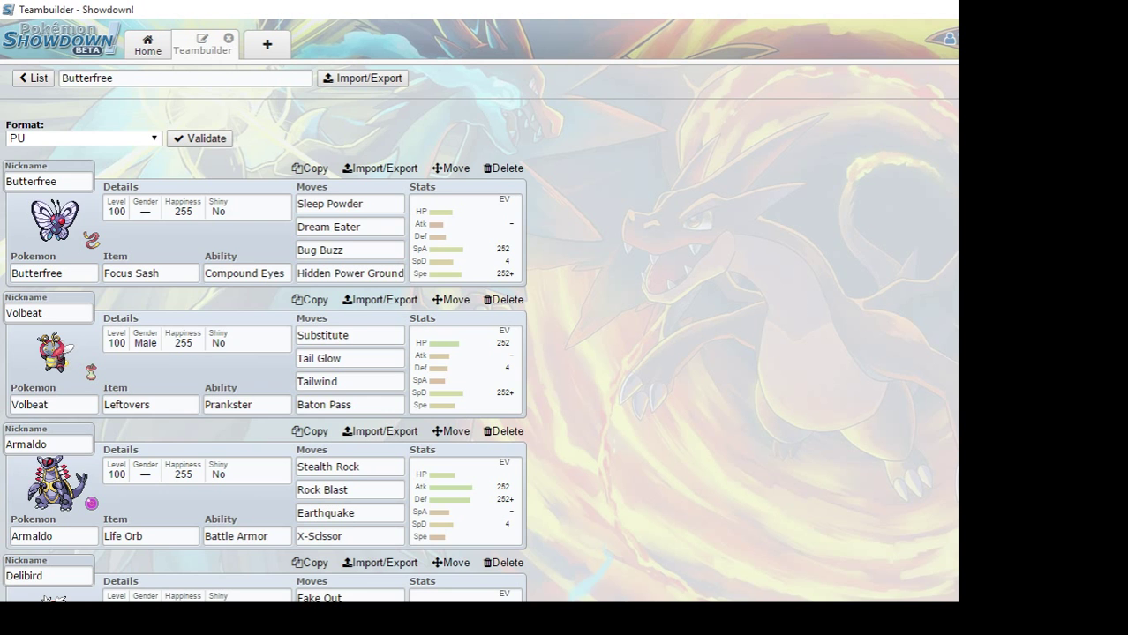
Scroll down through all six Butterfree team members' sets, ending at Rapidash
scroll(down, 3)
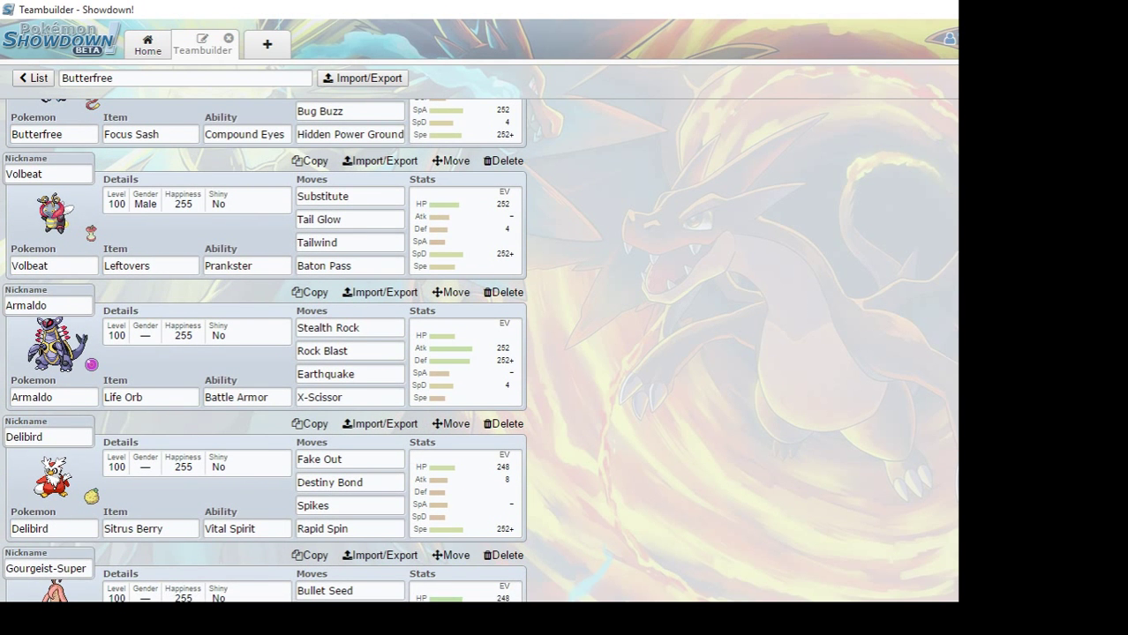
scroll(down, 3)
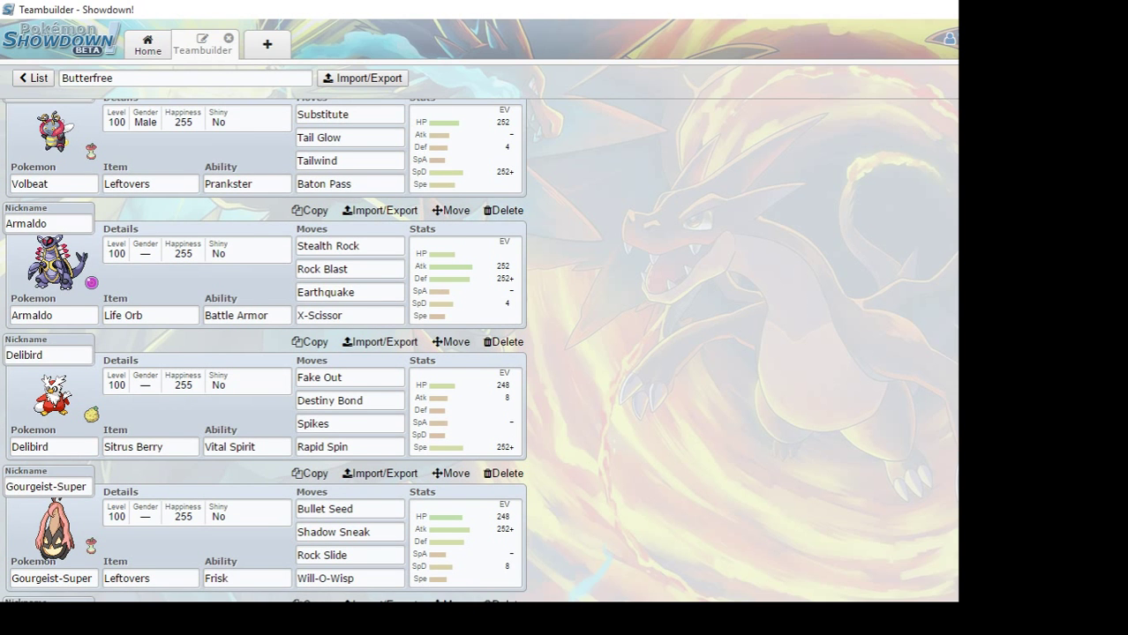
scroll(down, 3)
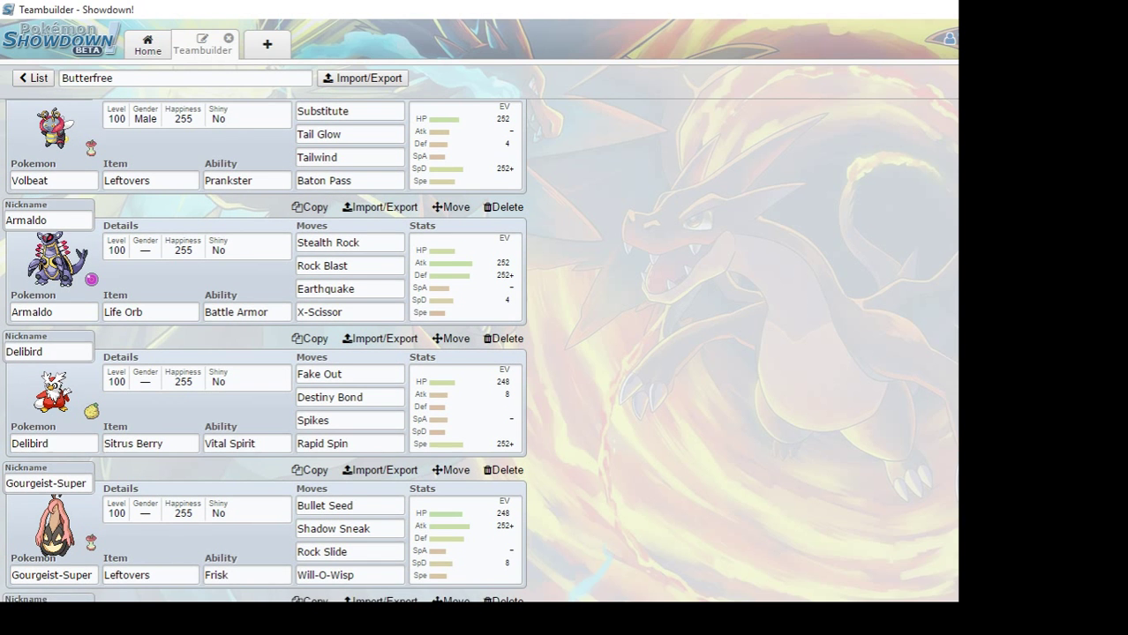
scroll(down, 3)
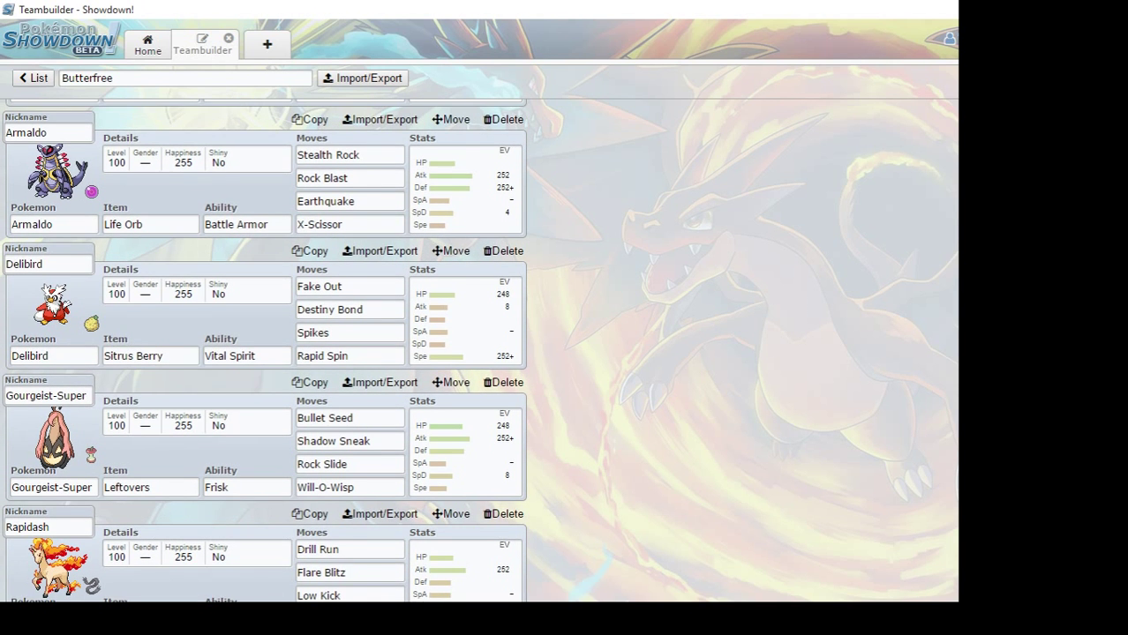
scroll(down, 3)
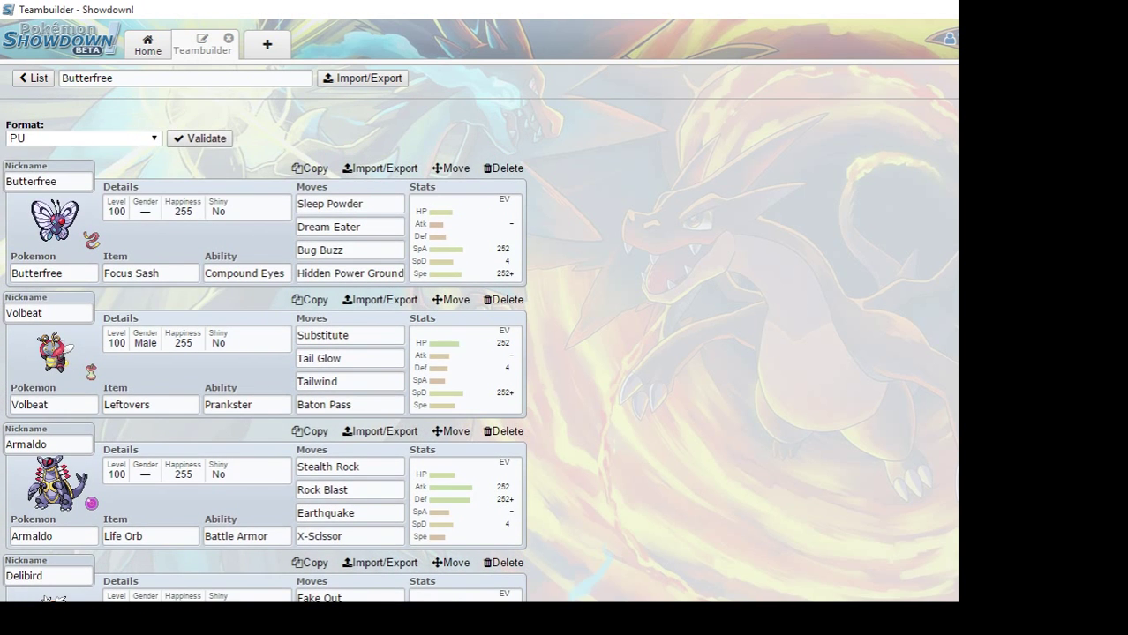
scroll(down, 3)
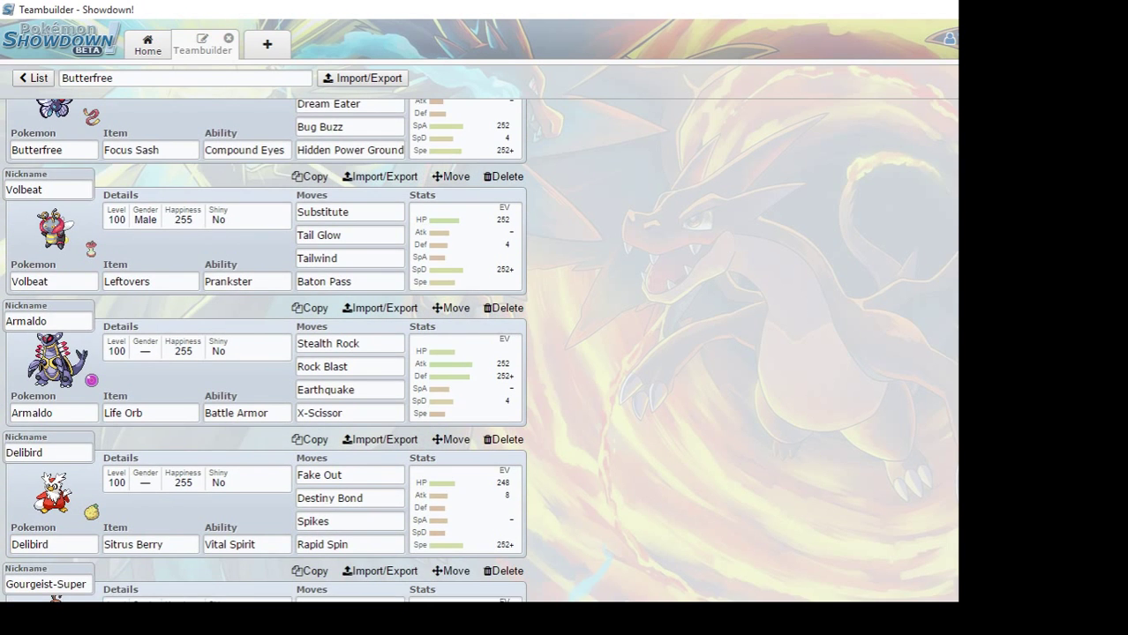
scroll(down, 3)
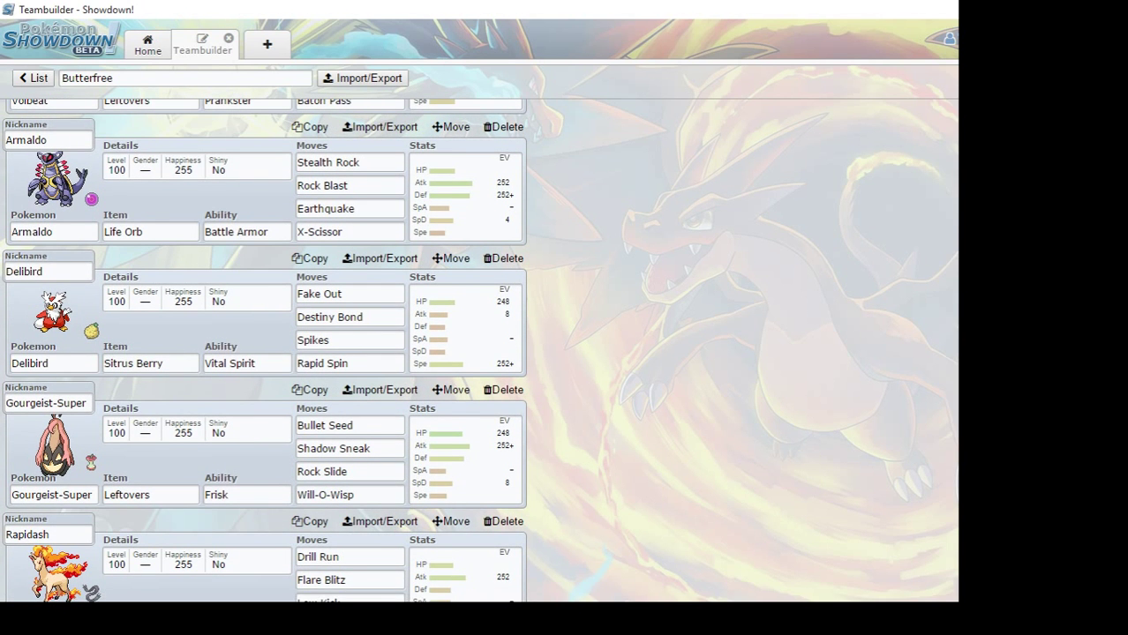
scroll(down, 3)
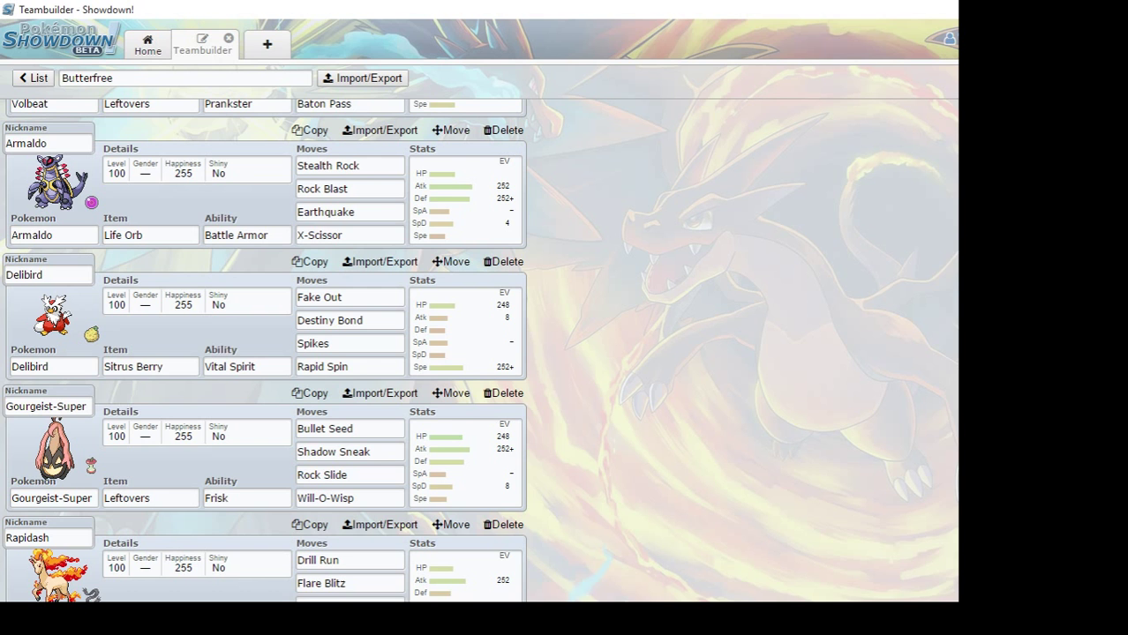
scroll(down, 3)
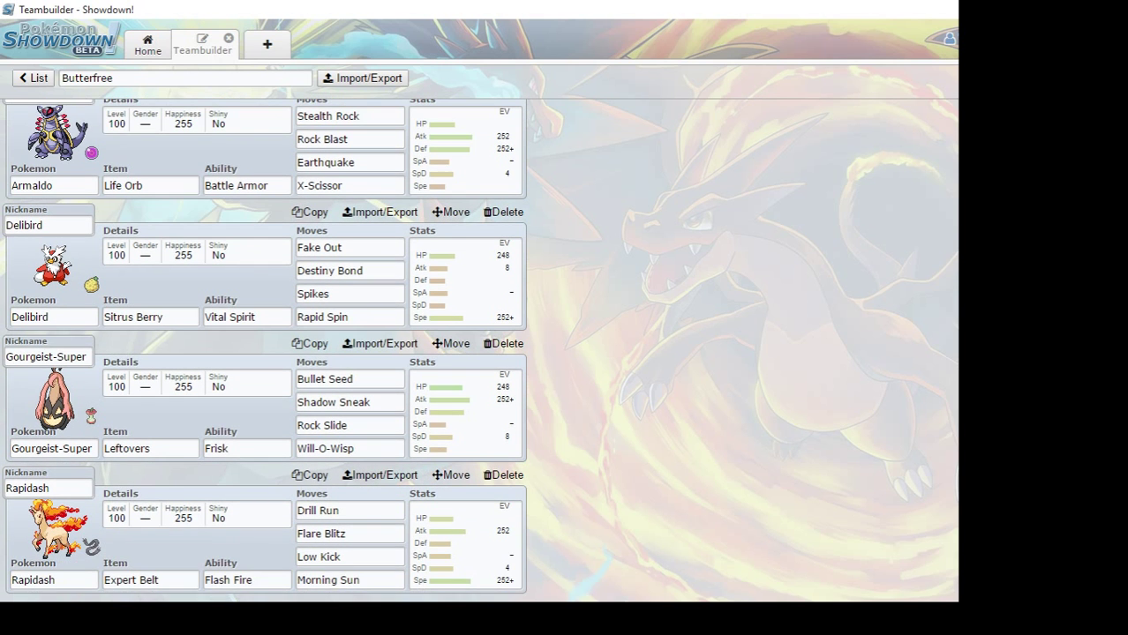
mouse_move(917, 466)
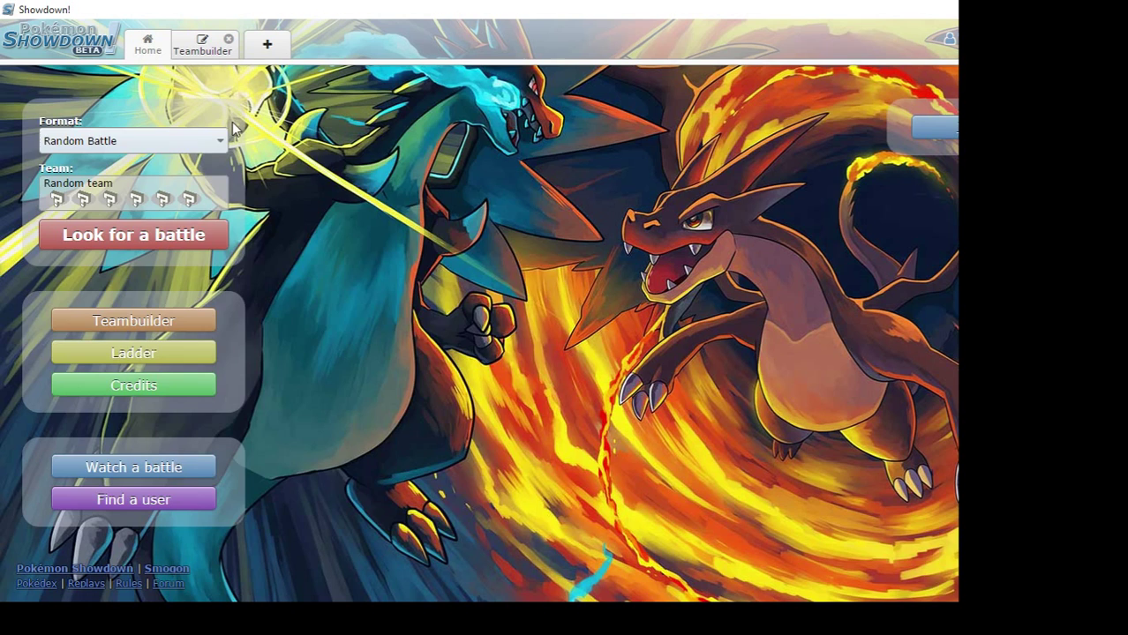
Choose the PU (suspect test) format and start searching for a rated battle
click(133, 141)
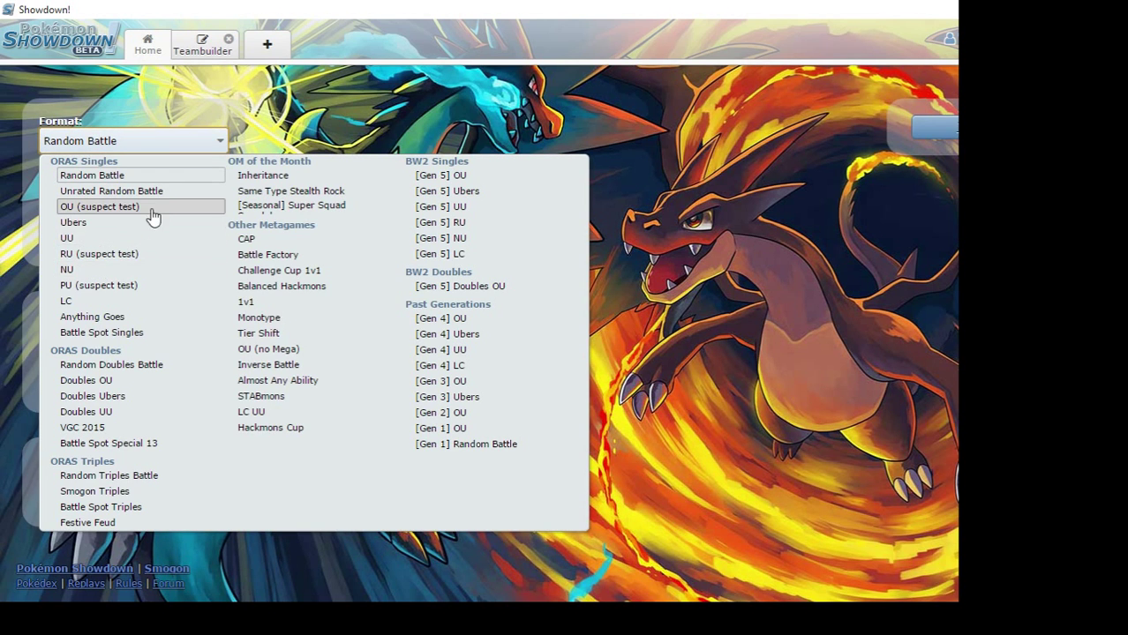
click(99, 286)
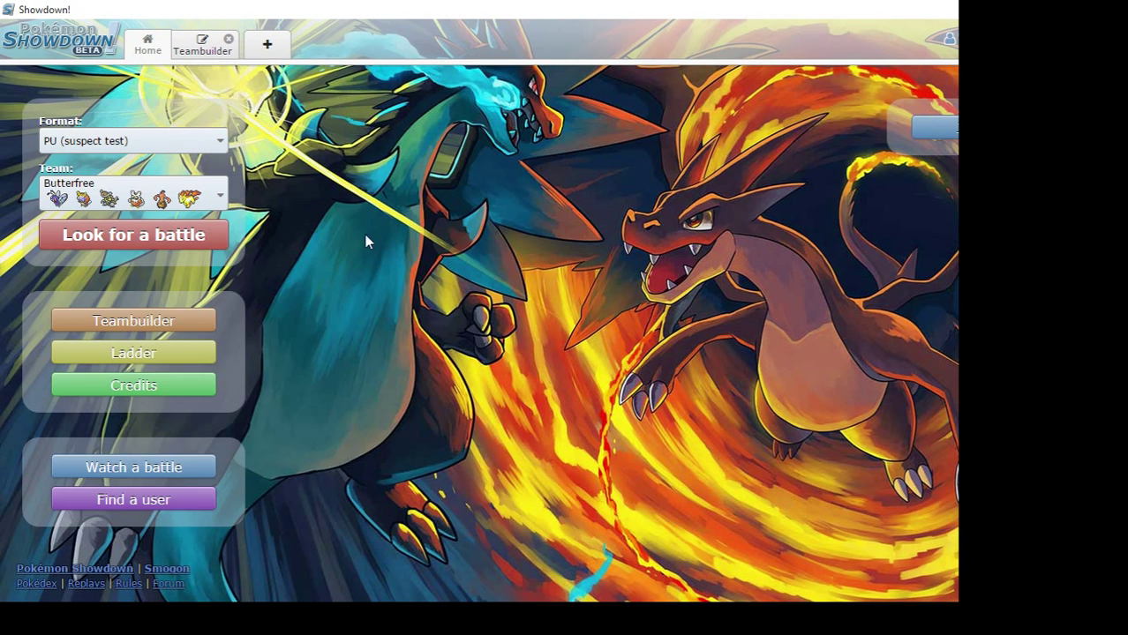
click(134, 234)
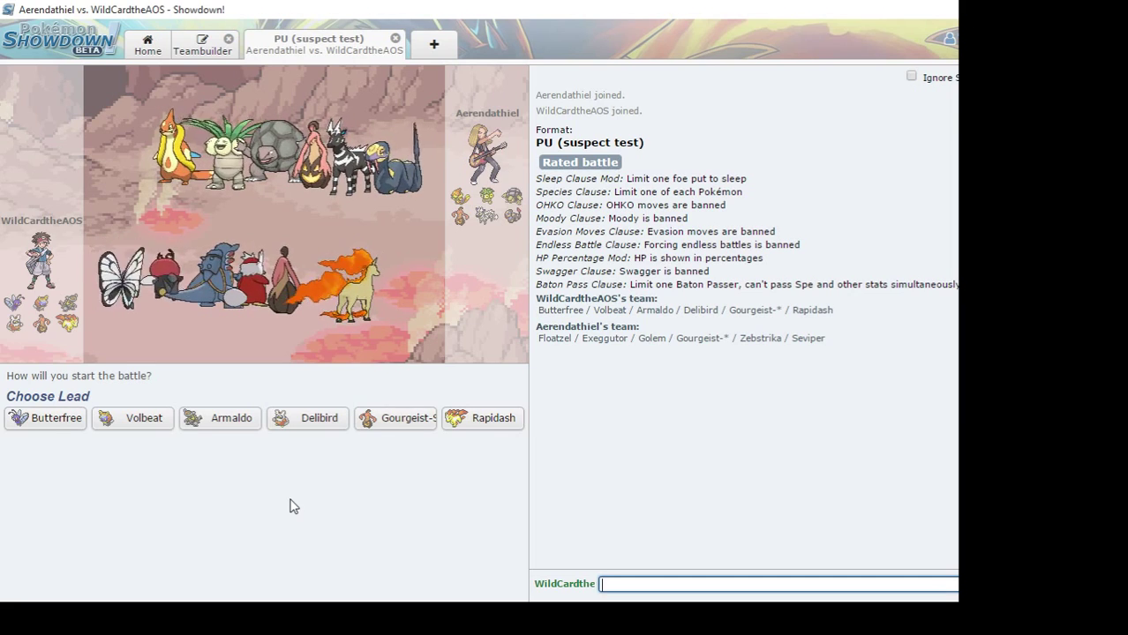
mouse_move(320, 417)
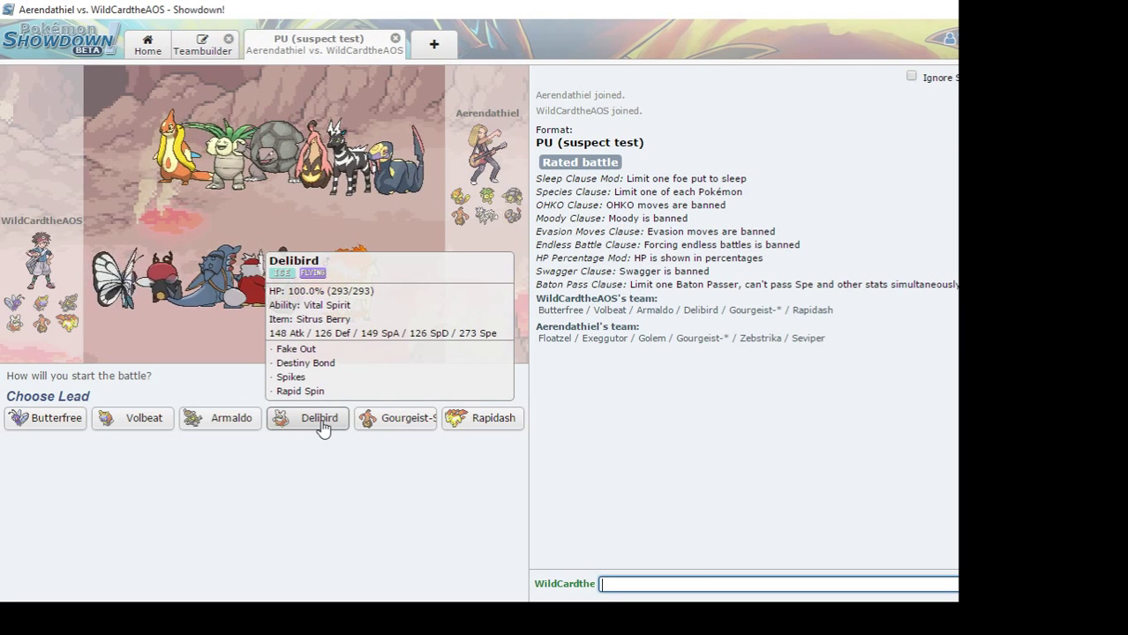
Lead Delibird versus Golem and use Fake Out, Spikes, then Rapid Spin
click(319, 417)
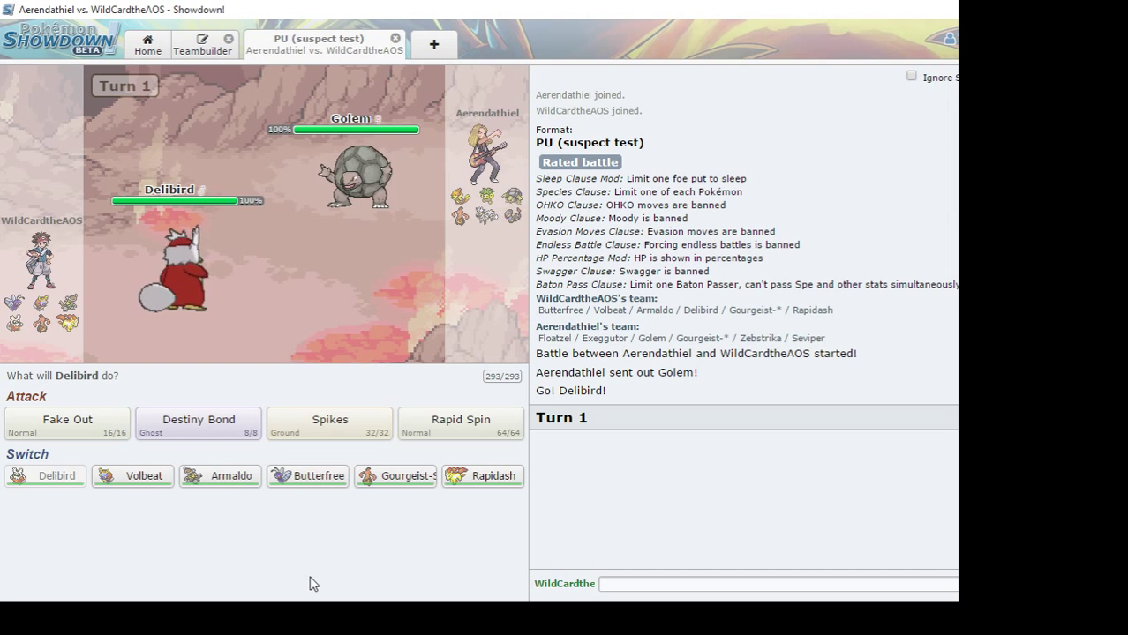
mouse_move(67, 423)
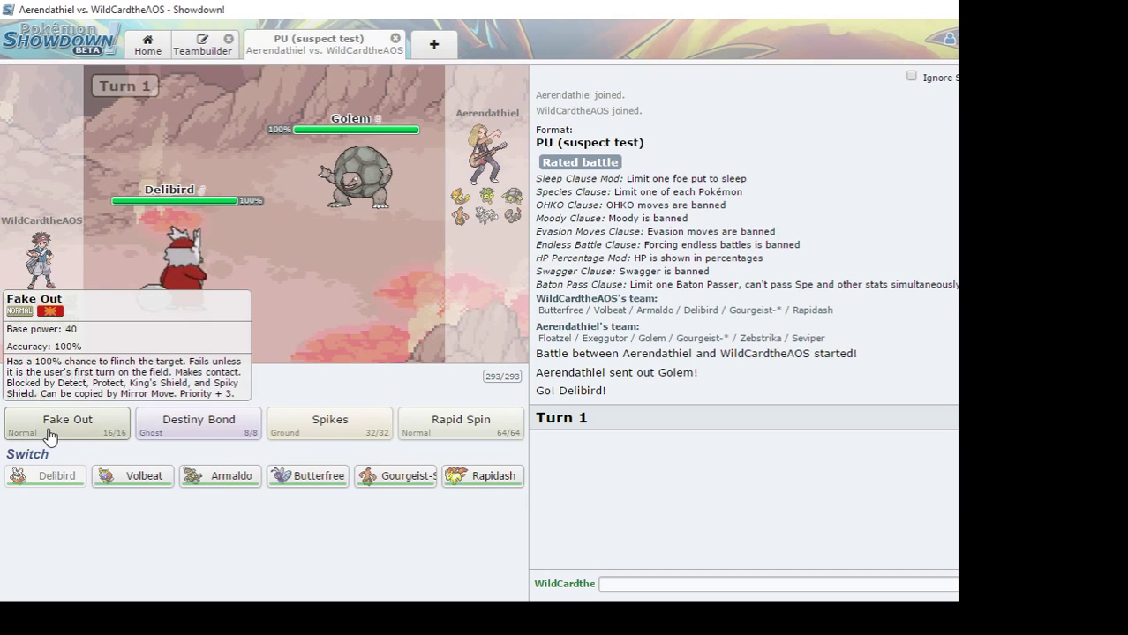
click(67, 420)
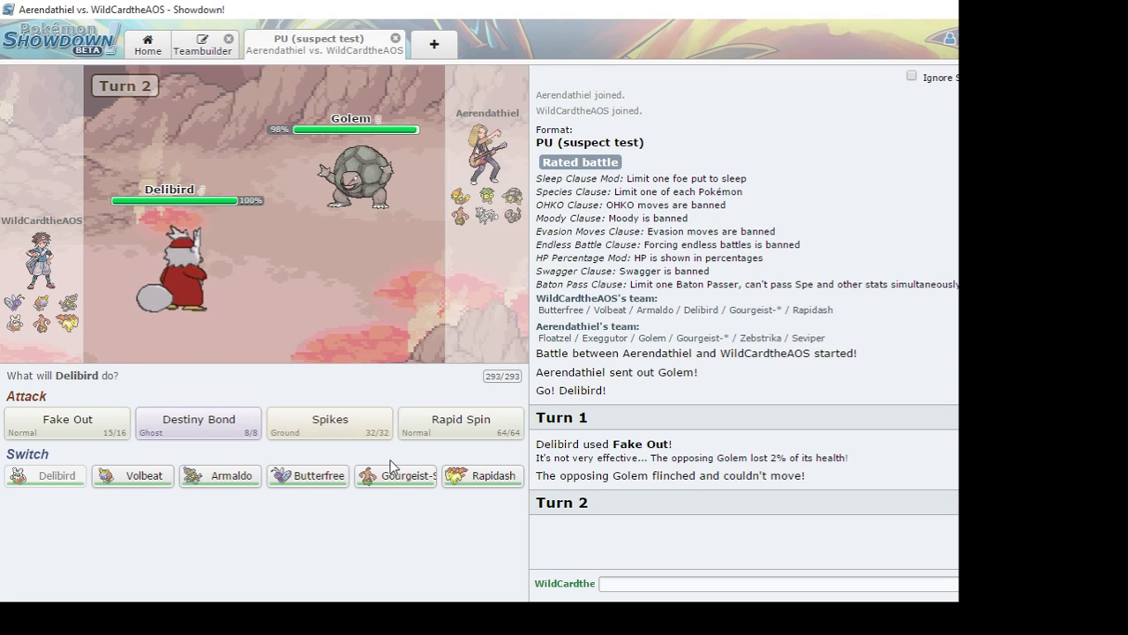
mouse_move(330, 424)
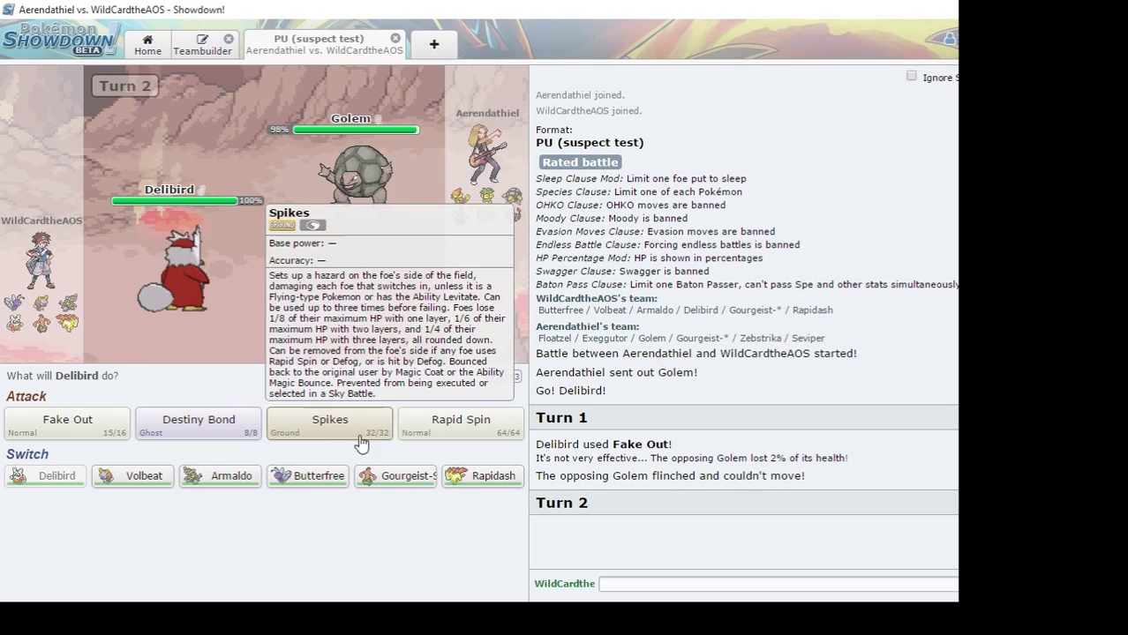
click(328, 422)
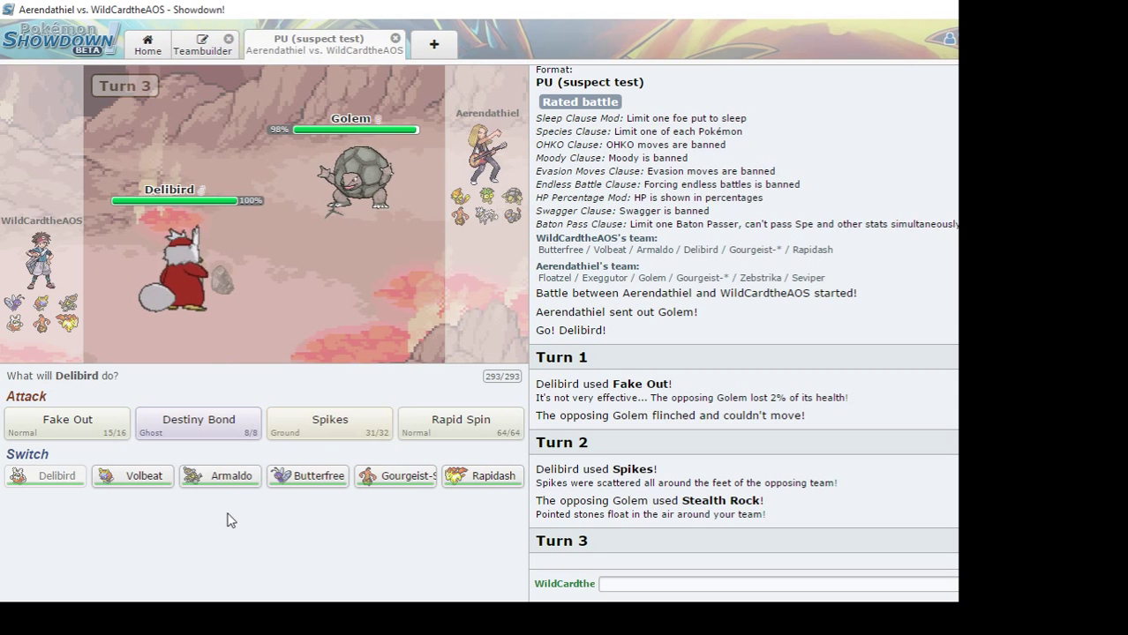
mouse_move(182, 274)
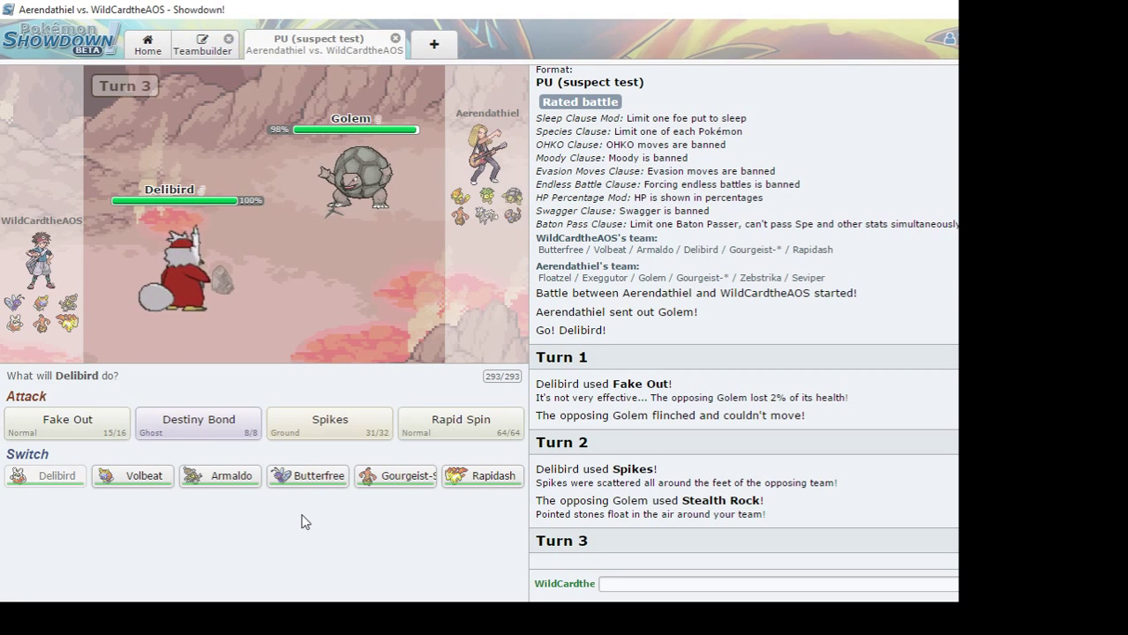
mouse_move(458, 428)
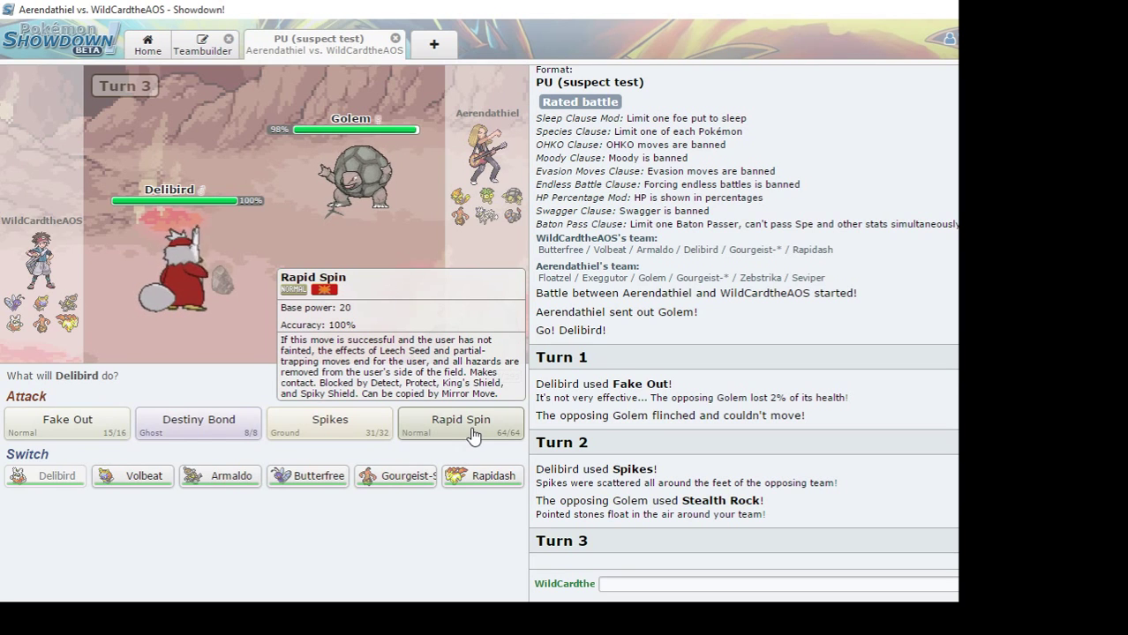
click(459, 424)
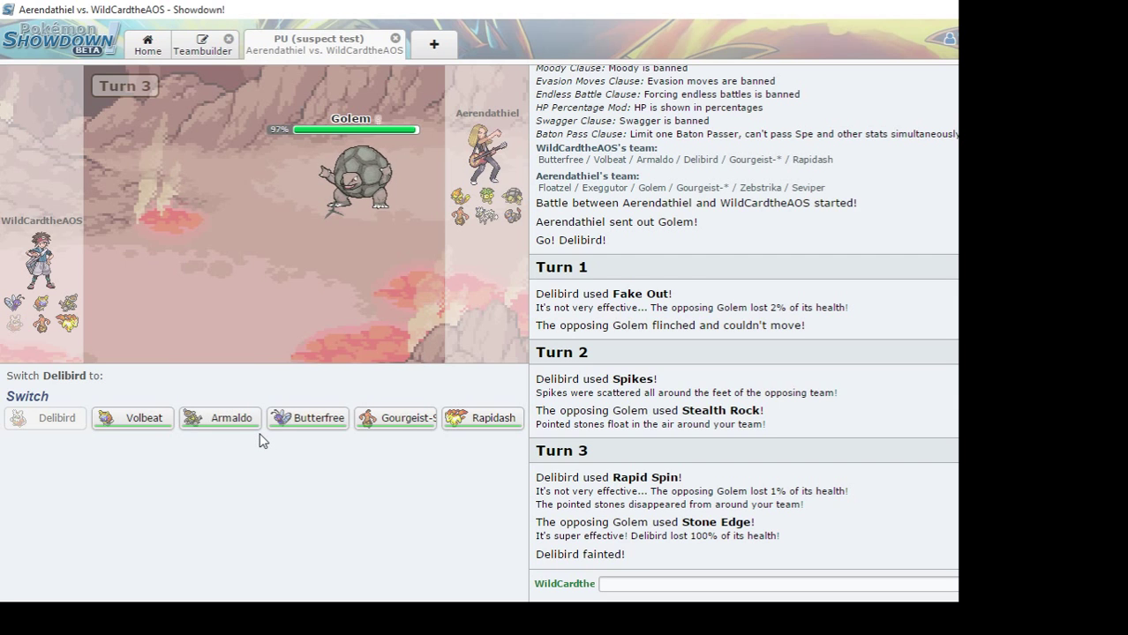
mouse_move(396, 417)
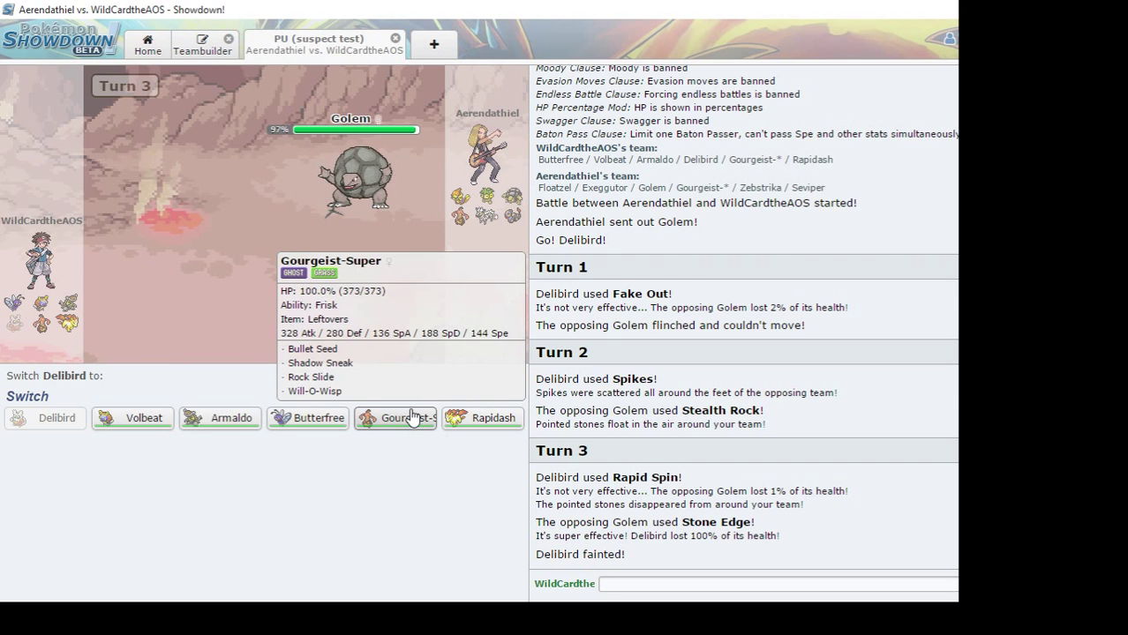
mouse_move(233, 439)
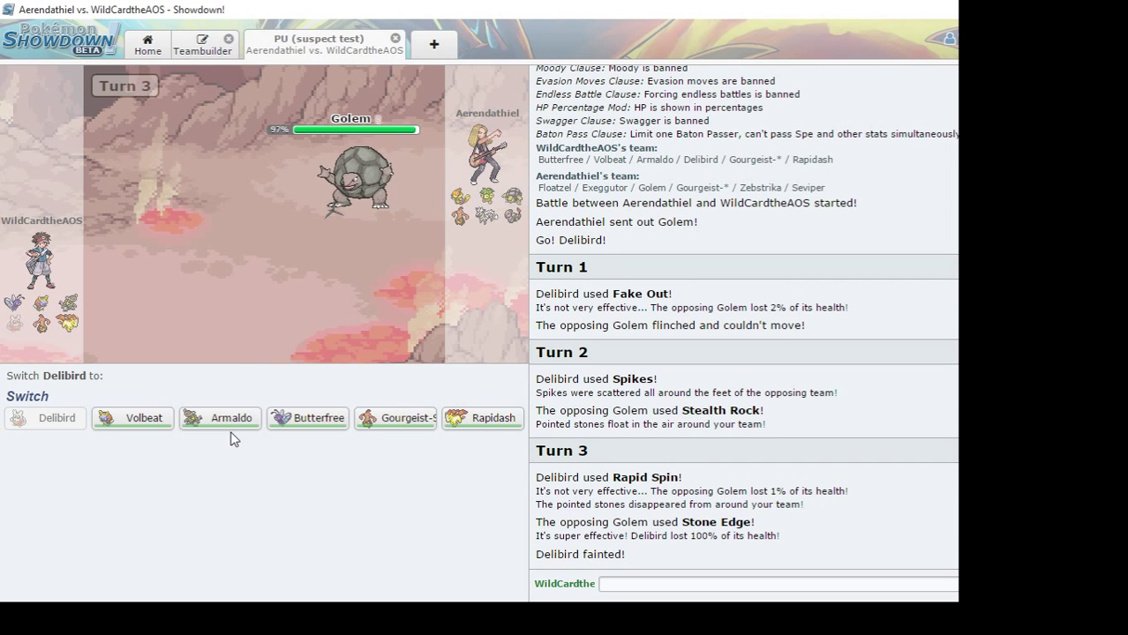
Send in Armaldo for Delibird and use Earthquake, Stealth Rock, then Earthquake on Golem
click(218, 416)
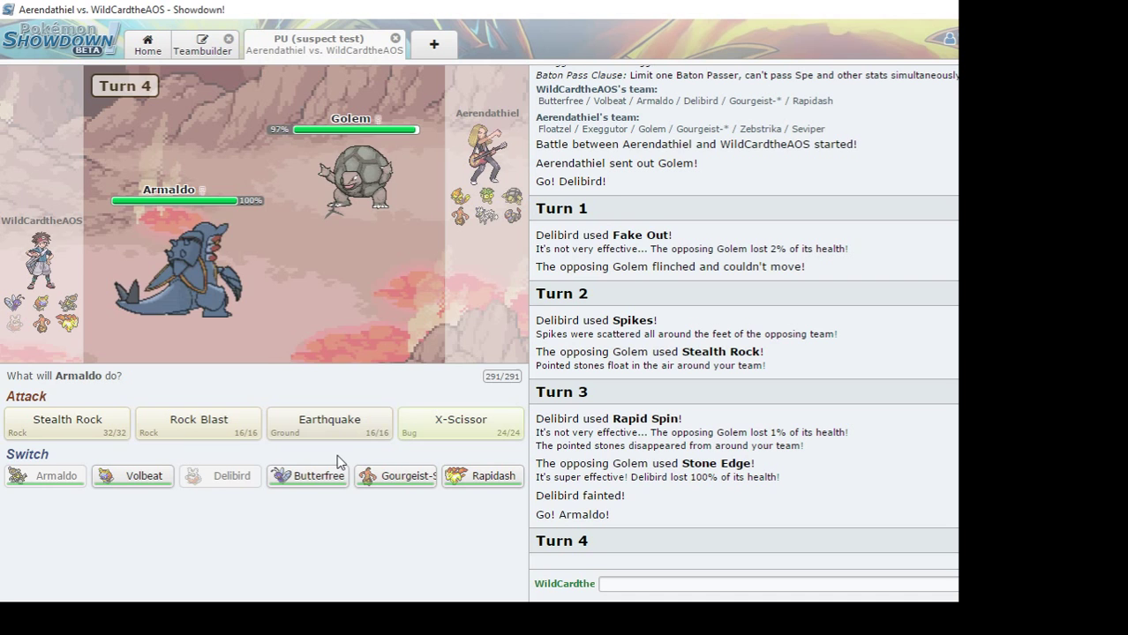
mouse_move(328, 433)
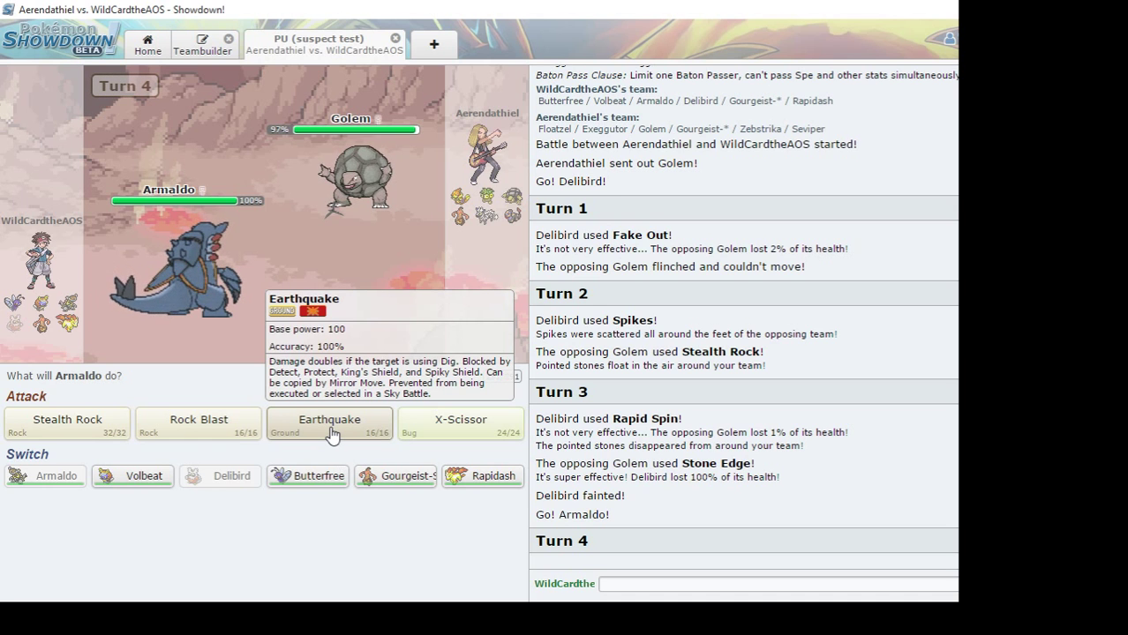
click(328, 423)
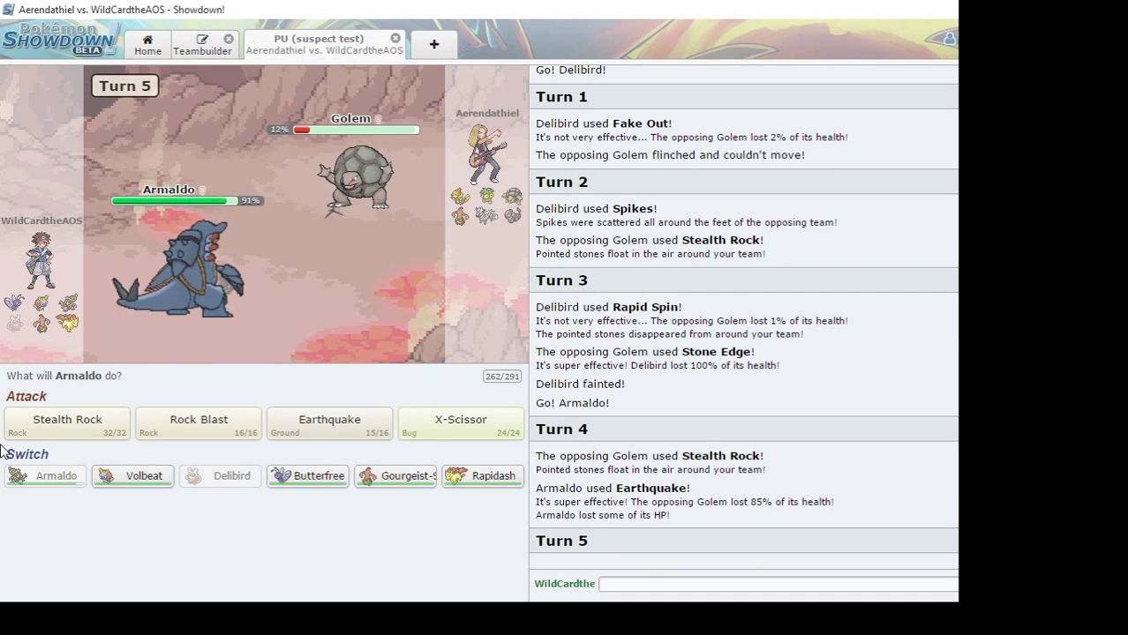
click(328, 424)
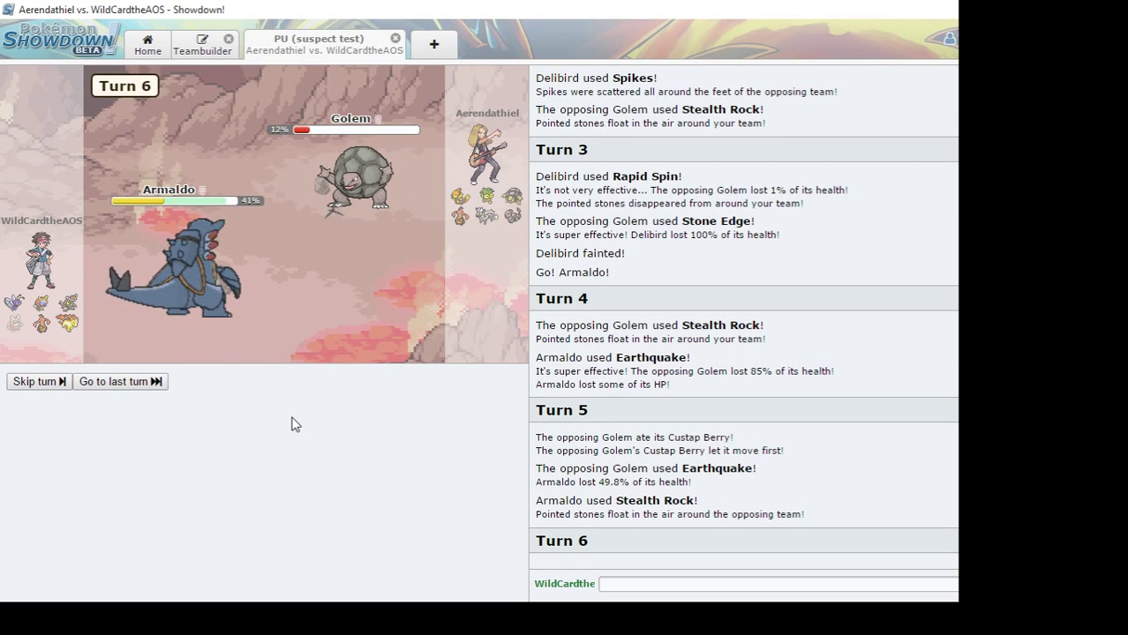
mouse_move(330, 420)
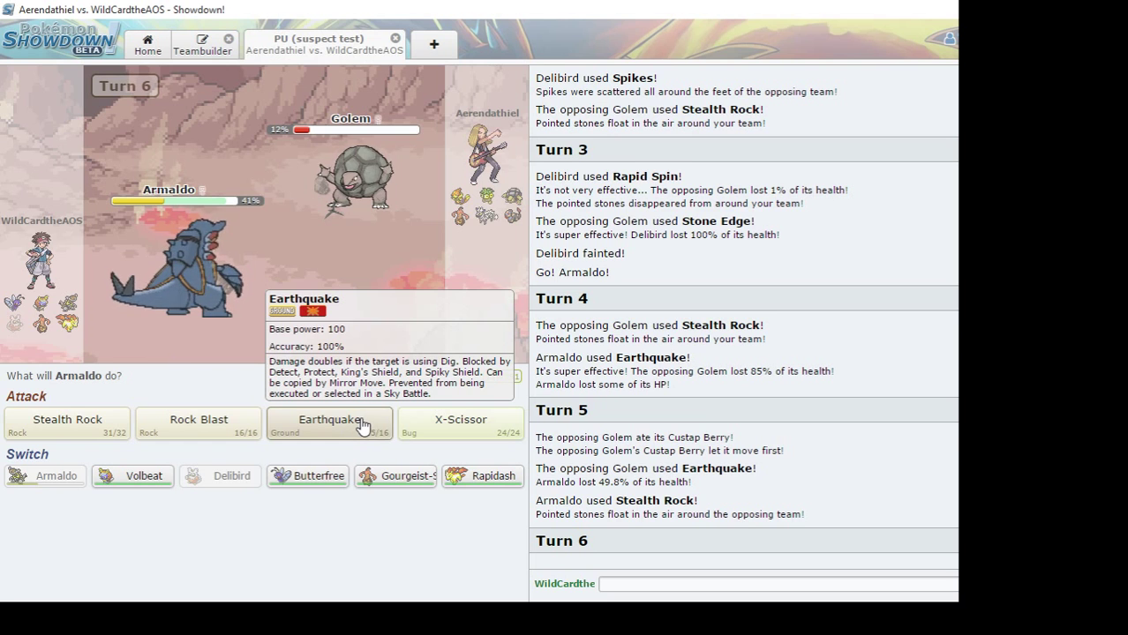
click(328, 423)
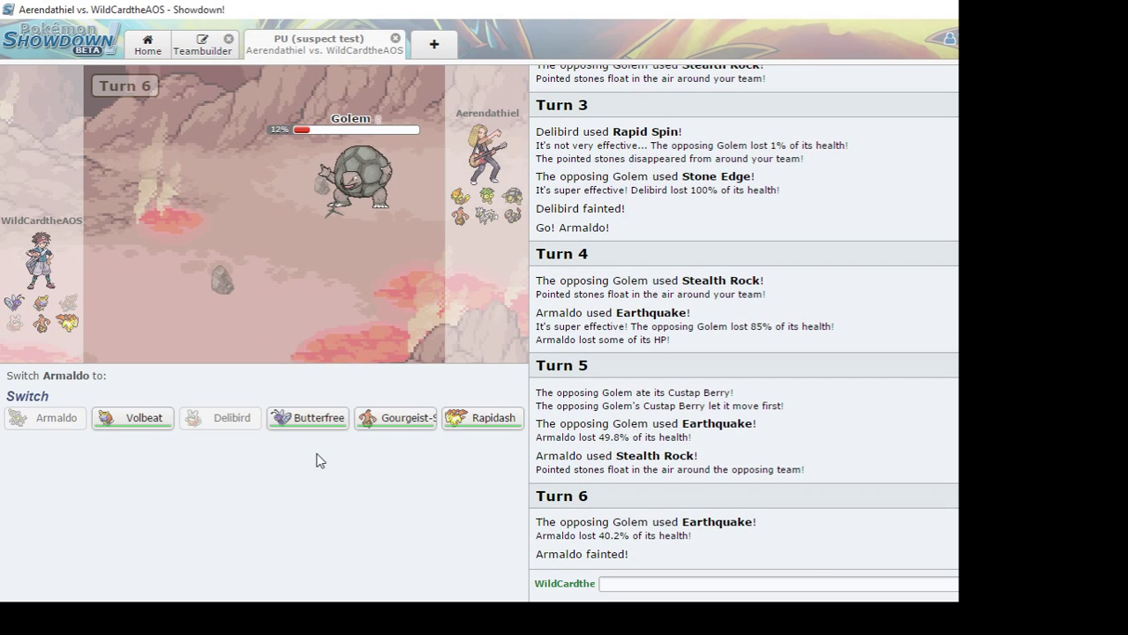
mouse_move(441, 425)
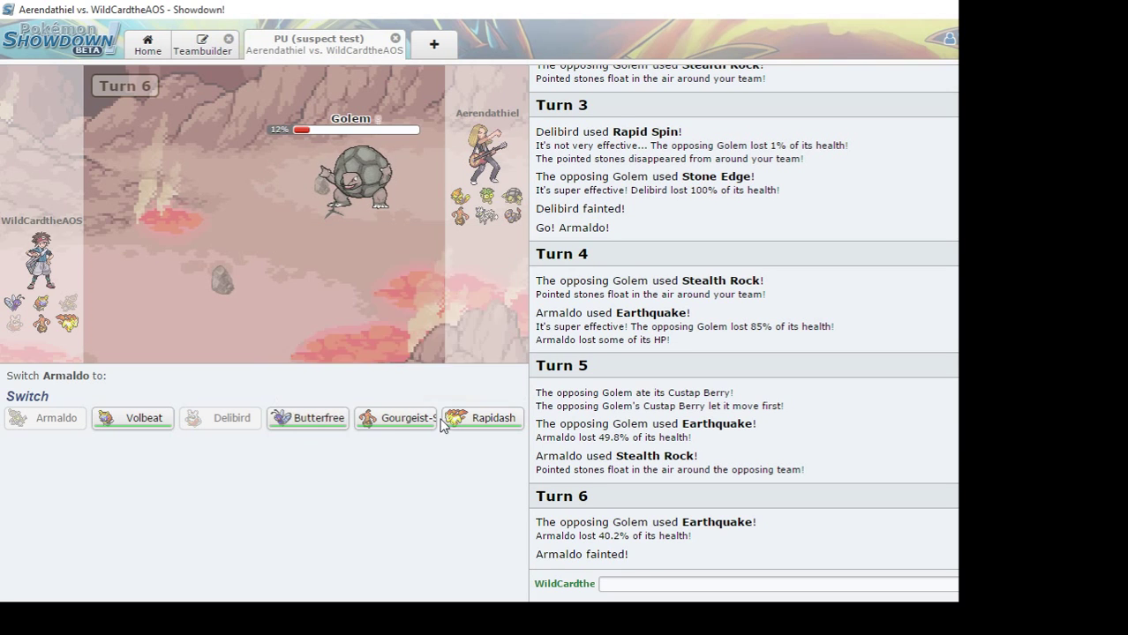
mouse_move(397, 416)
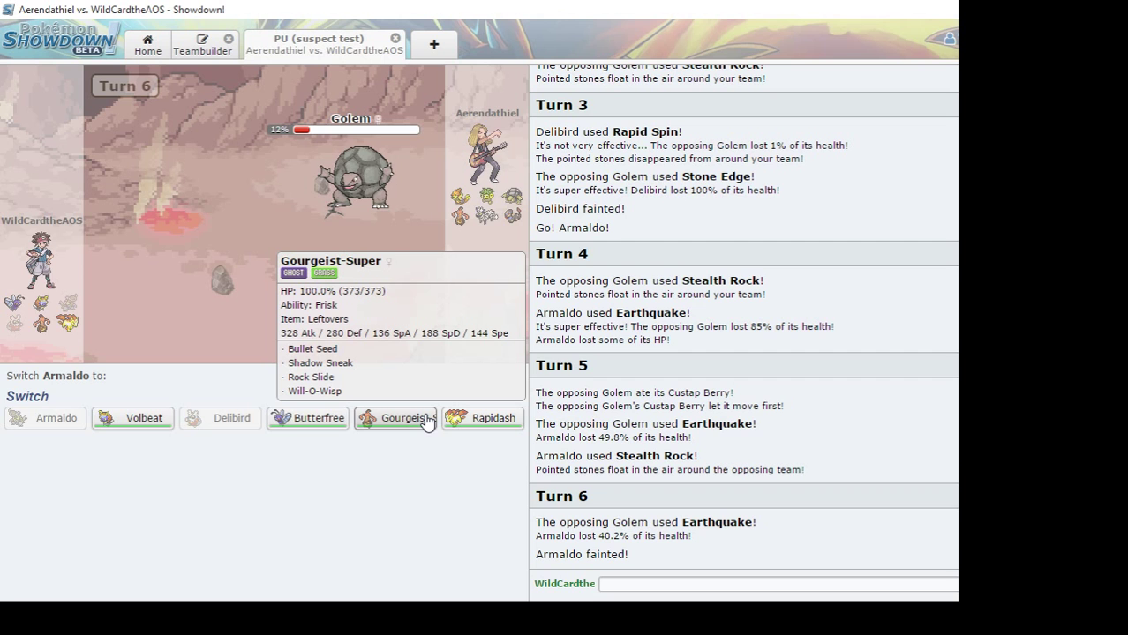
Bring in Gourgeist-Super for Armaldo and finish Golem with Shadow Sneak
click(395, 416)
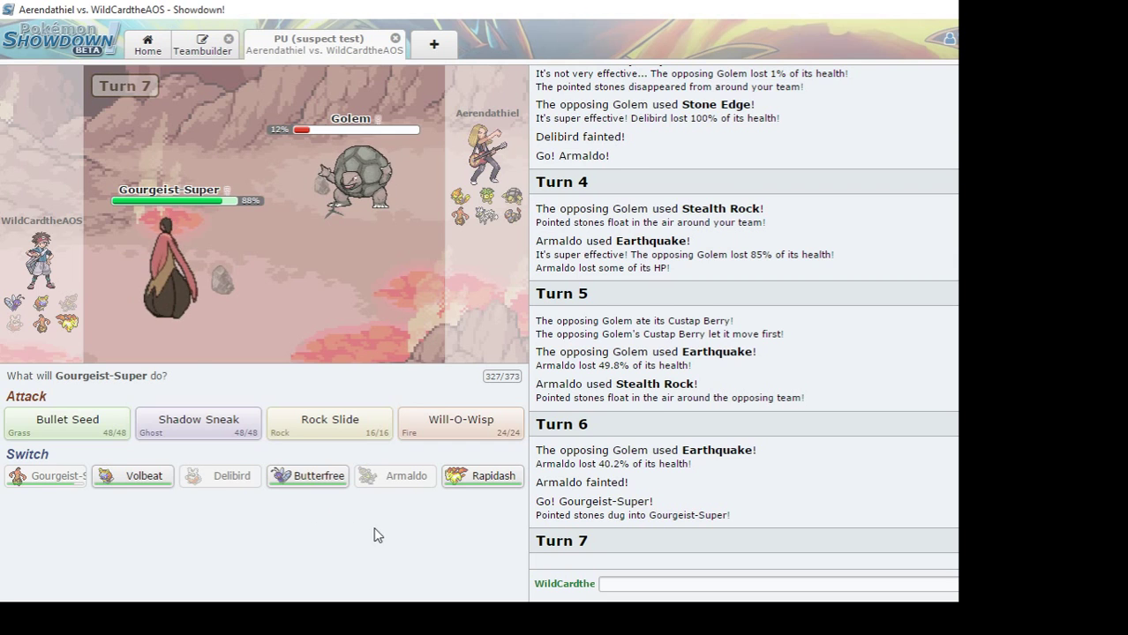
mouse_move(364, 529)
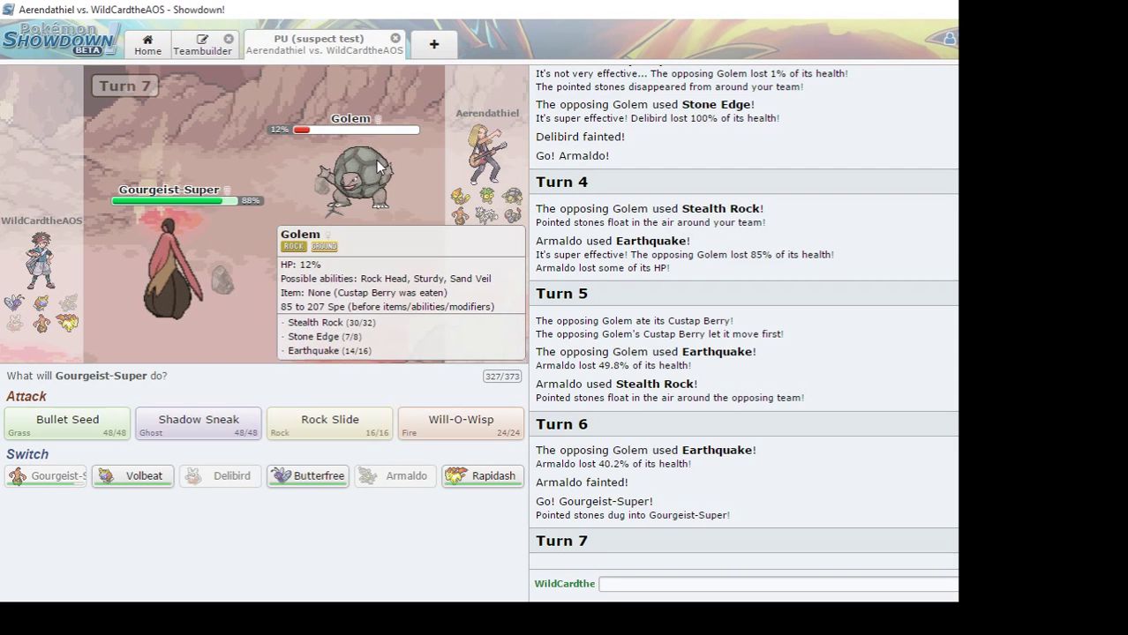
click(197, 424)
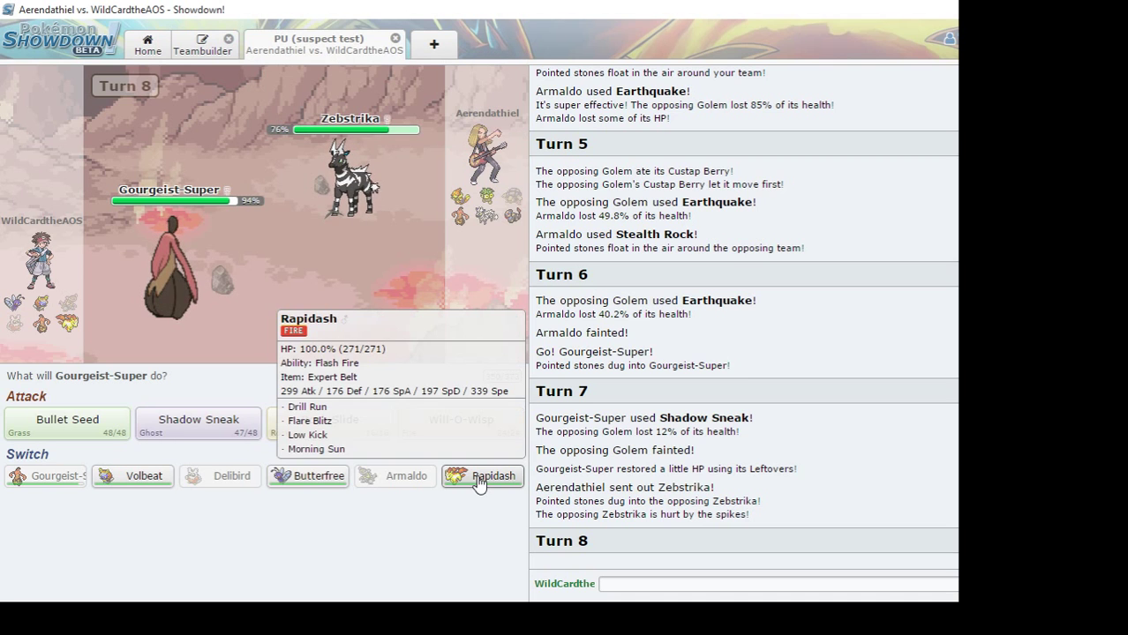
mouse_move(455, 505)
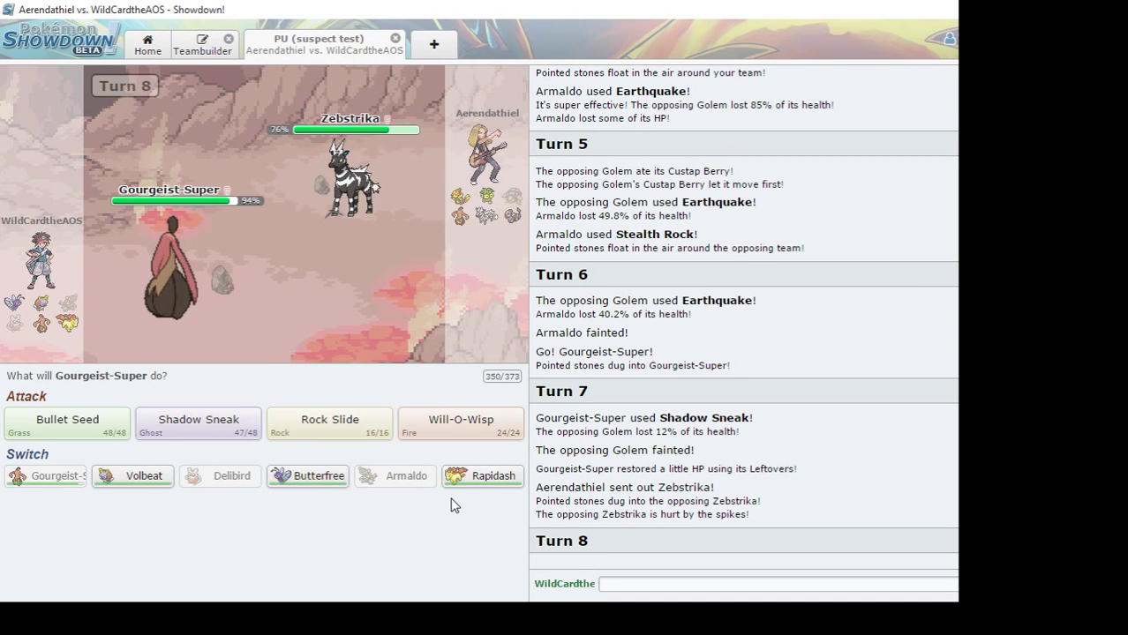
mouse_move(349, 176)
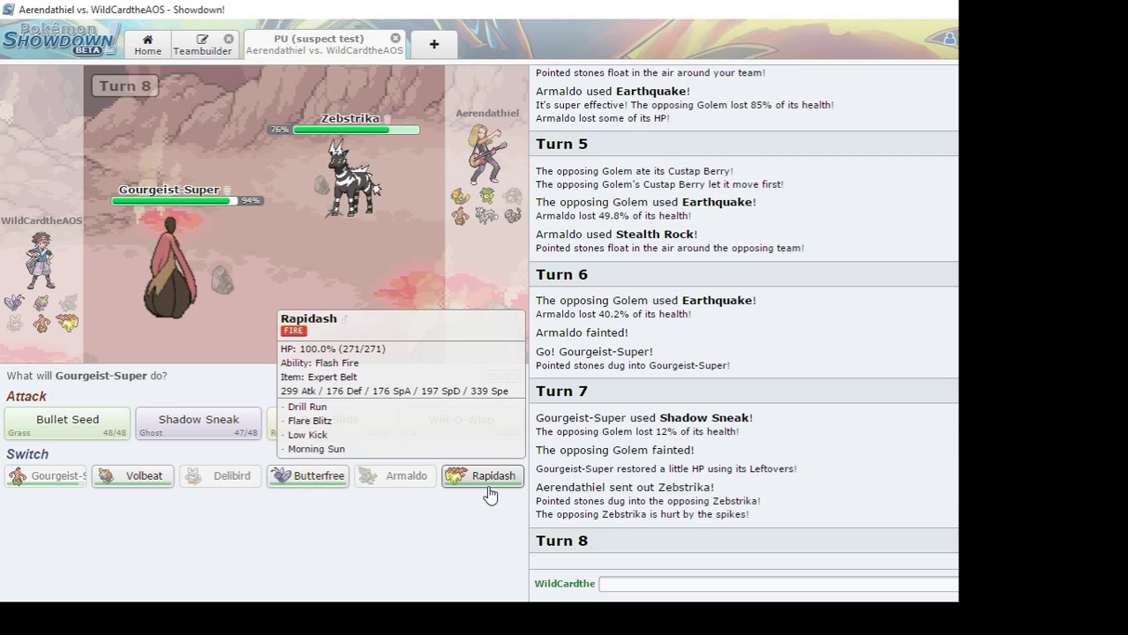
Switch Gourgeist-Super out for Rapidash against Zebstrika
click(484, 476)
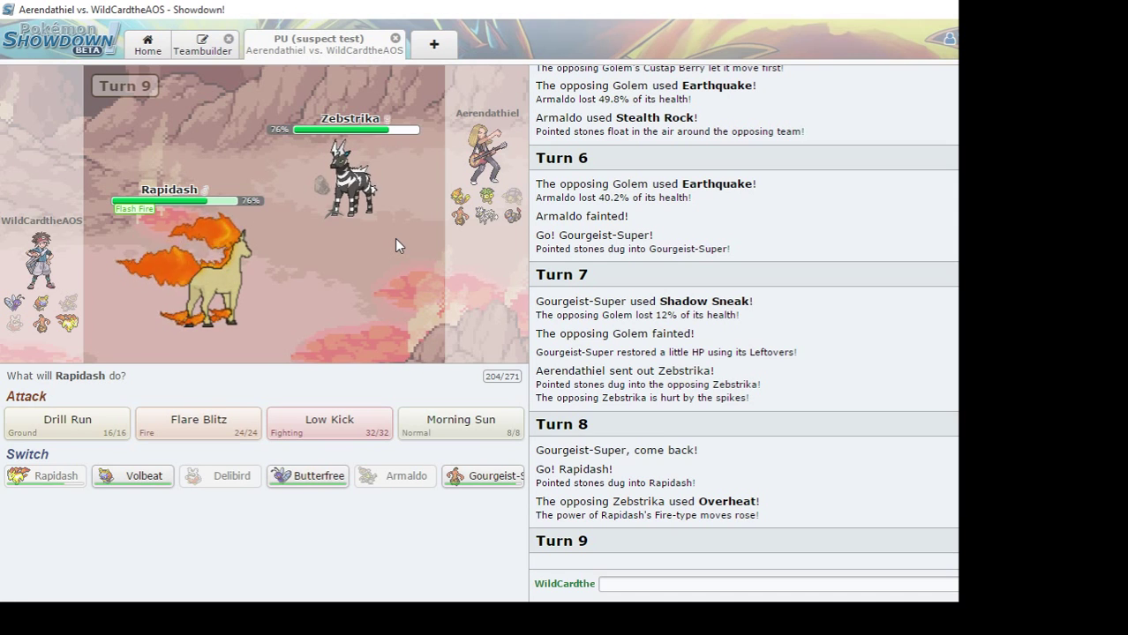
mouse_move(450, 414)
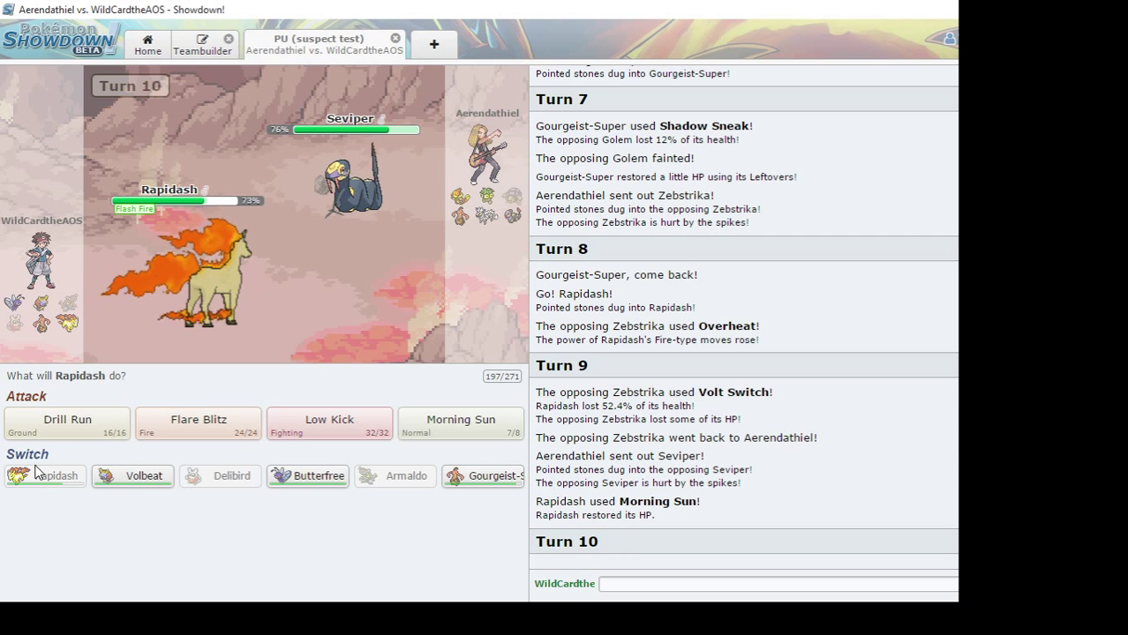
mouse_move(198, 423)
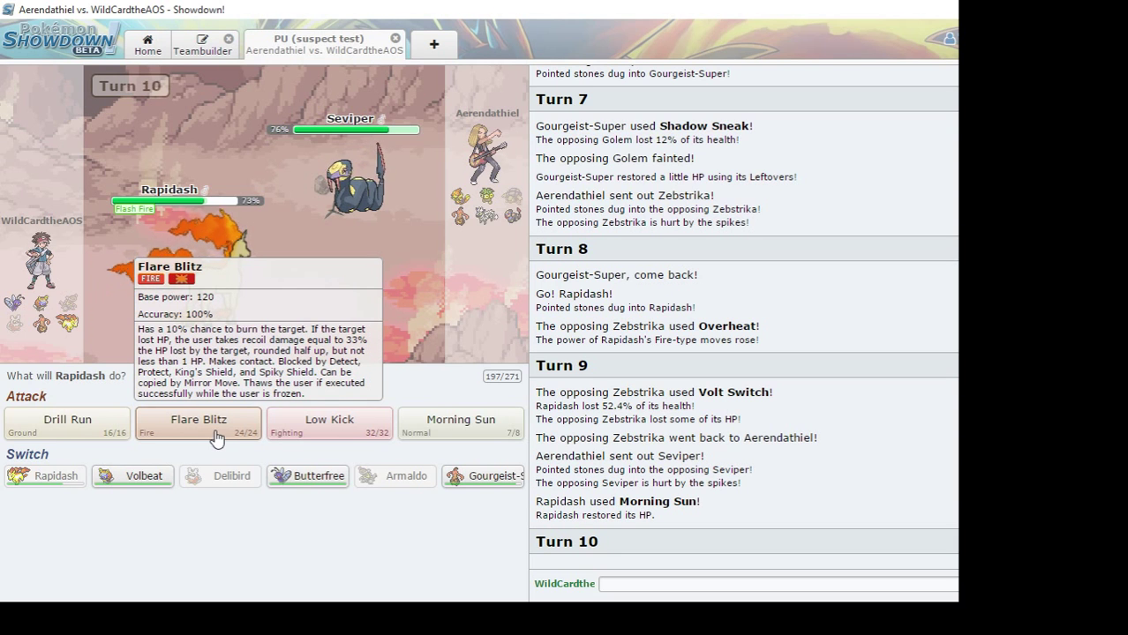
Hit Seviper with Flare Blitz, then send in Volbeat after Rapidash faints
click(198, 424)
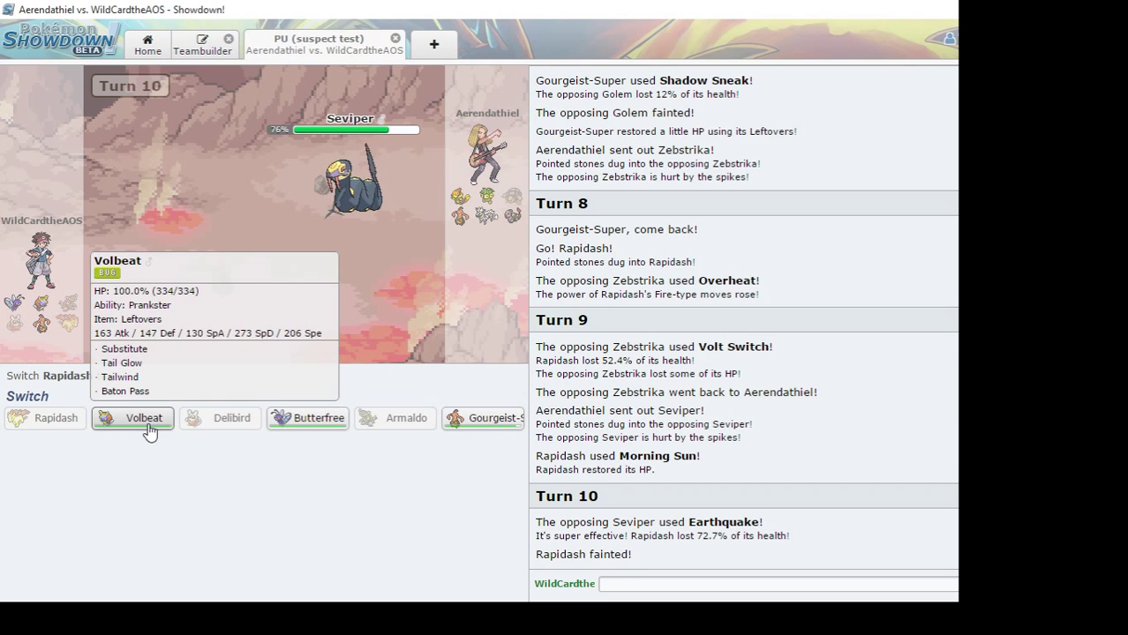
mouse_move(307, 417)
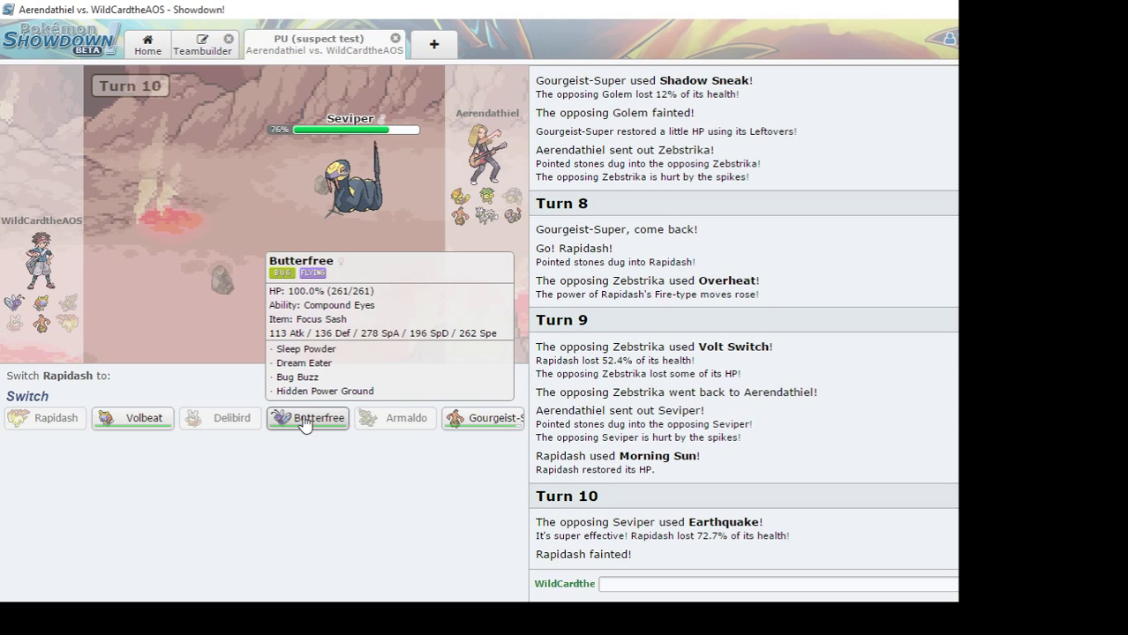
mouse_move(491, 417)
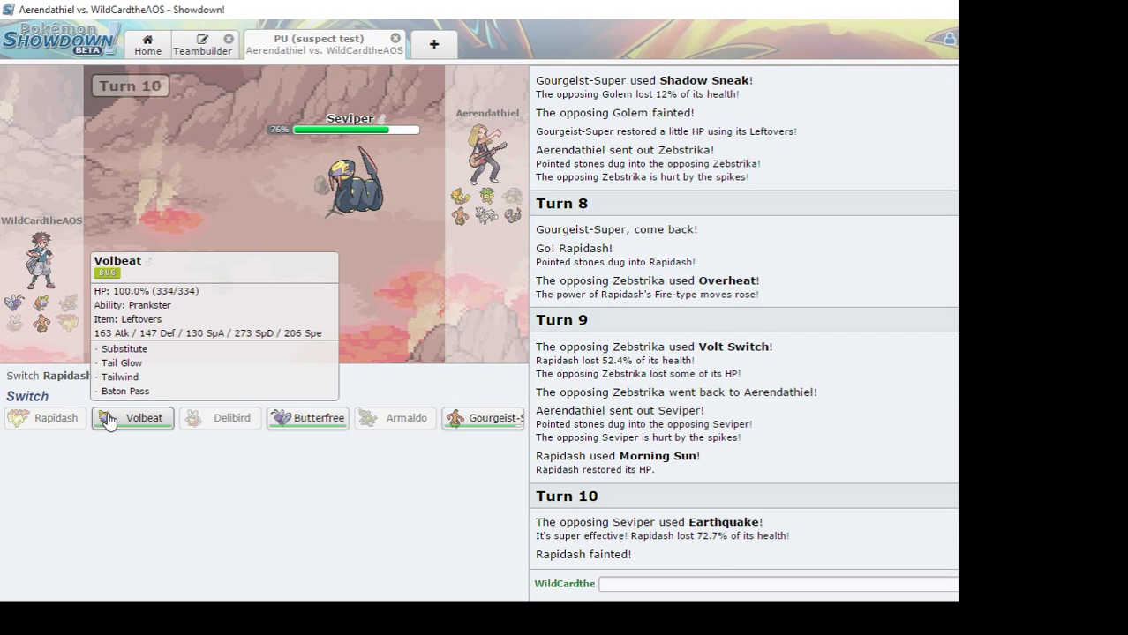
click(132, 416)
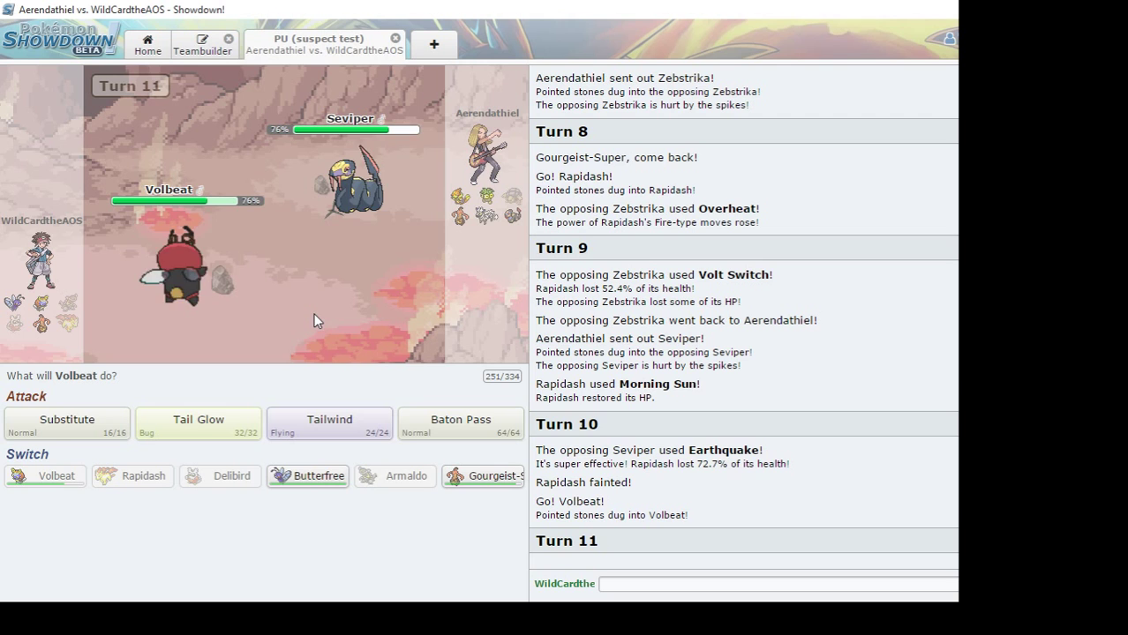
mouse_move(198, 424)
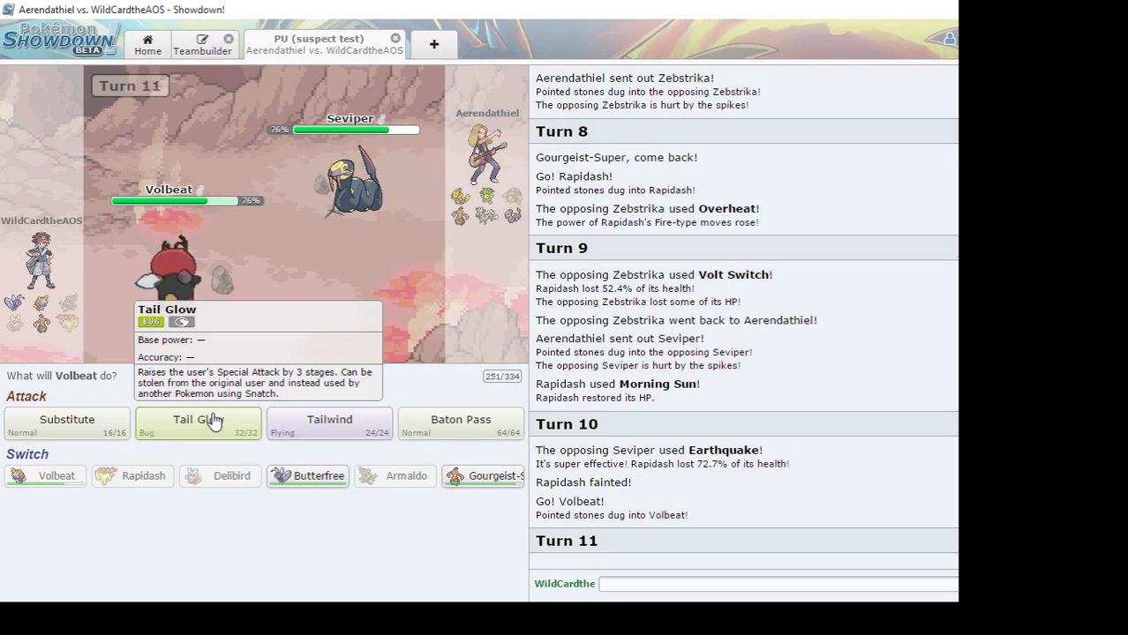
Use Tail Glow to sharply raise Volbeat's Special Attack
click(197, 420)
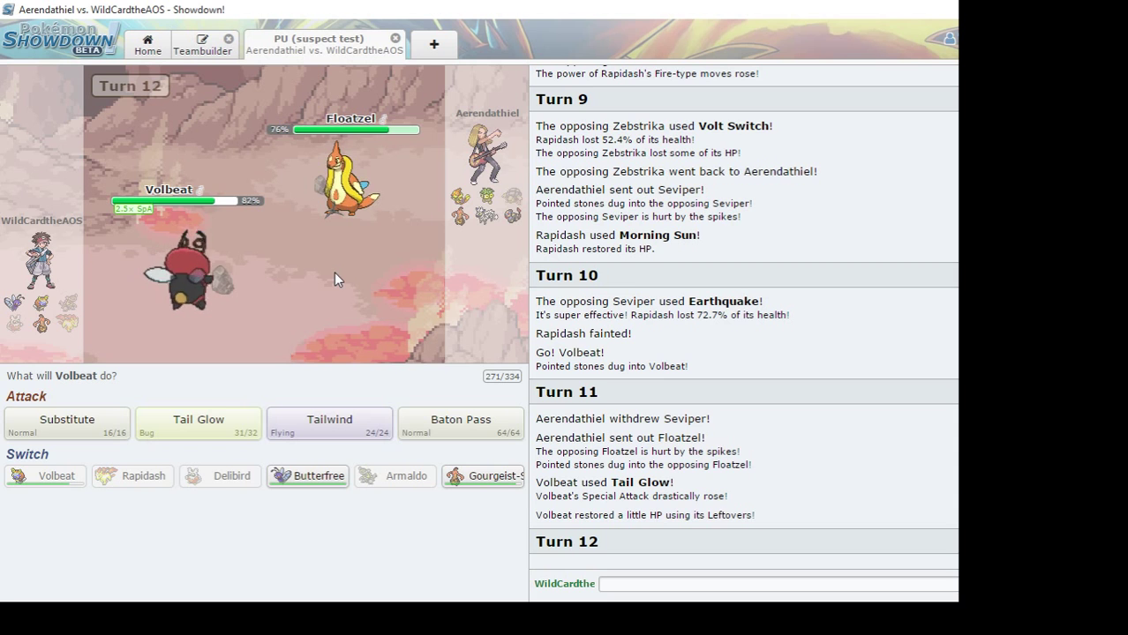
mouse_move(321, 314)
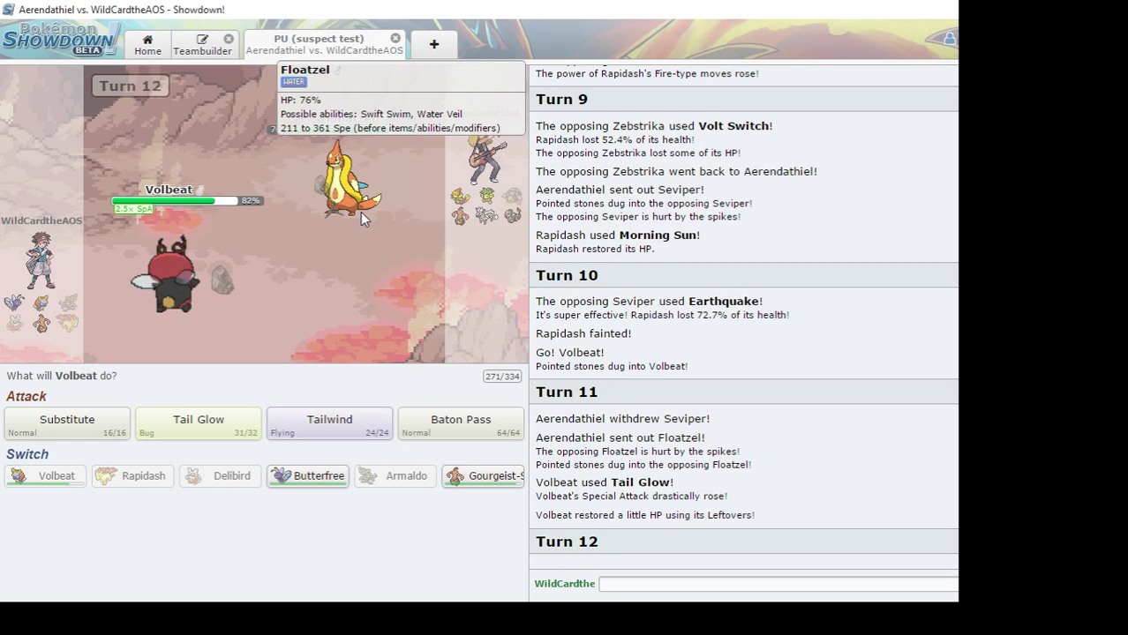
mouse_move(300, 342)
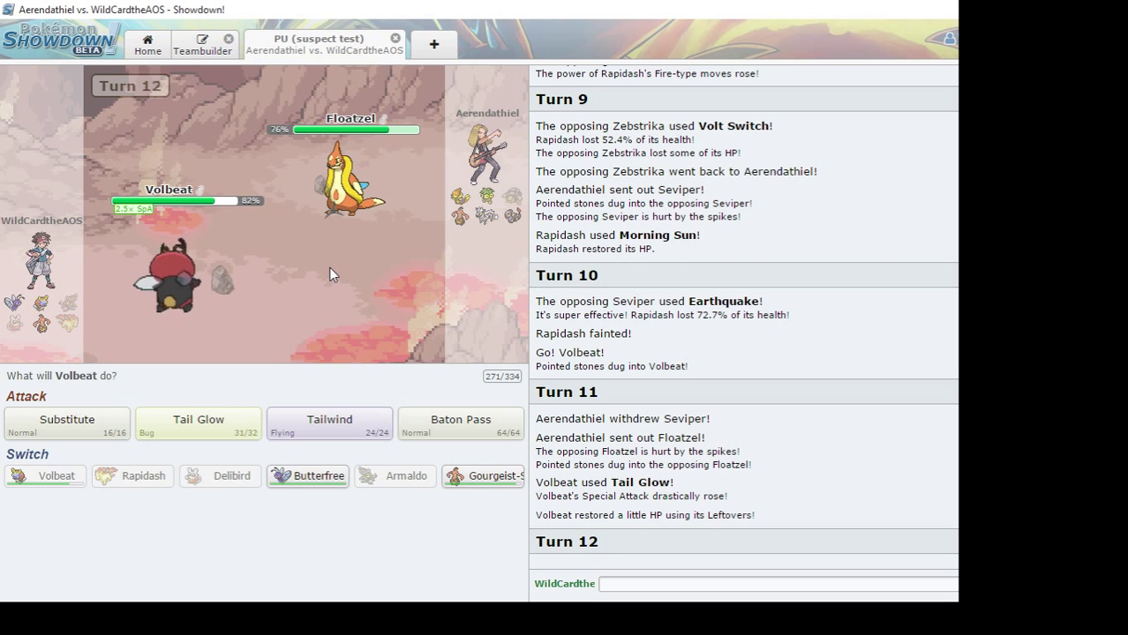
mouse_move(307, 476)
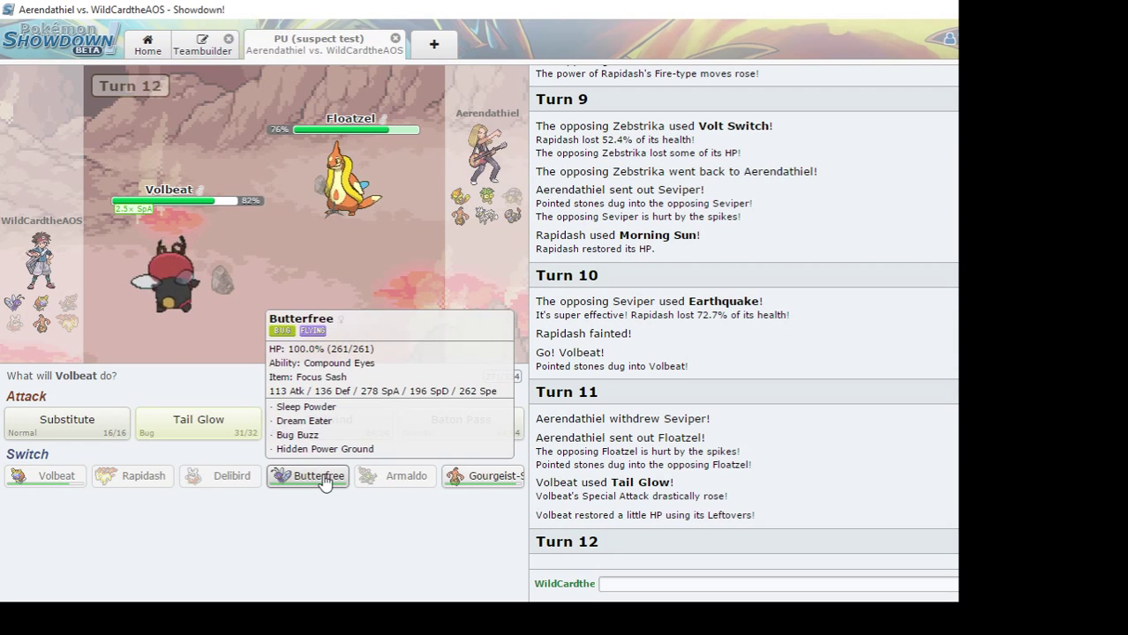
mouse_move(254, 515)
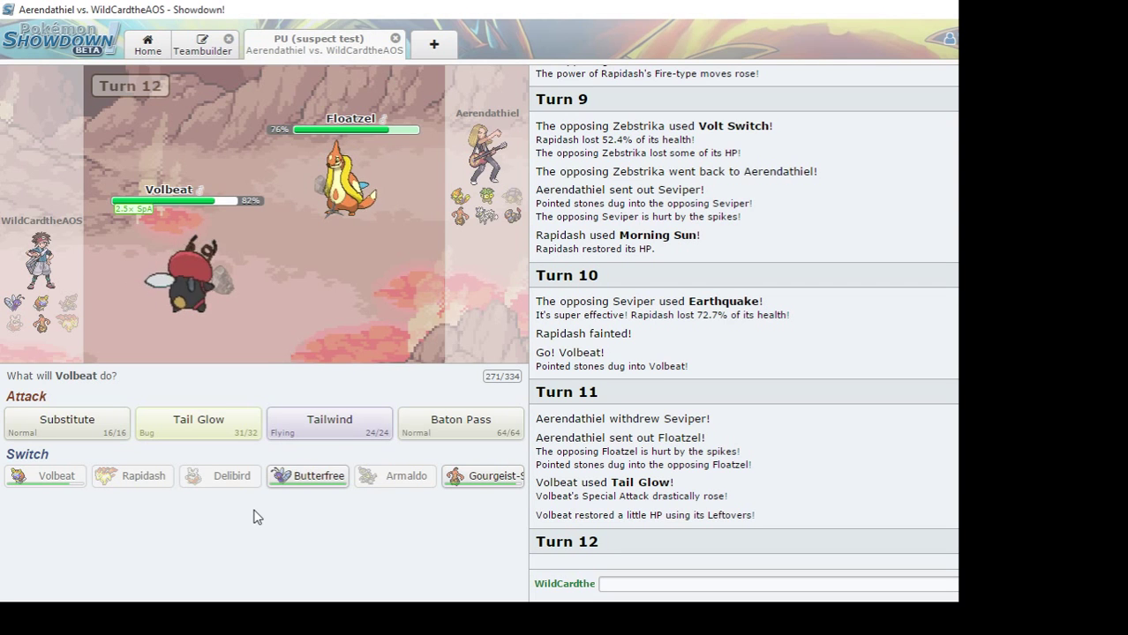
mouse_move(67, 420)
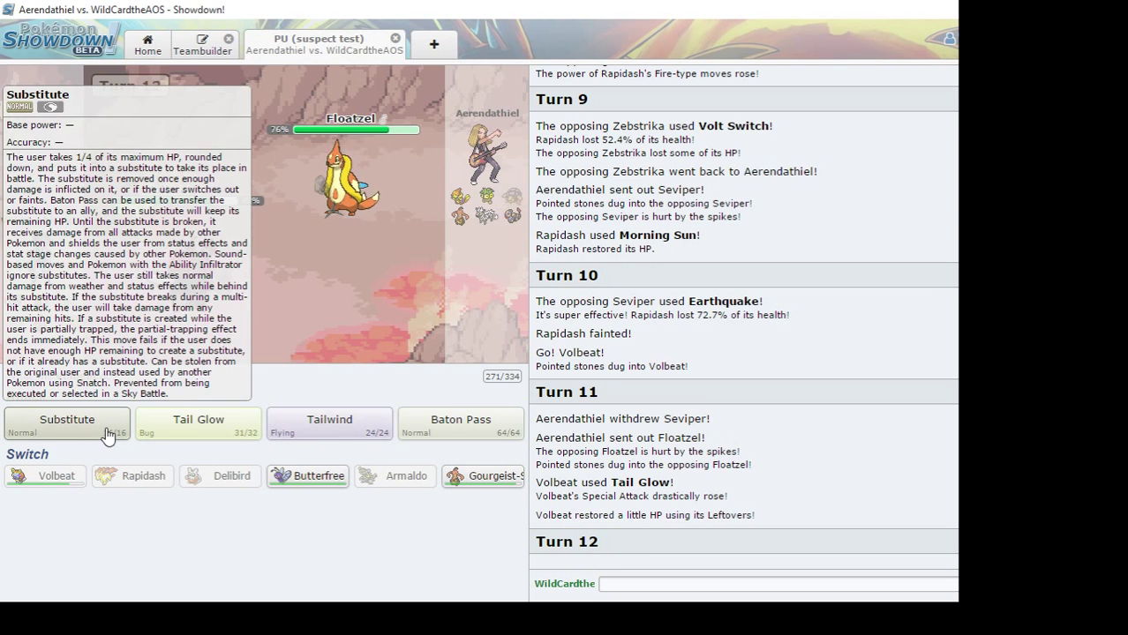
Have Volbeat use Substitute, then set Tailwind against Floatzel
click(67, 420)
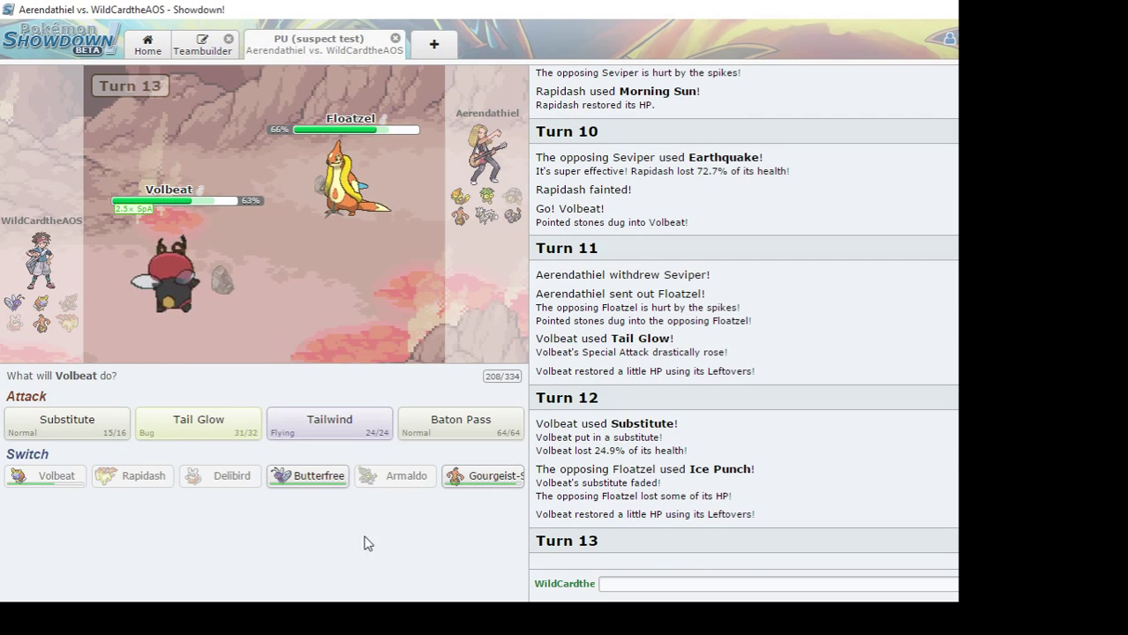
mouse_move(363, 536)
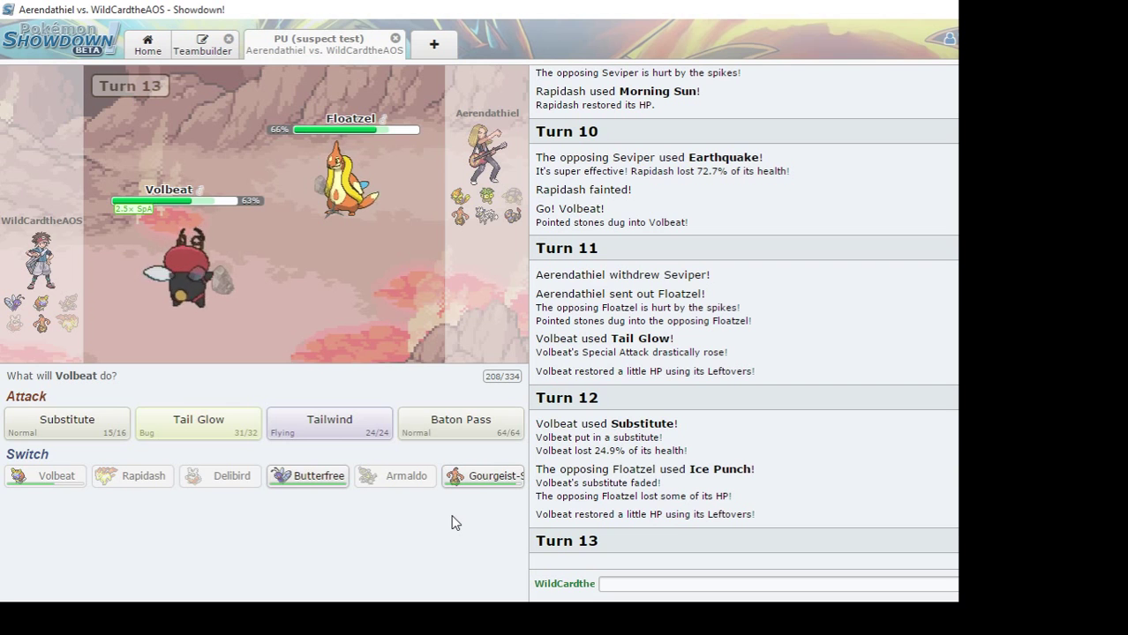
mouse_move(328, 433)
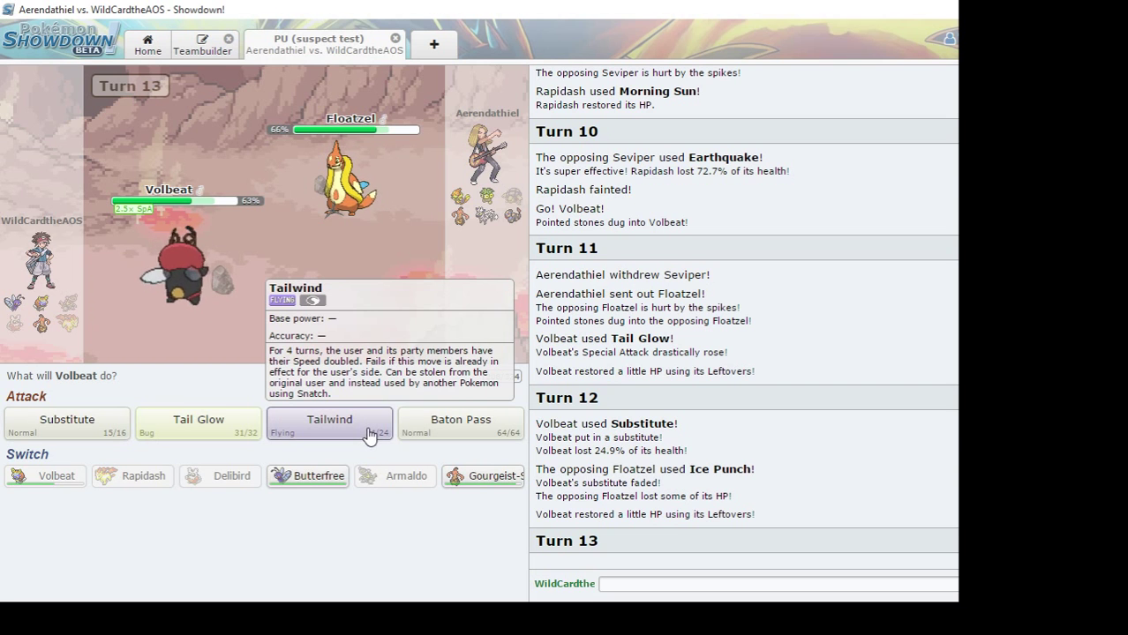
click(328, 424)
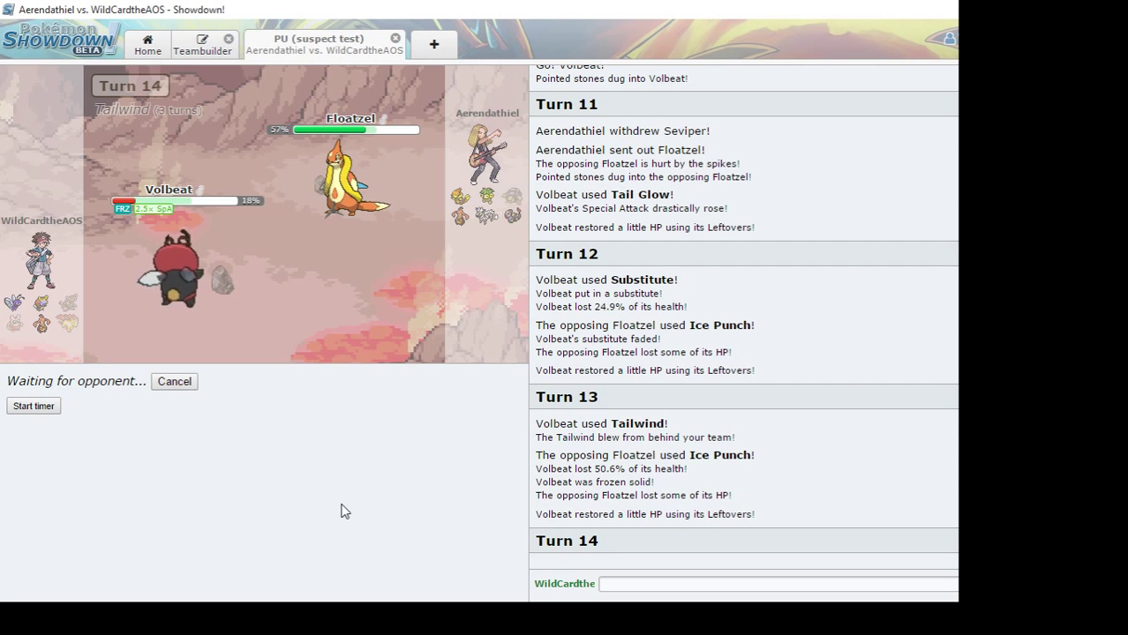
mouse_move(88, 456)
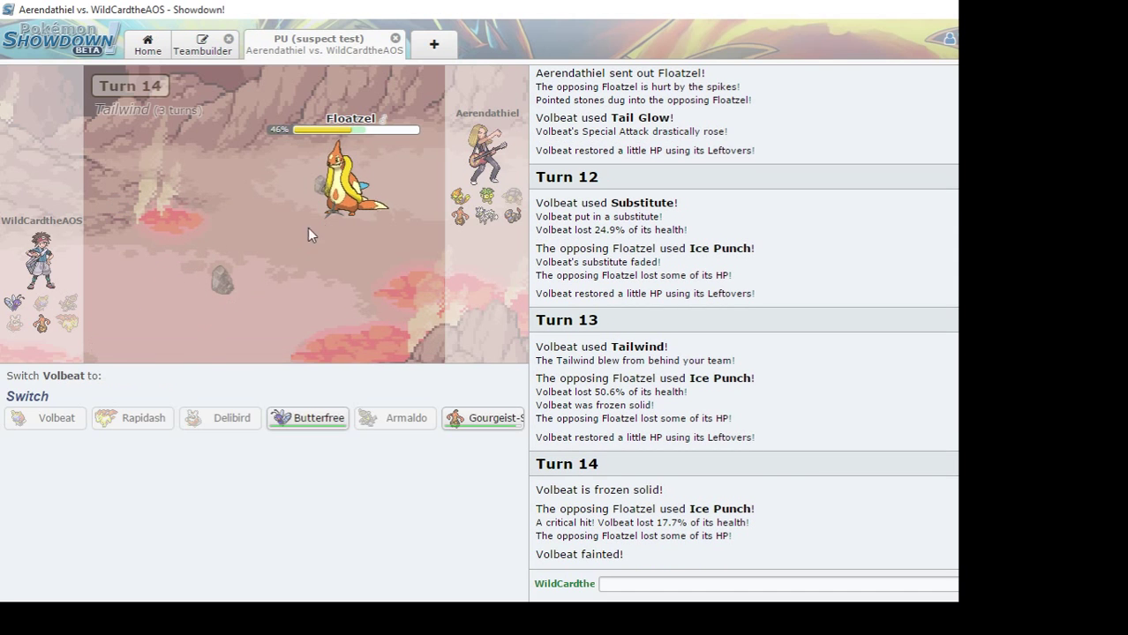
mouse_move(483, 418)
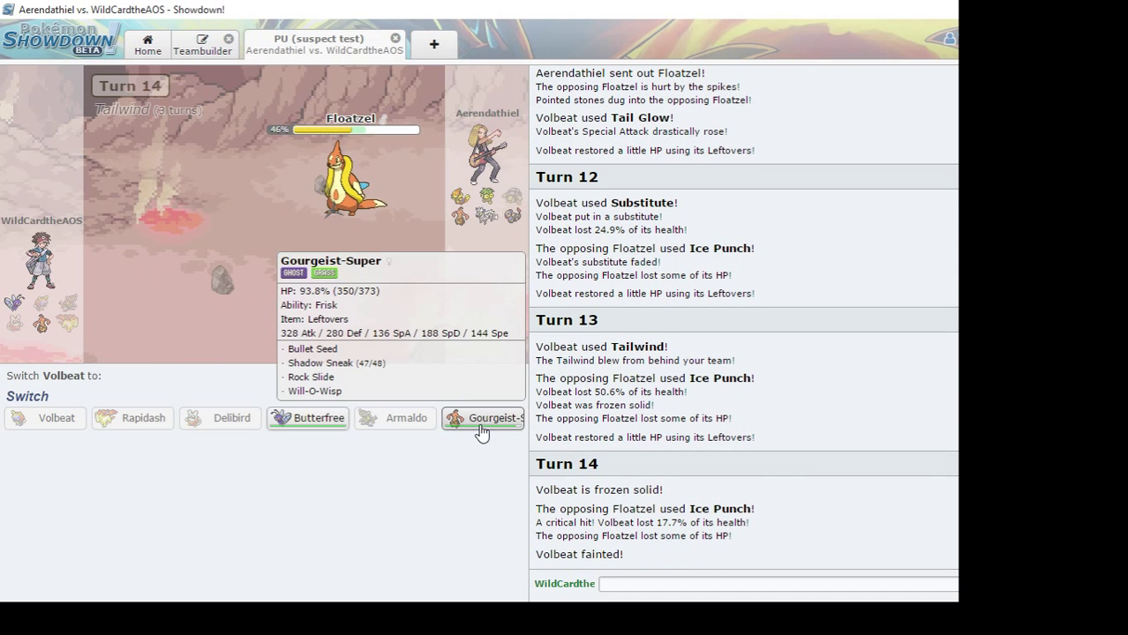
Send Gourgeist-Super in to replace the fainted Volbeat
click(483, 416)
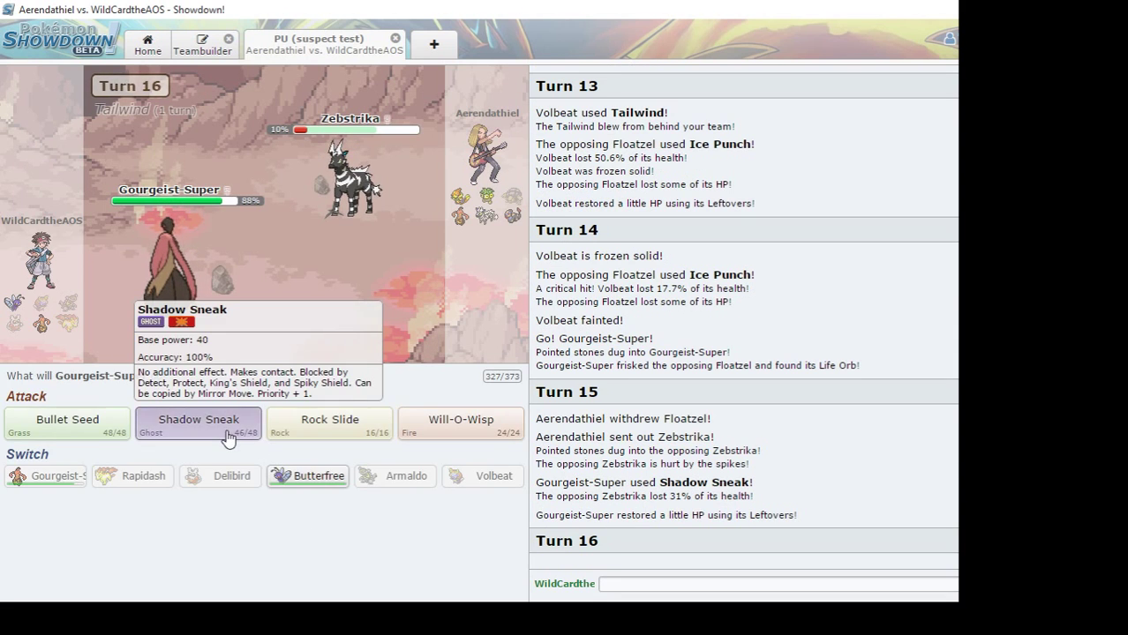
Have Gourgeist-Super use Shadow Sneak against Zebstrika on turn 16
click(197, 424)
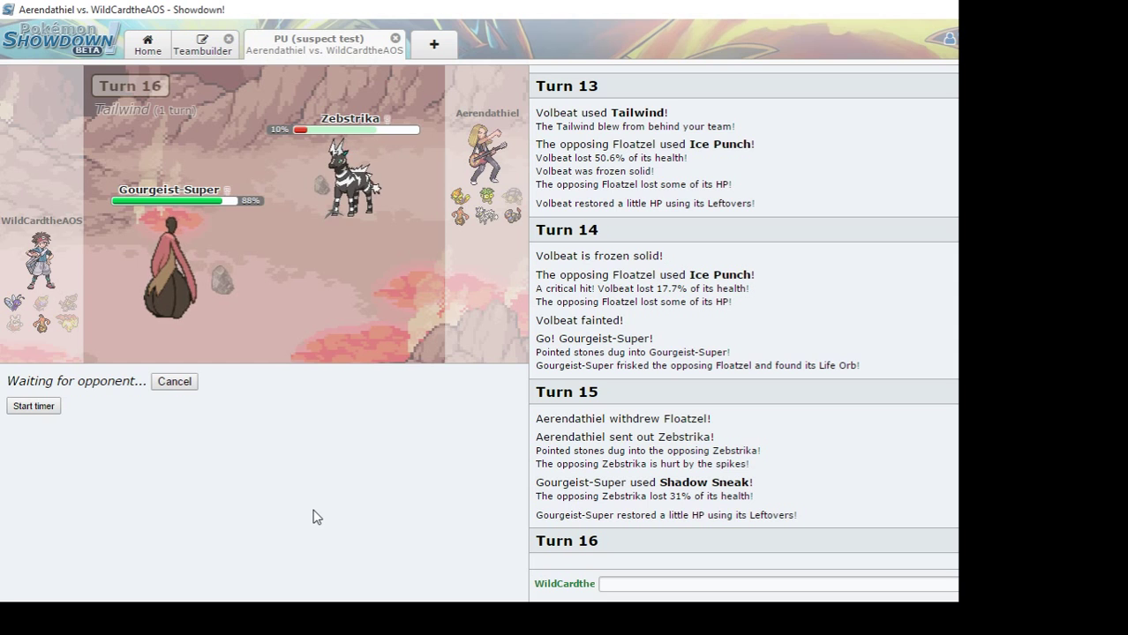
Start the battle timer and use Shadow Sneak again to finish off Zebstrika
click(31, 406)
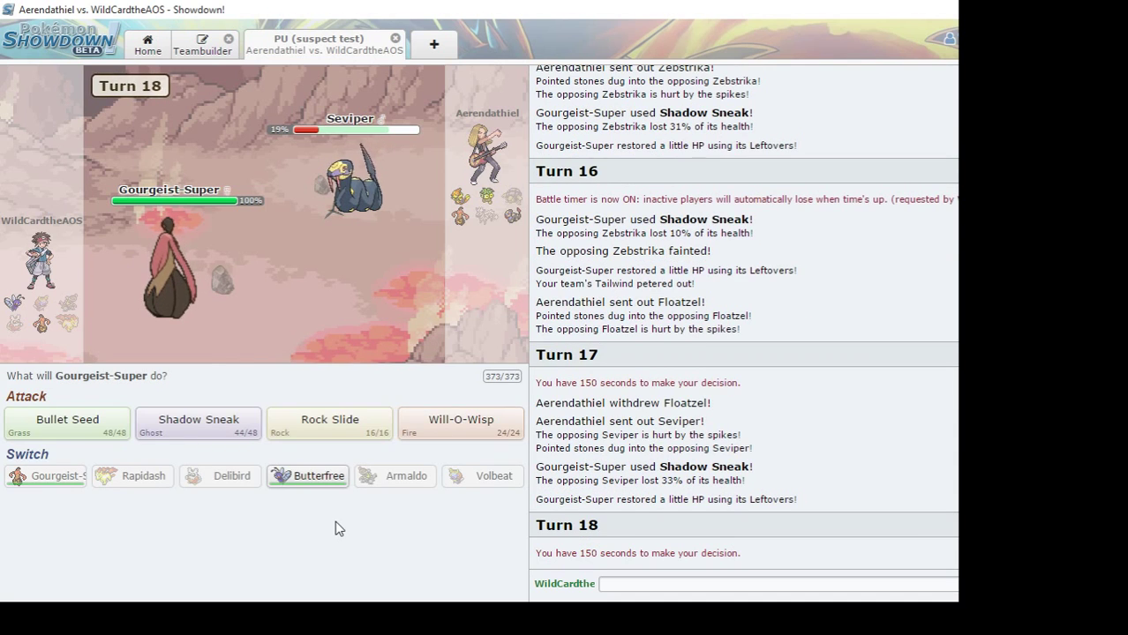
click(198, 423)
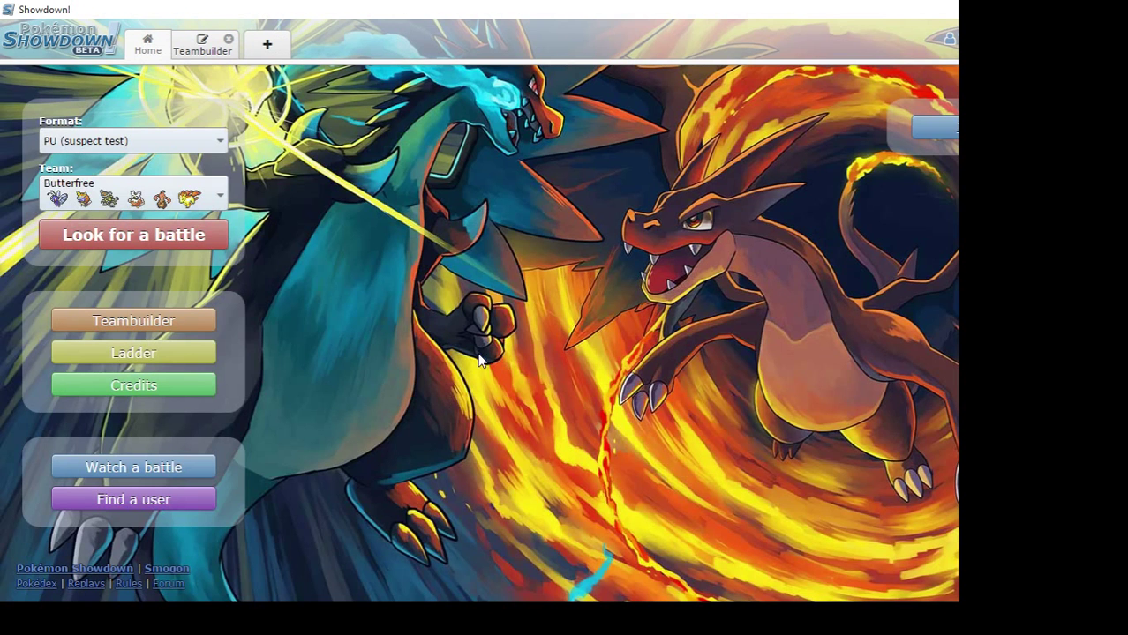
mouse_move(342, 296)
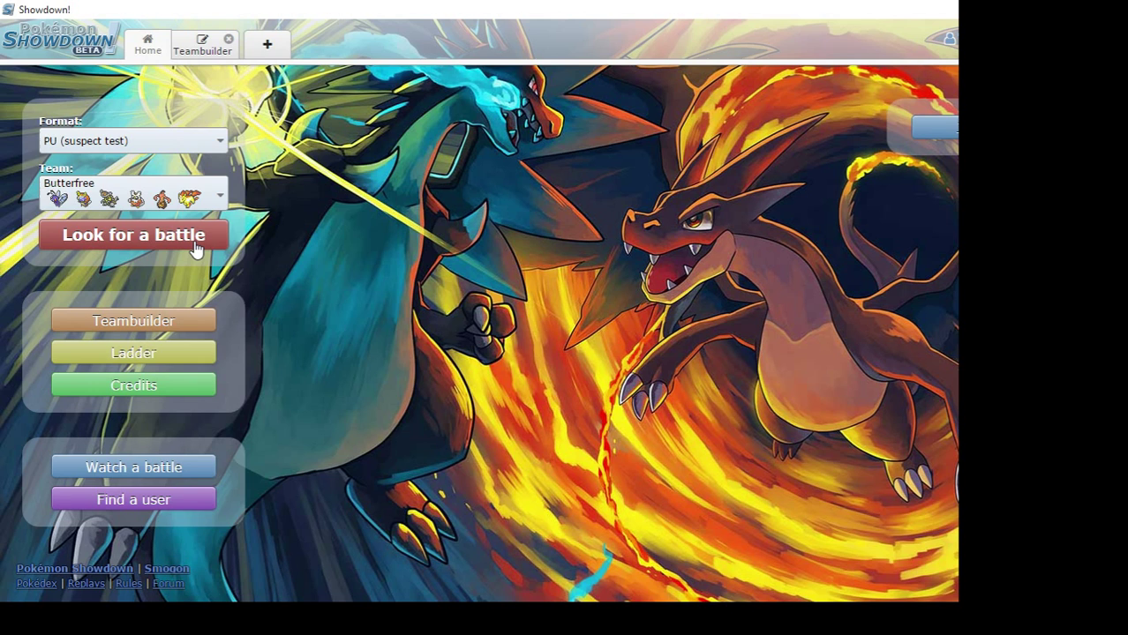
Look for a new rated PU (suspect test) battle with the Butterfree team
click(134, 235)
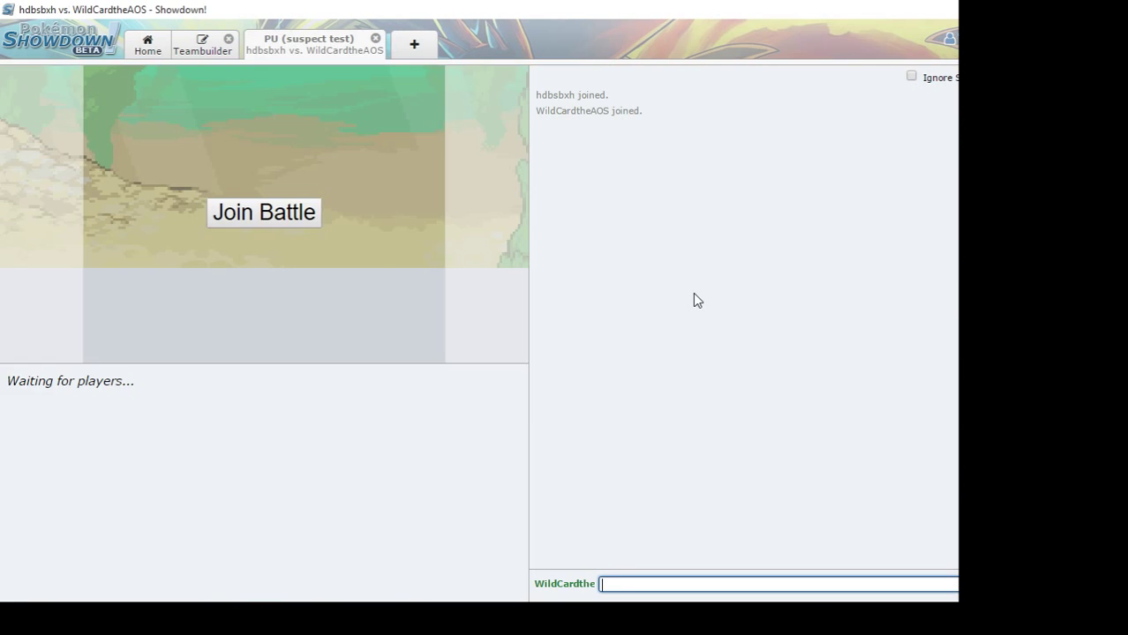
Enter the new battle room and choose Delibird as lead against Basculin
click(263, 212)
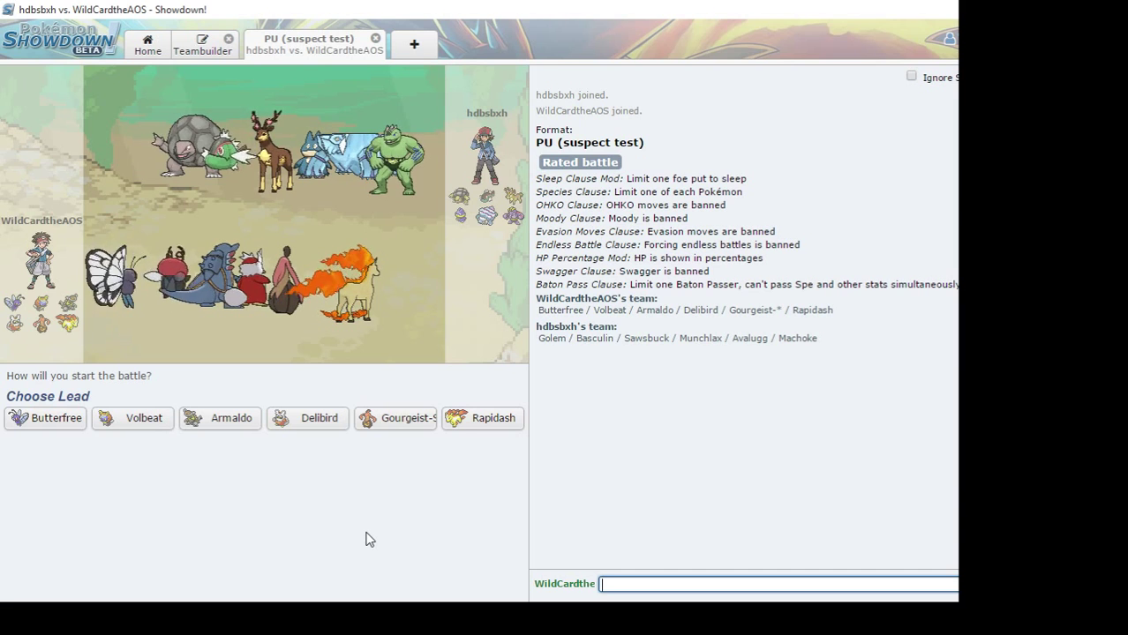
mouse_move(403, 418)
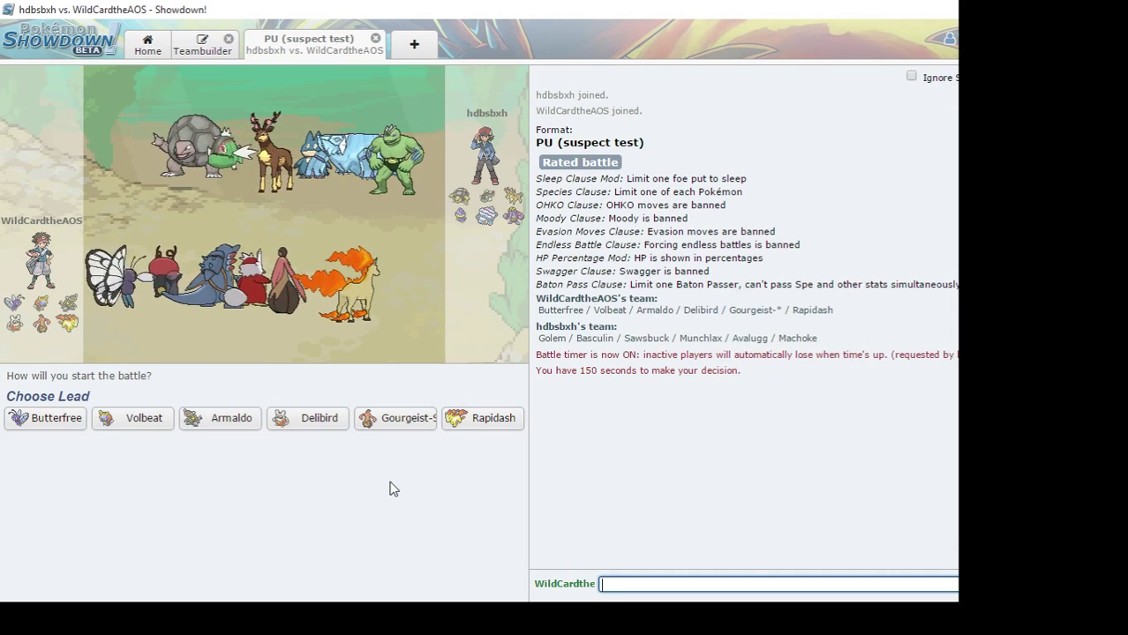
mouse_move(307, 416)
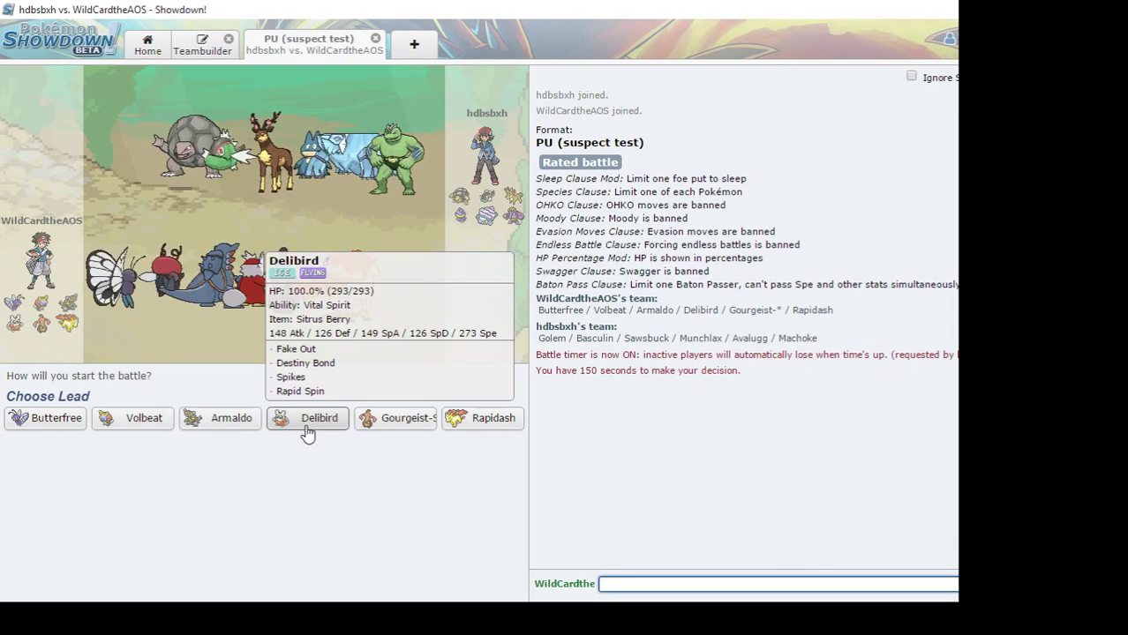
click(307, 416)
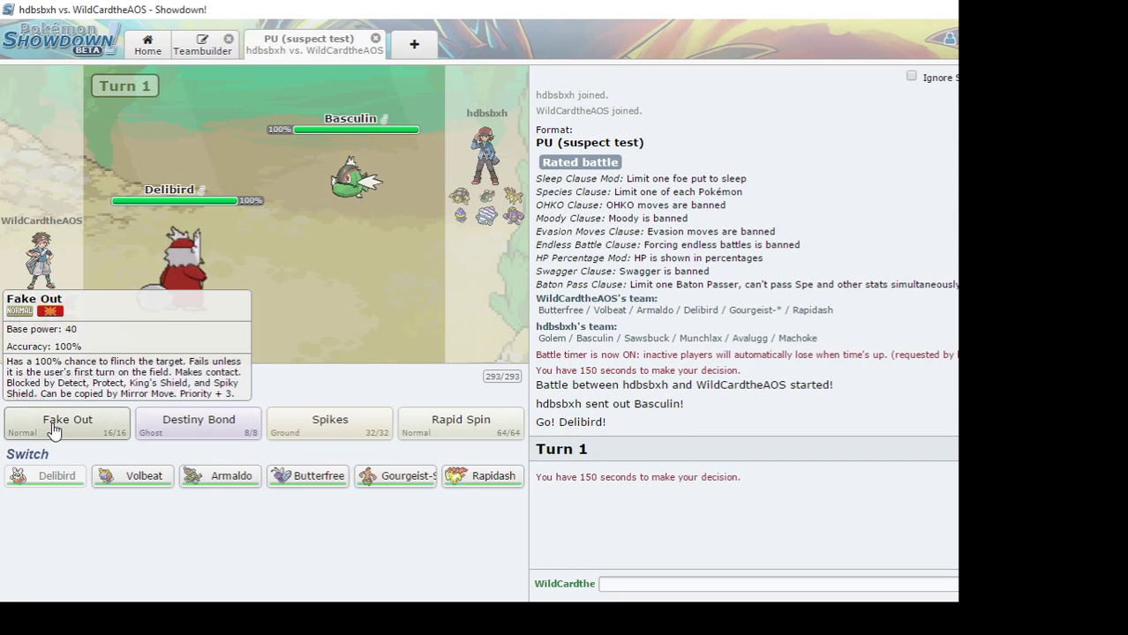
Have Delibird use Fake Out on Basculin to make it flinch on turn 1
click(68, 423)
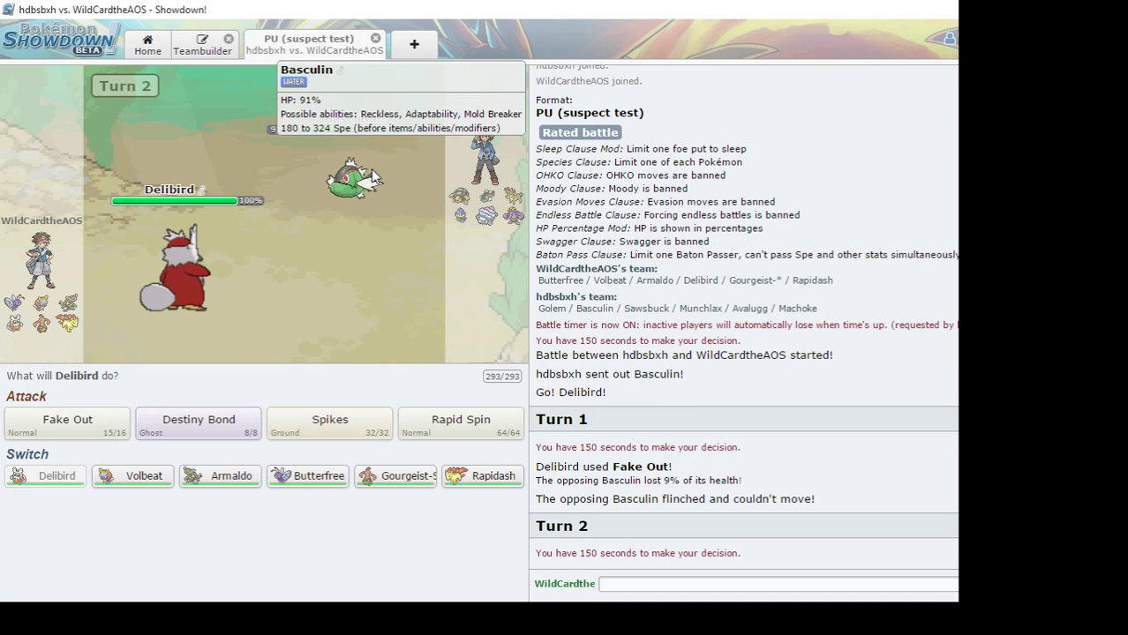
mouse_move(321, 377)
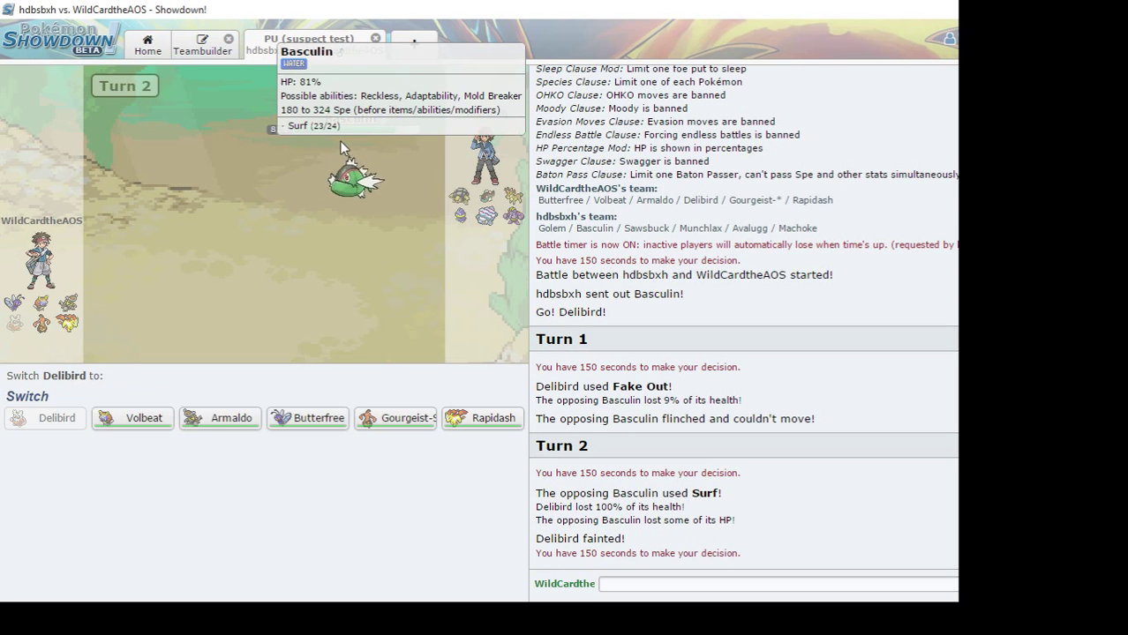
mouse_move(303, 484)
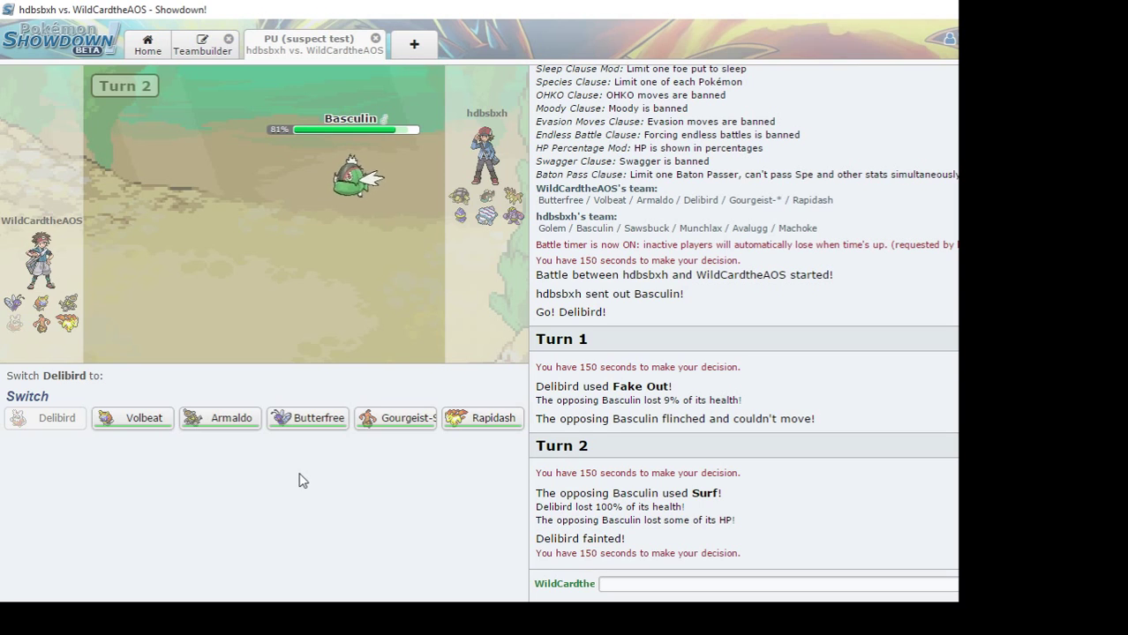
mouse_move(132, 416)
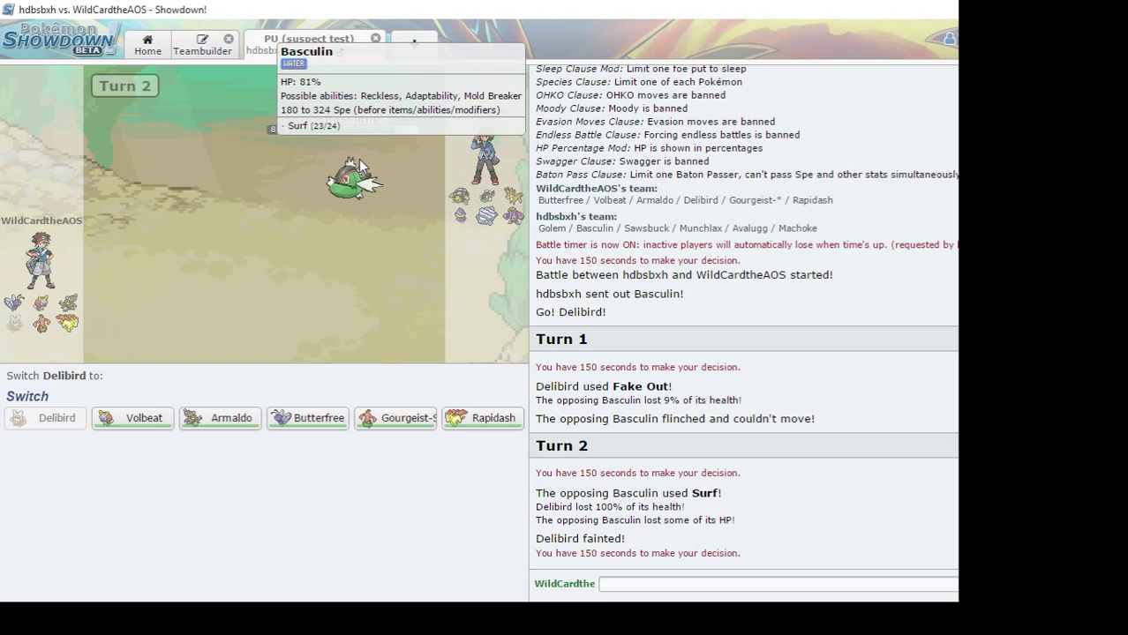
mouse_move(346, 254)
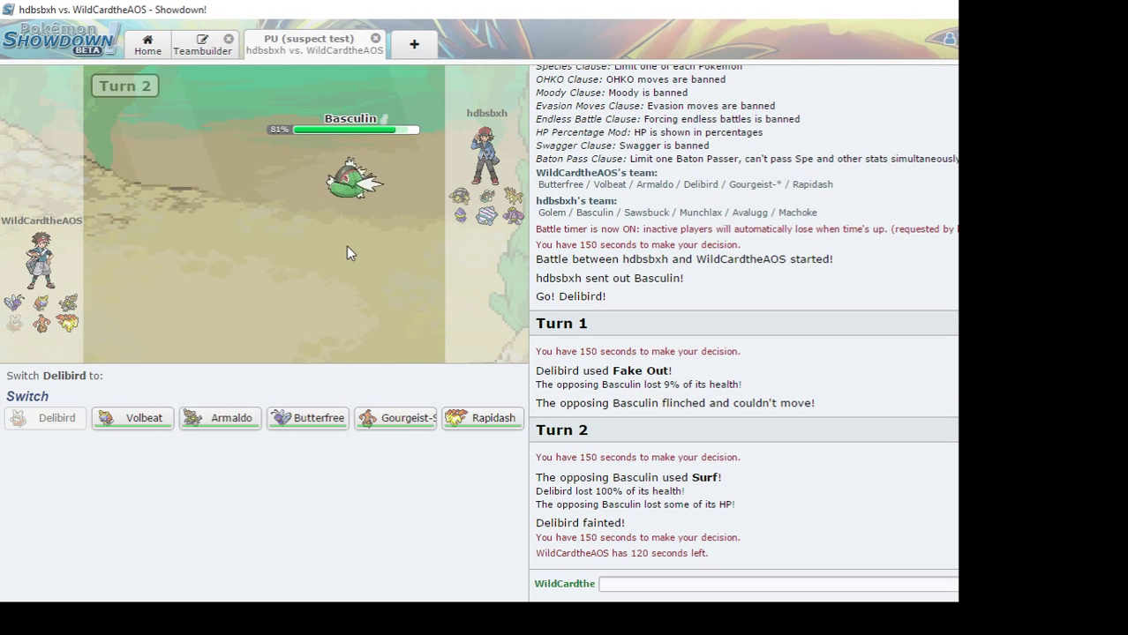
mouse_move(132, 417)
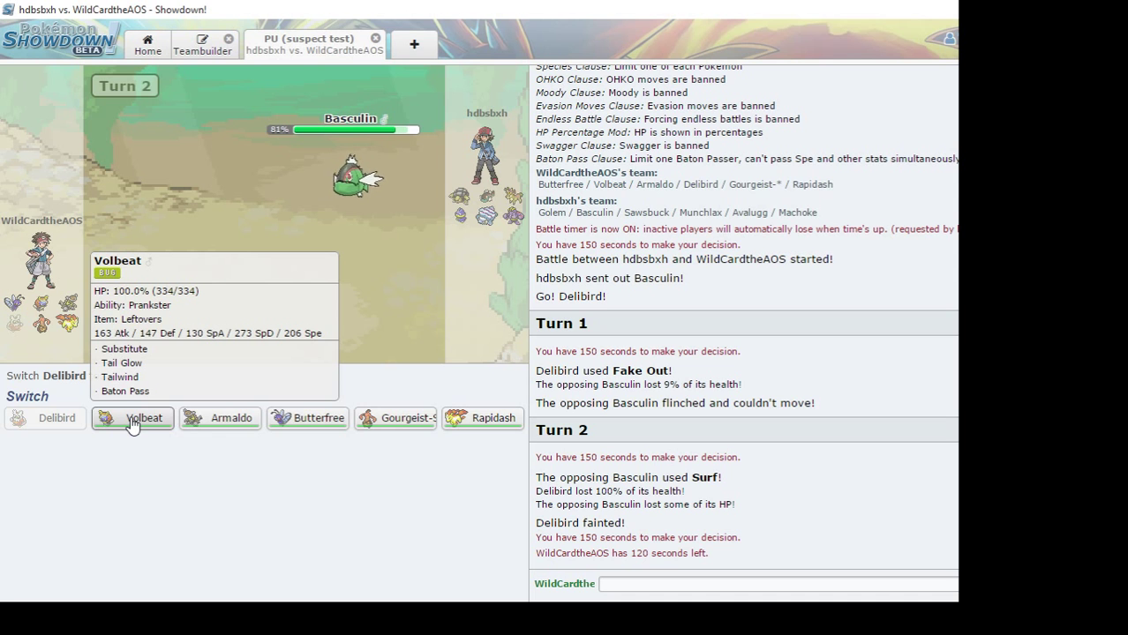
Send in Volbeat after Delibird faints, use Tail Glow, then Baton Pass its boosts to Butterfree
click(132, 417)
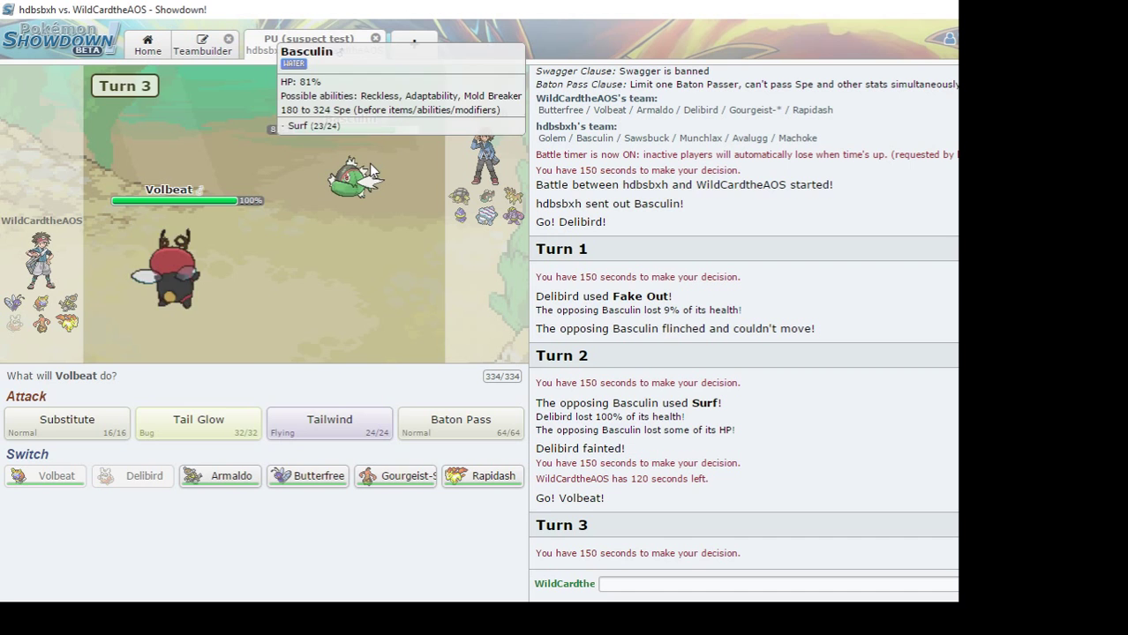
click(329, 420)
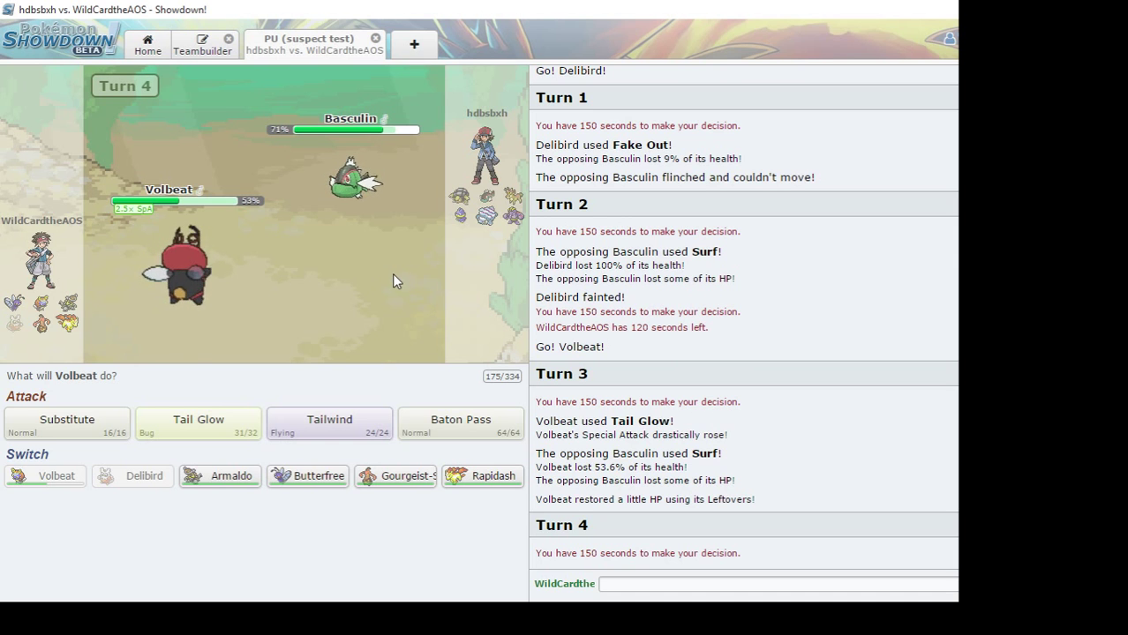
mouse_move(176, 269)
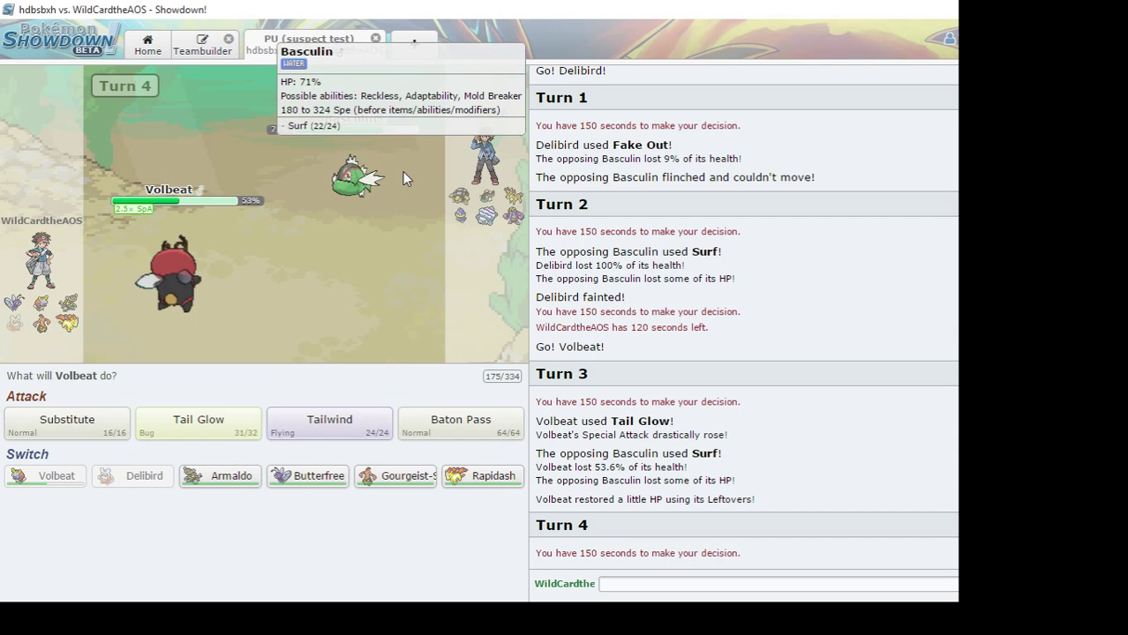
mouse_move(371, 269)
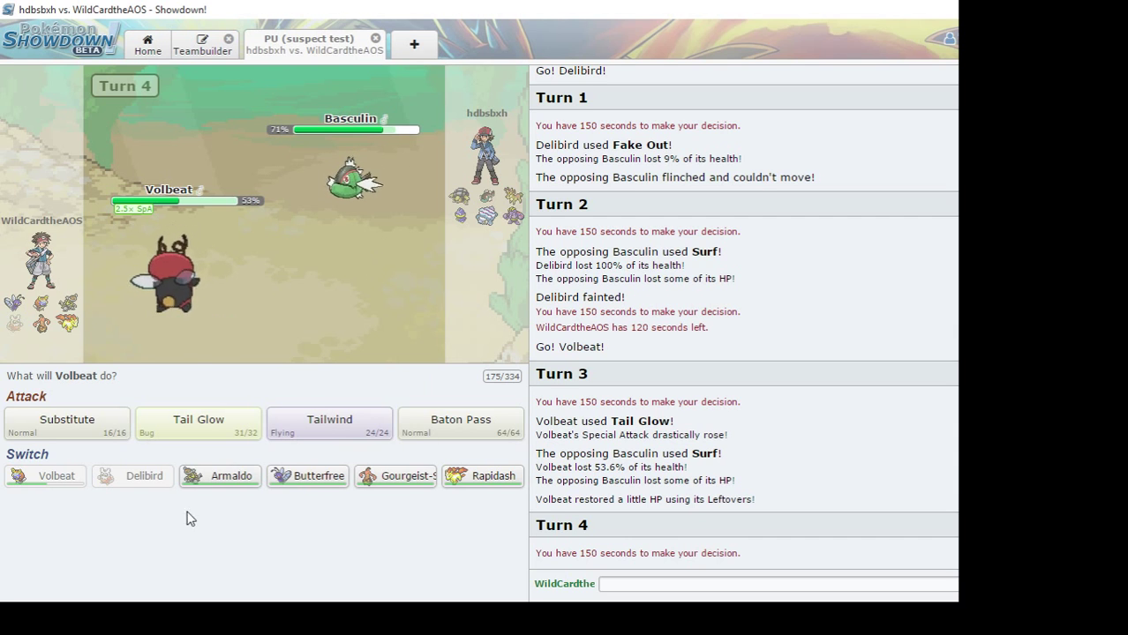
mouse_move(307, 476)
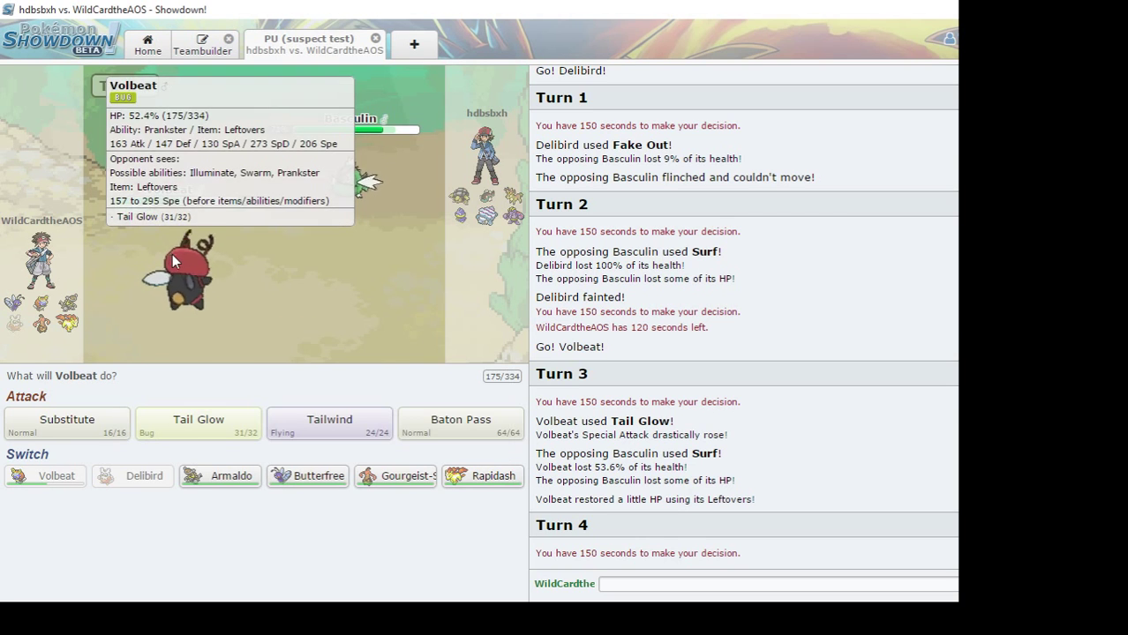
mouse_move(349, 243)
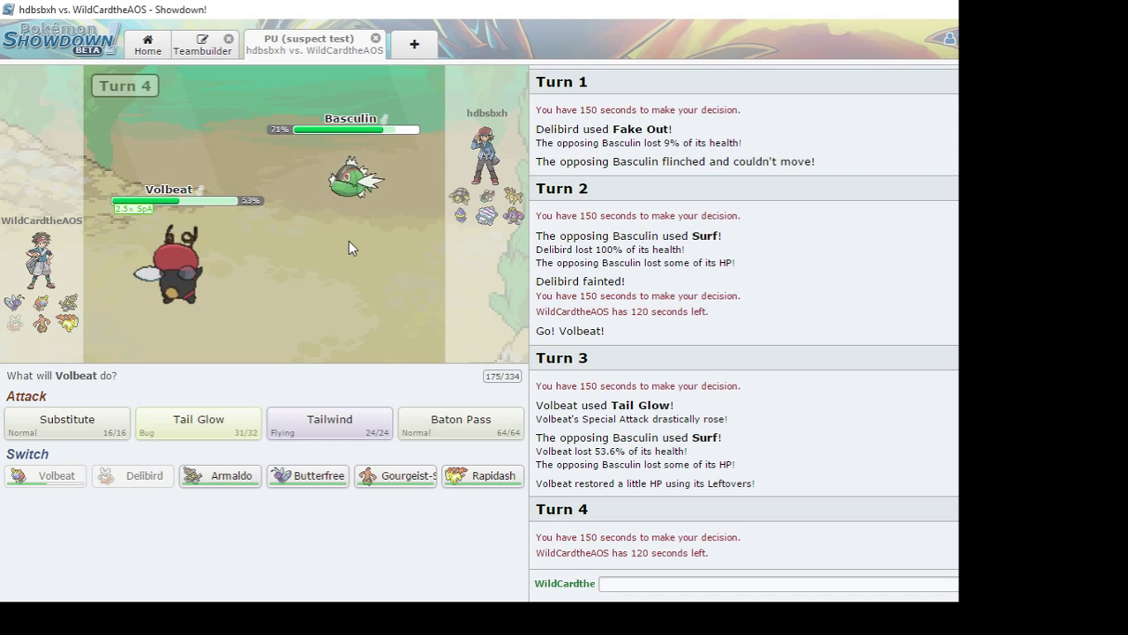
mouse_move(385, 305)
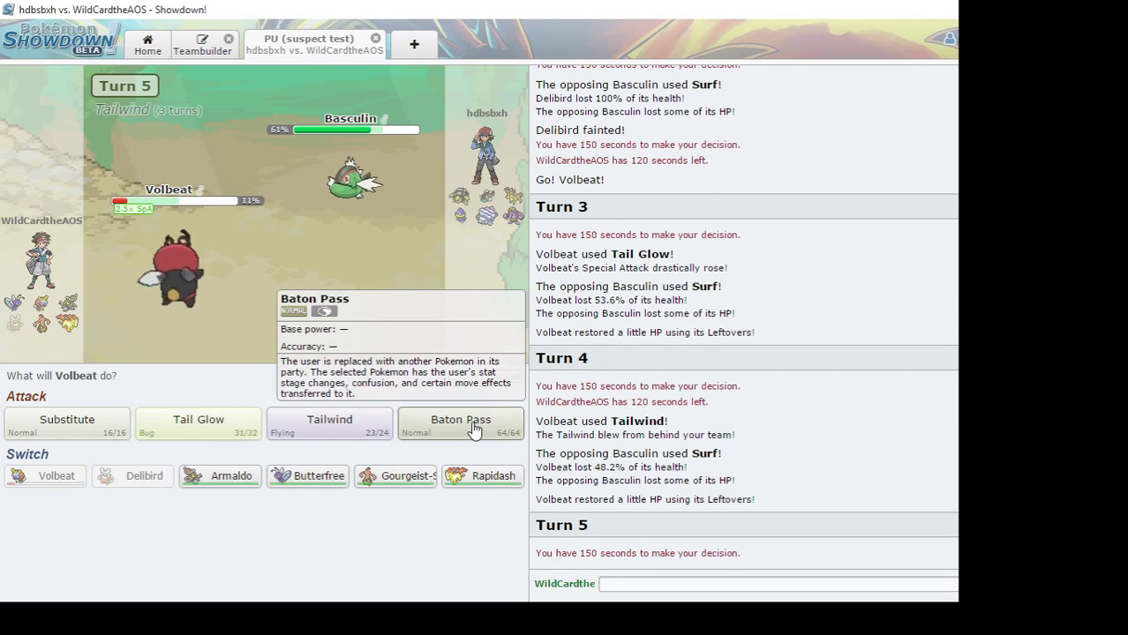
click(461, 424)
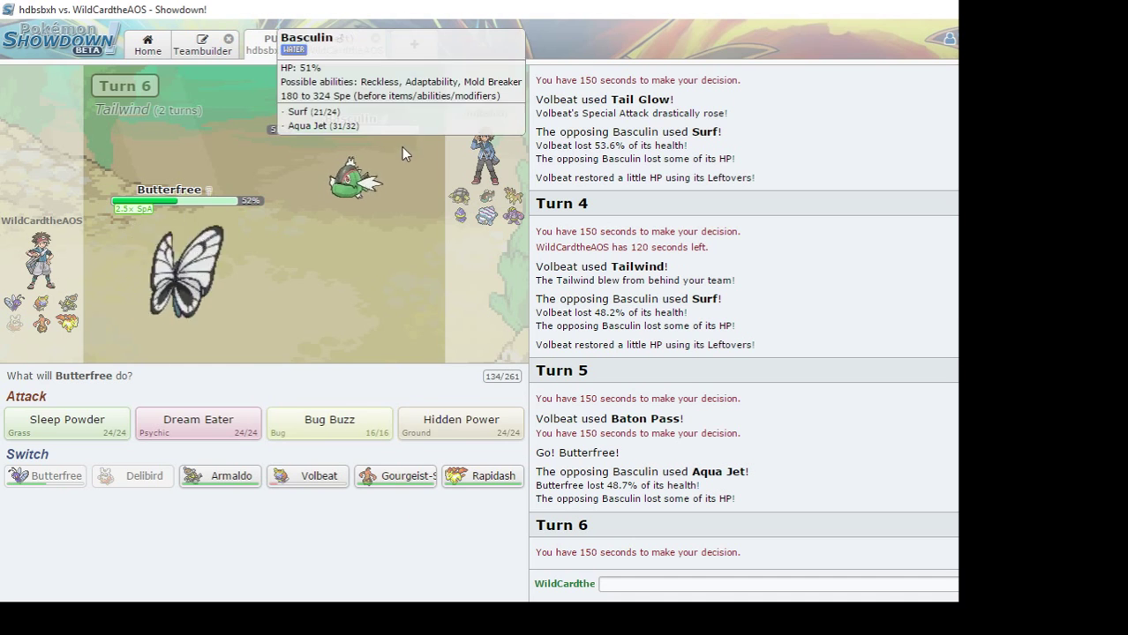
mouse_move(342, 231)
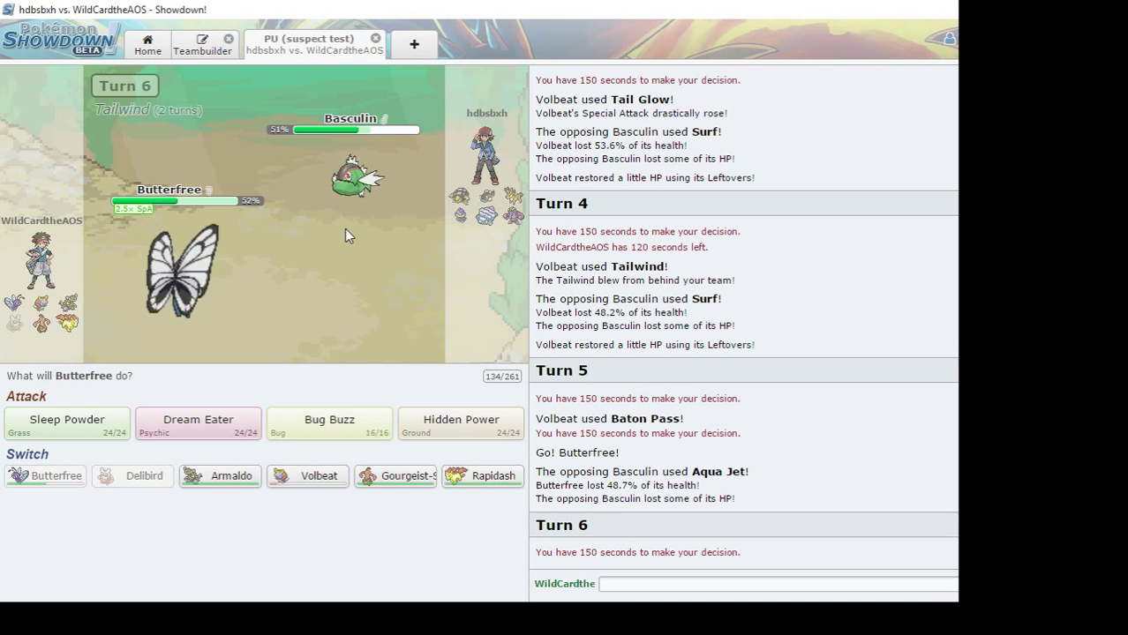
mouse_move(67, 423)
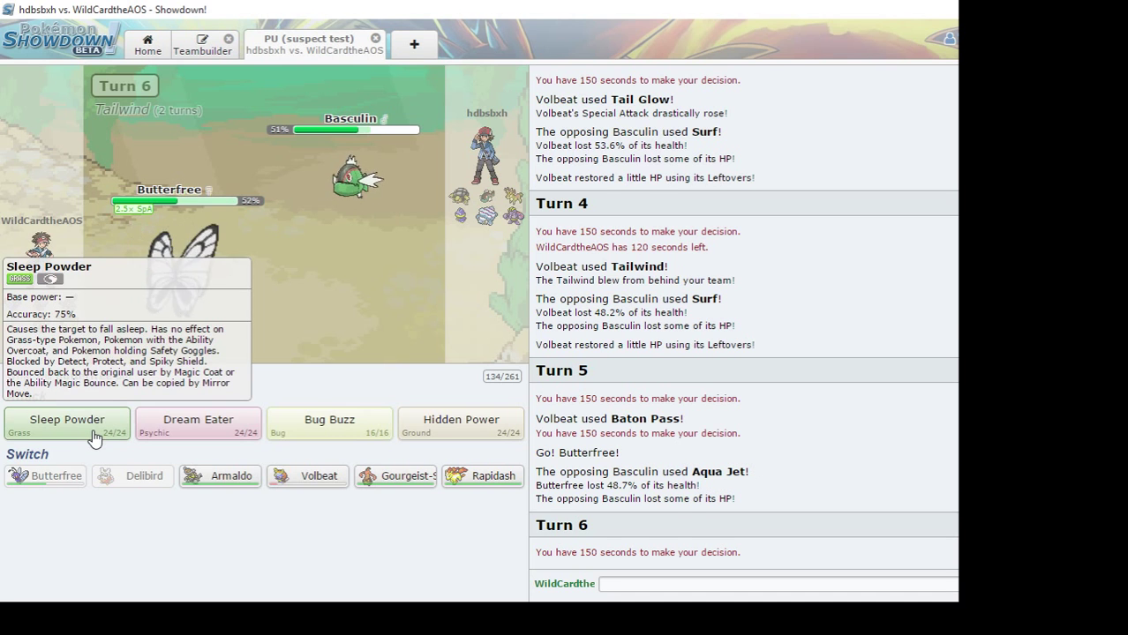
Have Butterfree sleep Basculin with Sleep Powder, then knock it out with Dream Eater
click(67, 420)
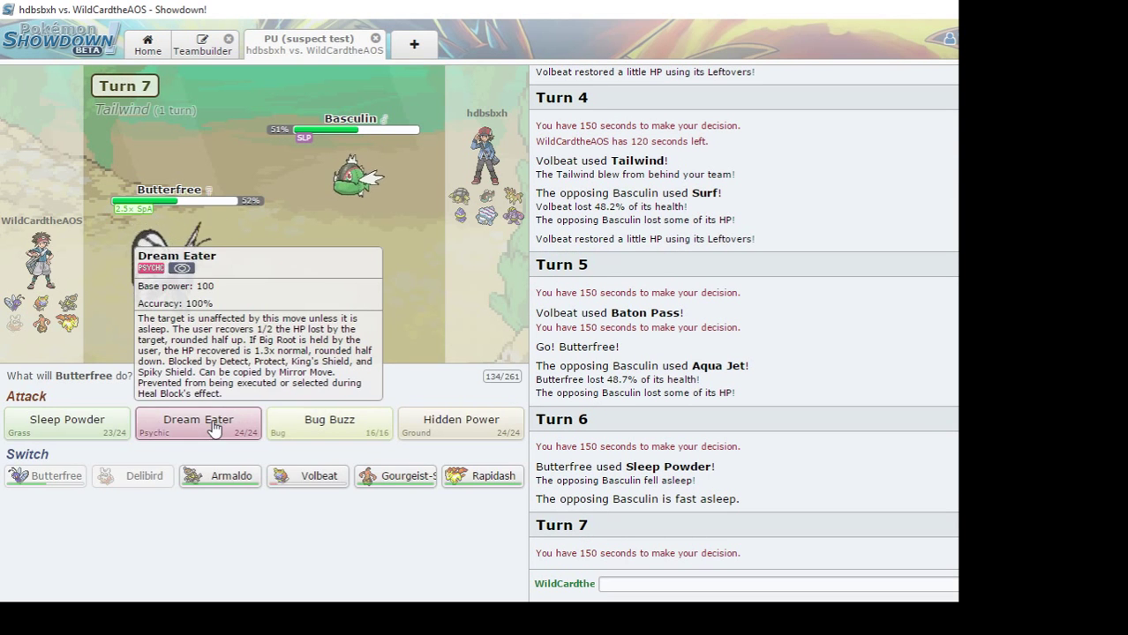
click(198, 421)
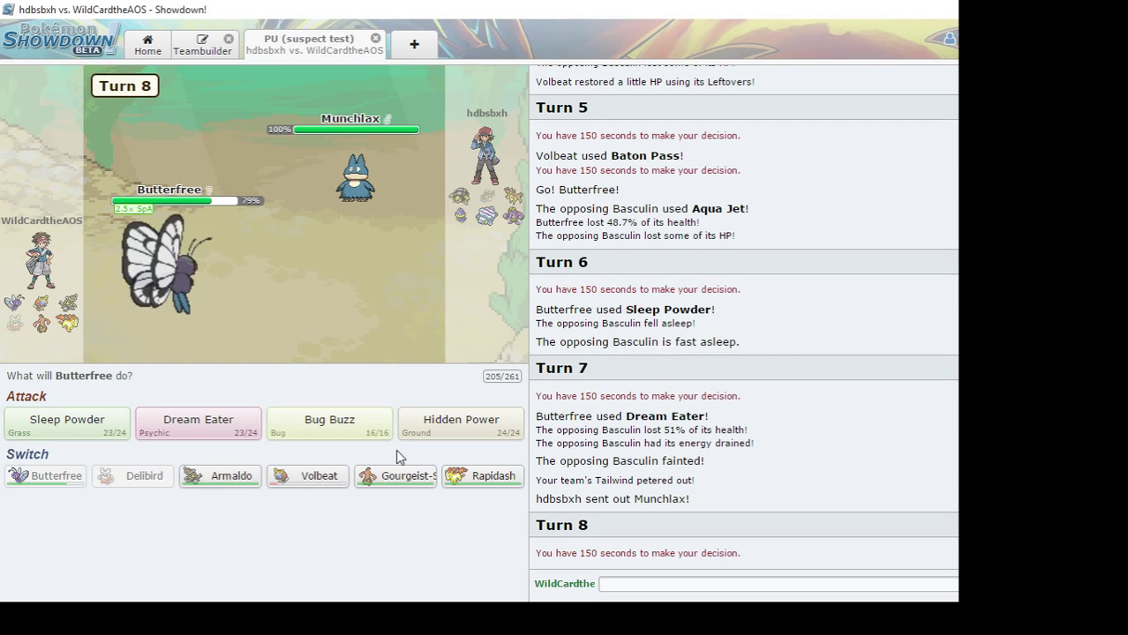
mouse_move(357, 176)
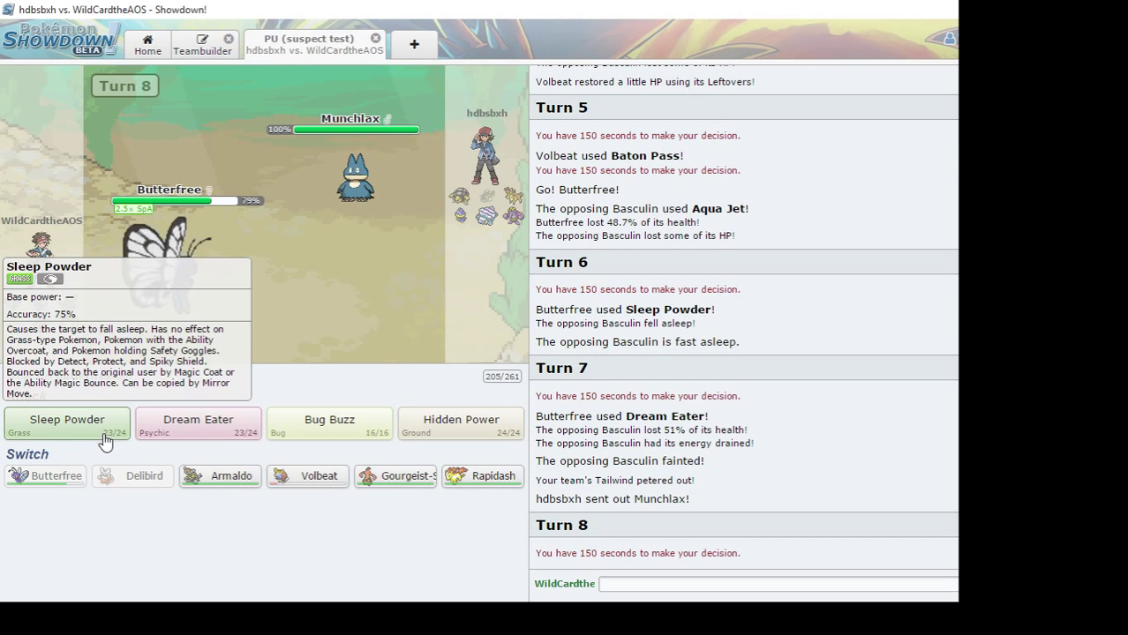
mouse_move(368, 238)
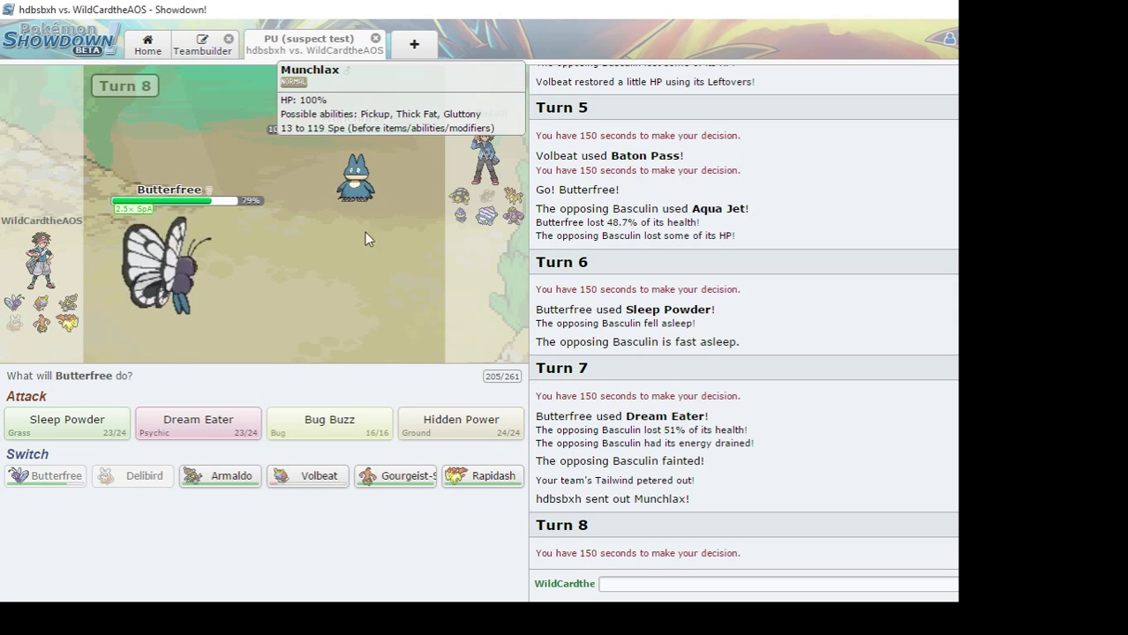
Sleep Munchlax with Sleep Powder and wear it down with Bug Buzz until it faints
click(67, 422)
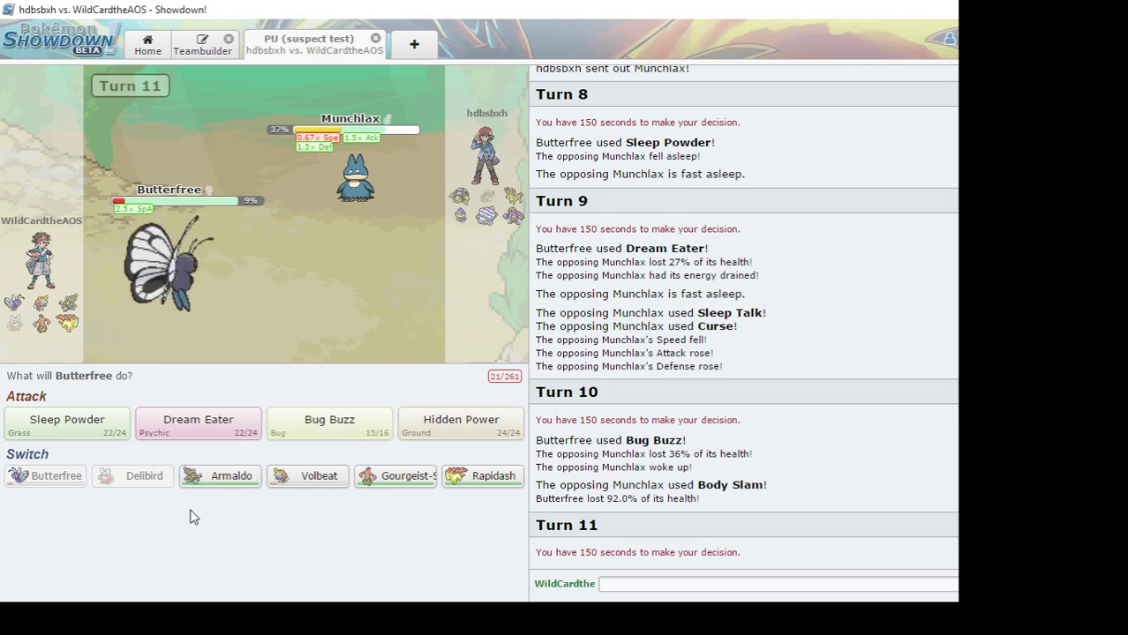
mouse_move(67, 424)
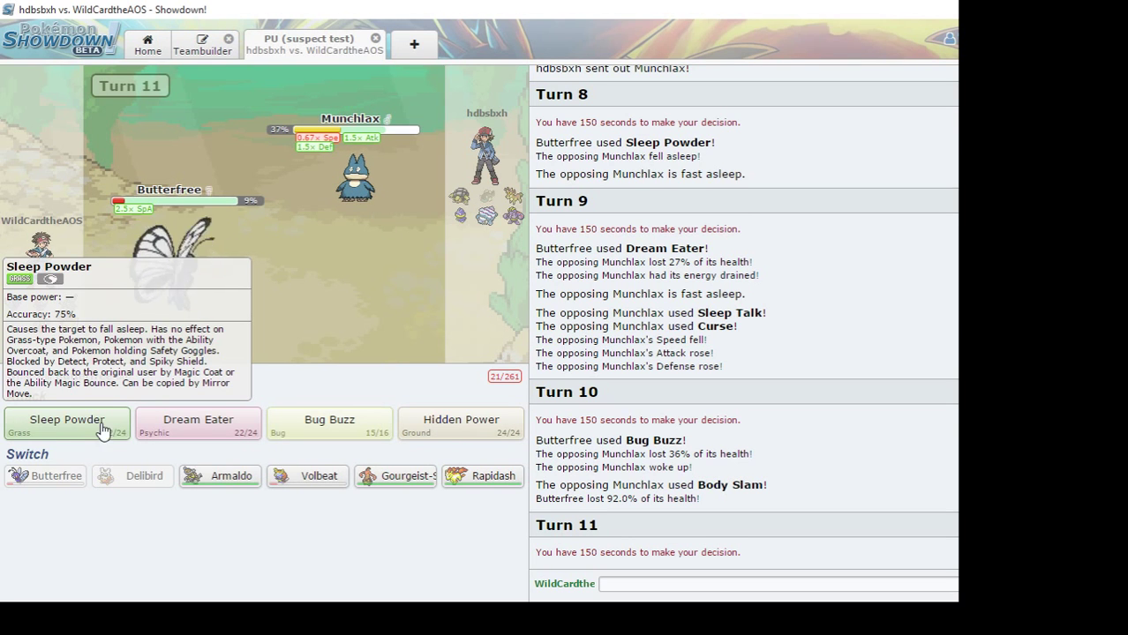
mouse_move(328, 424)
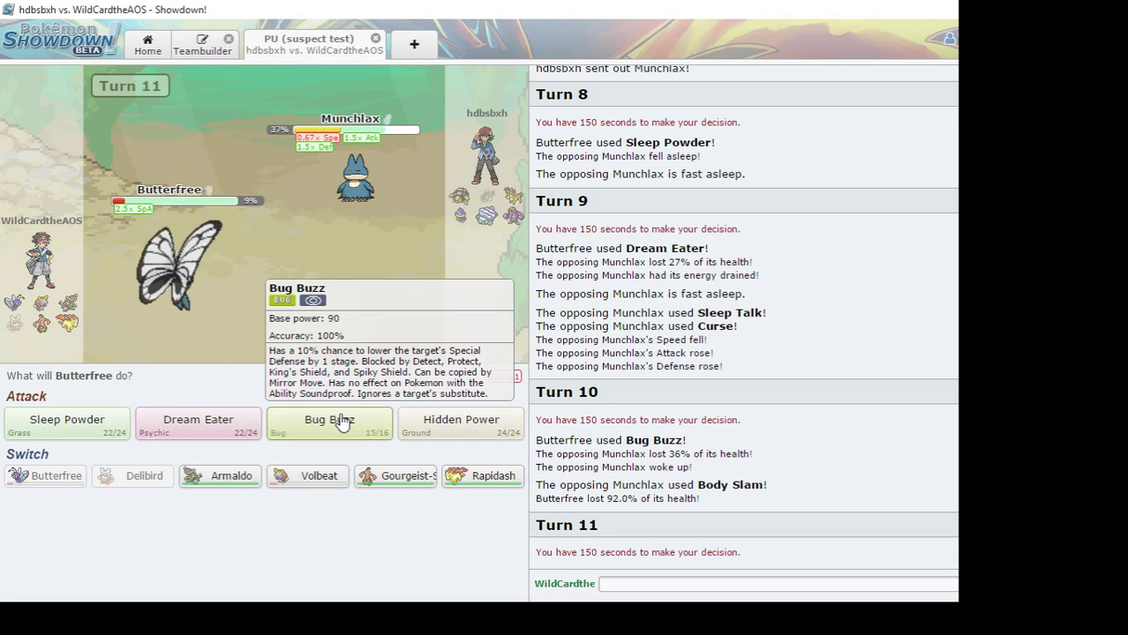
click(329, 423)
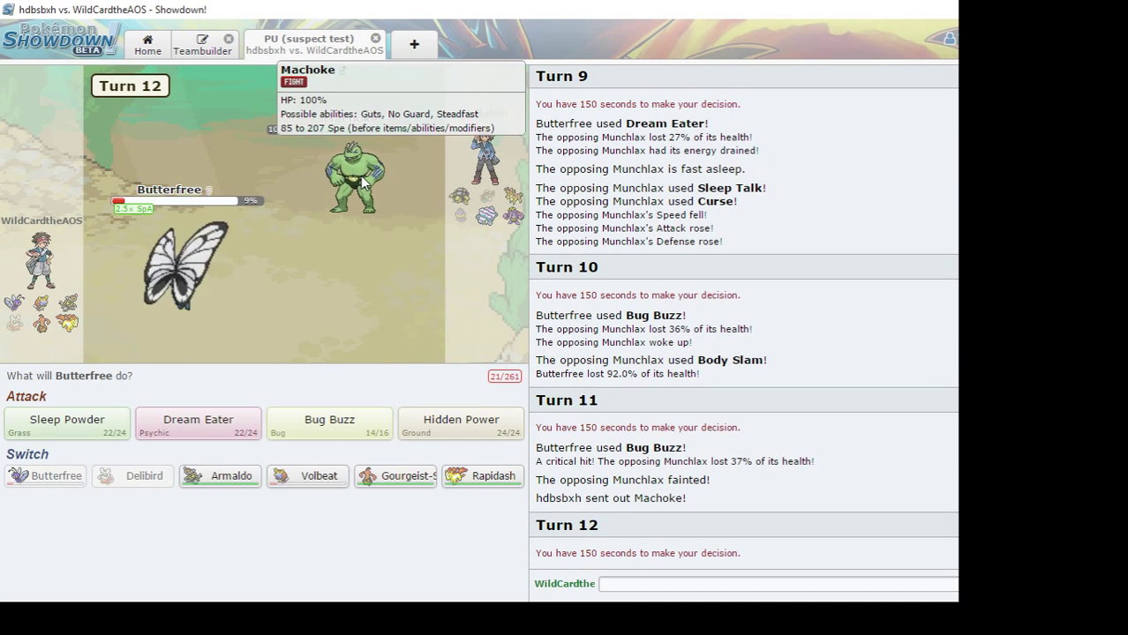
mouse_move(307, 251)
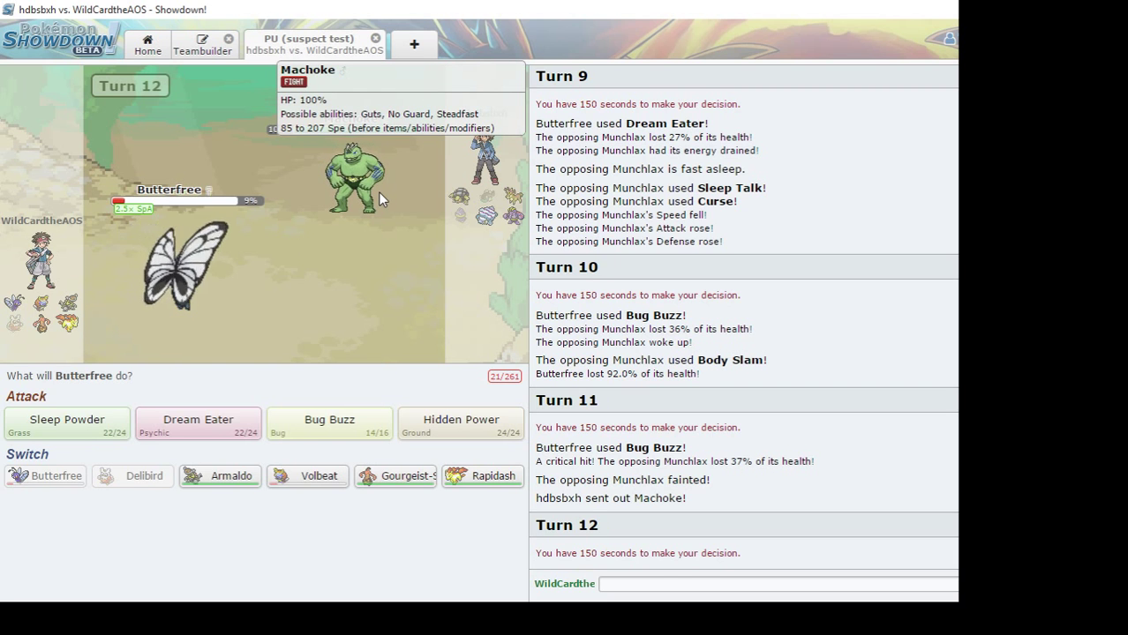
mouse_move(67, 423)
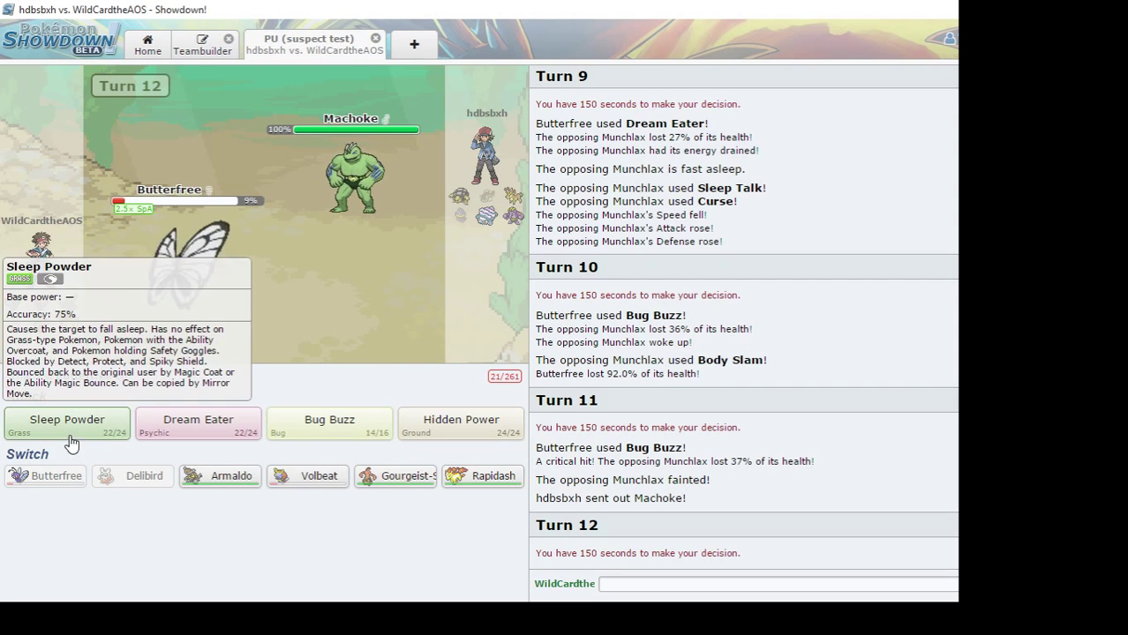
Use Sleep Powder on Machoke, then send Volbeat in after Butterfree faints
click(67, 424)
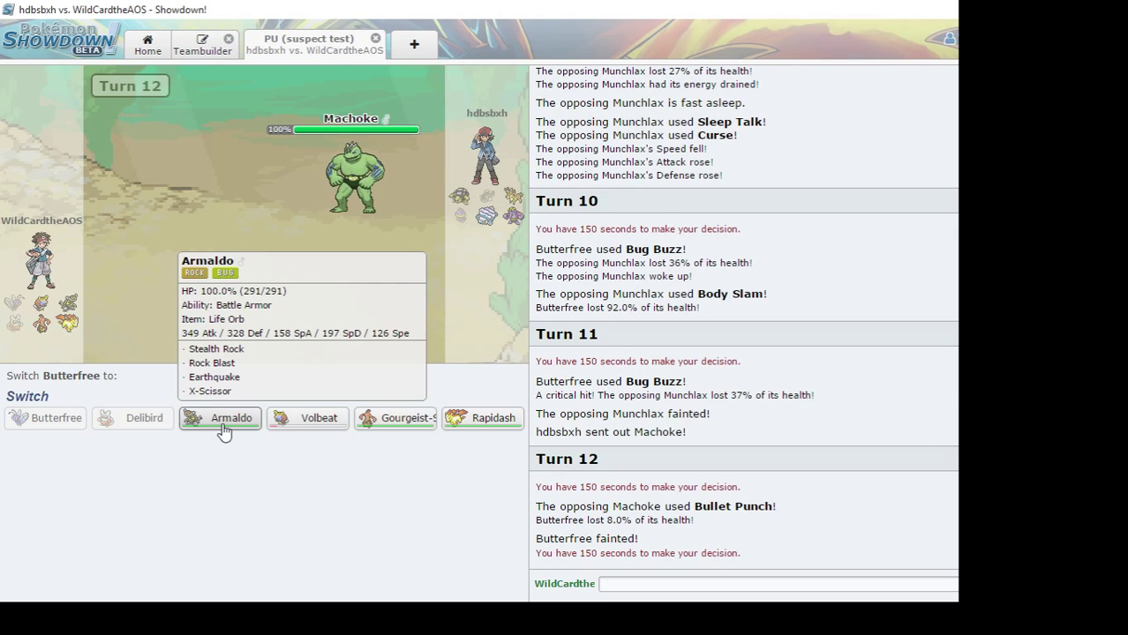
mouse_move(307, 416)
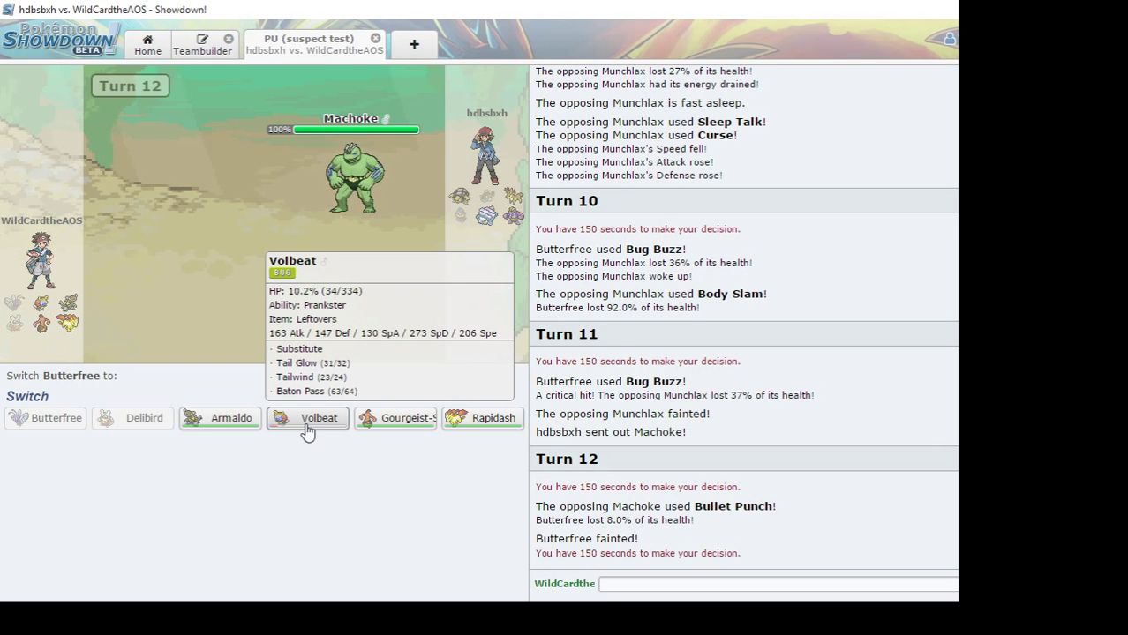
click(318, 416)
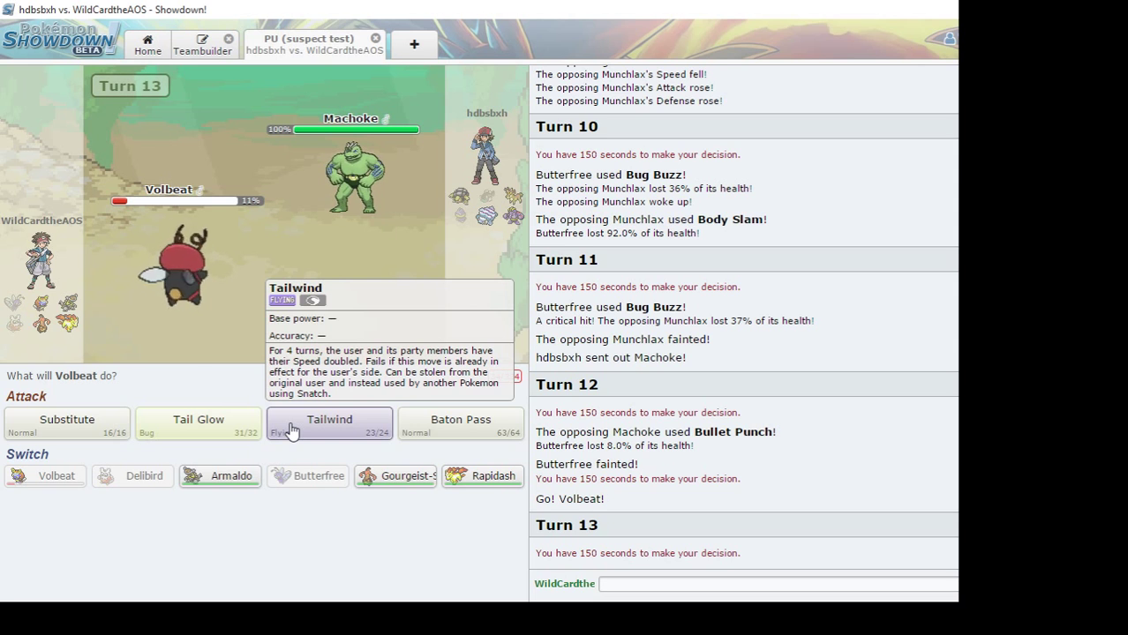
Have Volbeat set up Tailwind on turn 13 before it faints to Machoke
click(328, 420)
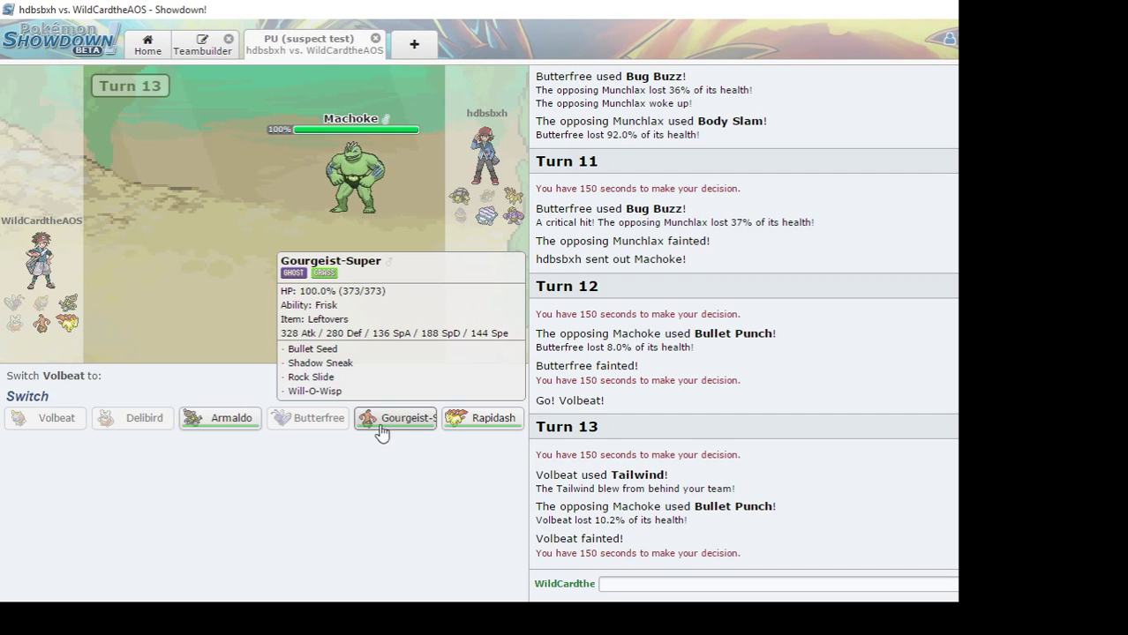
mouse_move(482, 417)
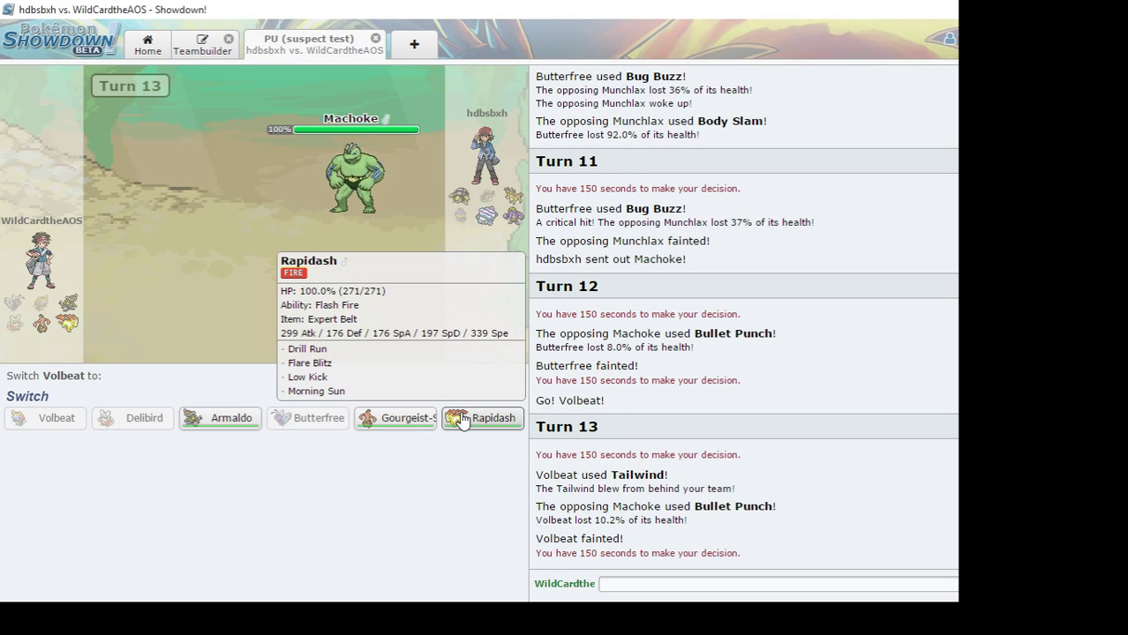
mouse_move(219, 417)
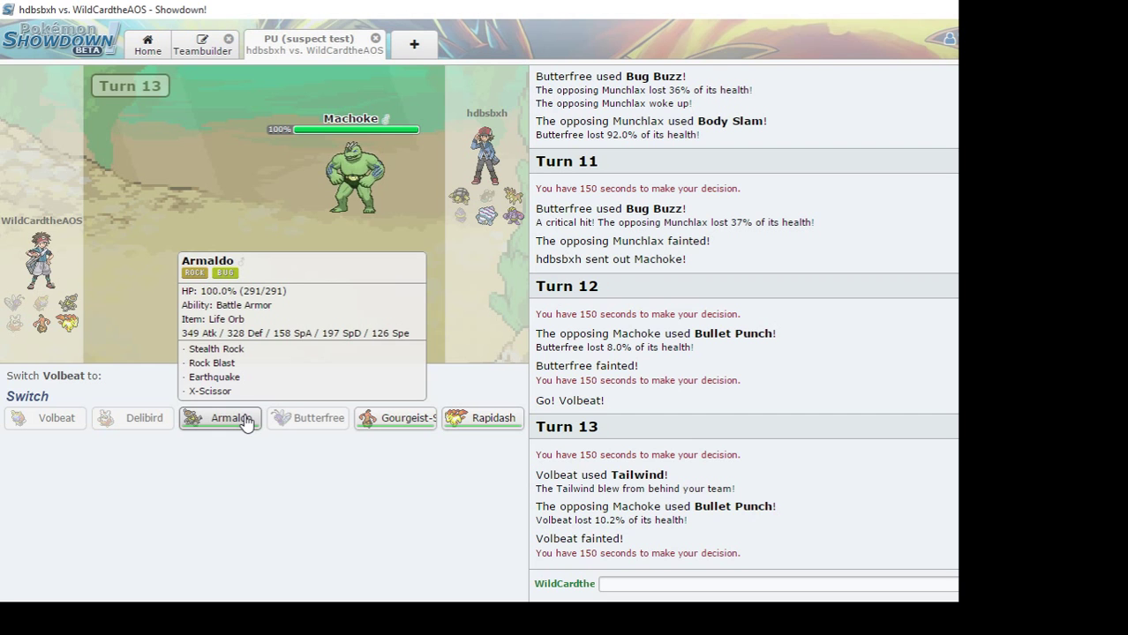
Send Armaldo in for the fainted Volbeat and knock out Machoke with Earthquake
click(219, 417)
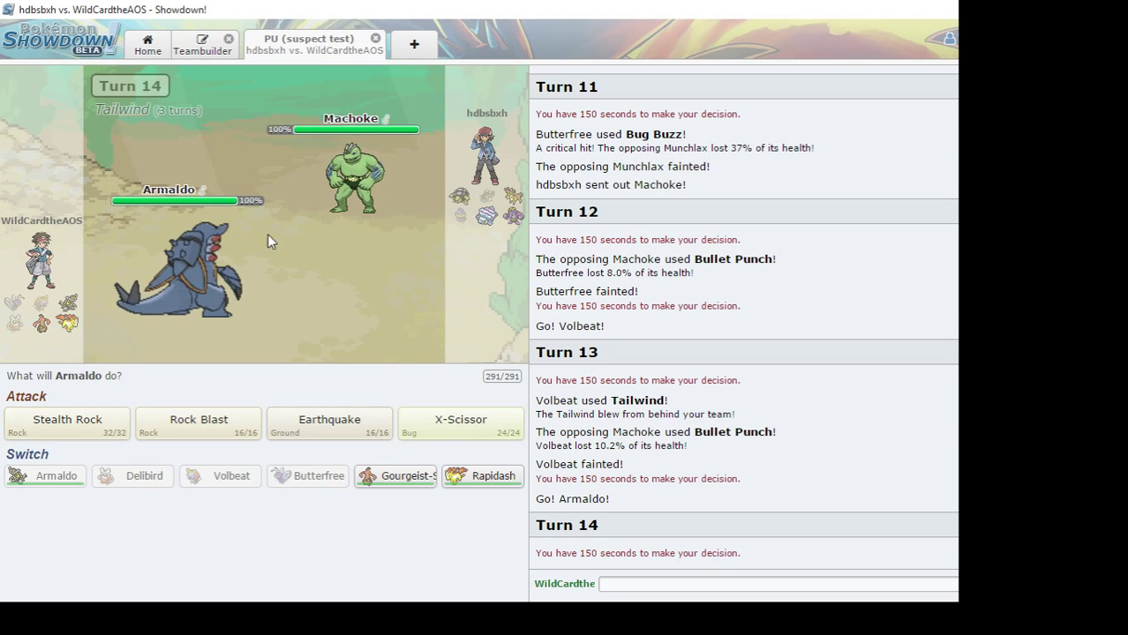
mouse_move(329, 422)
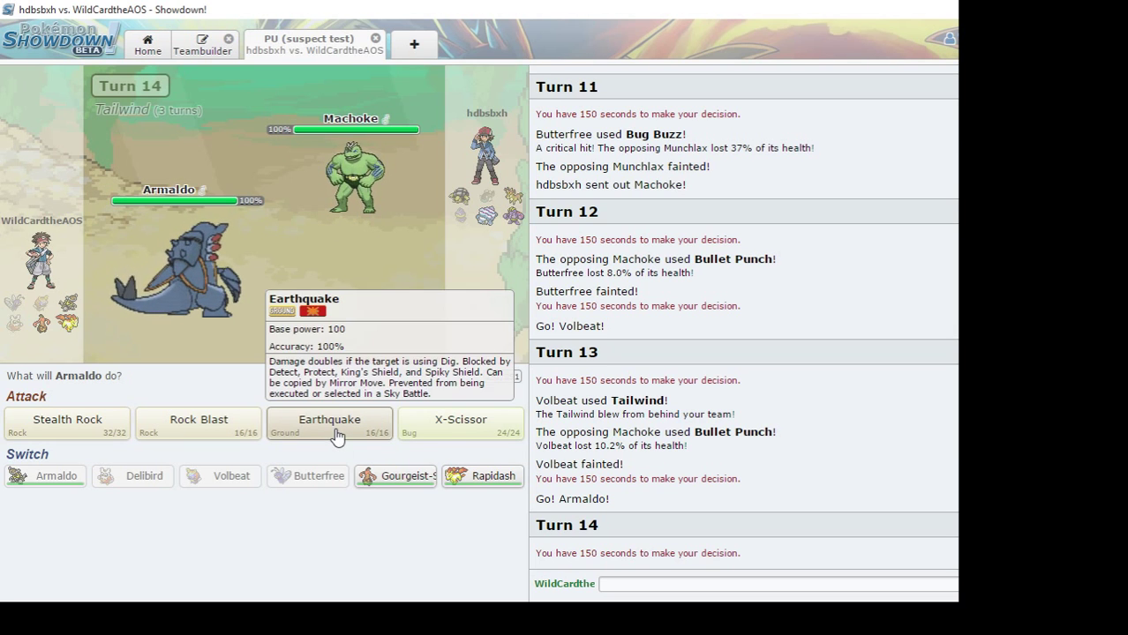
click(328, 424)
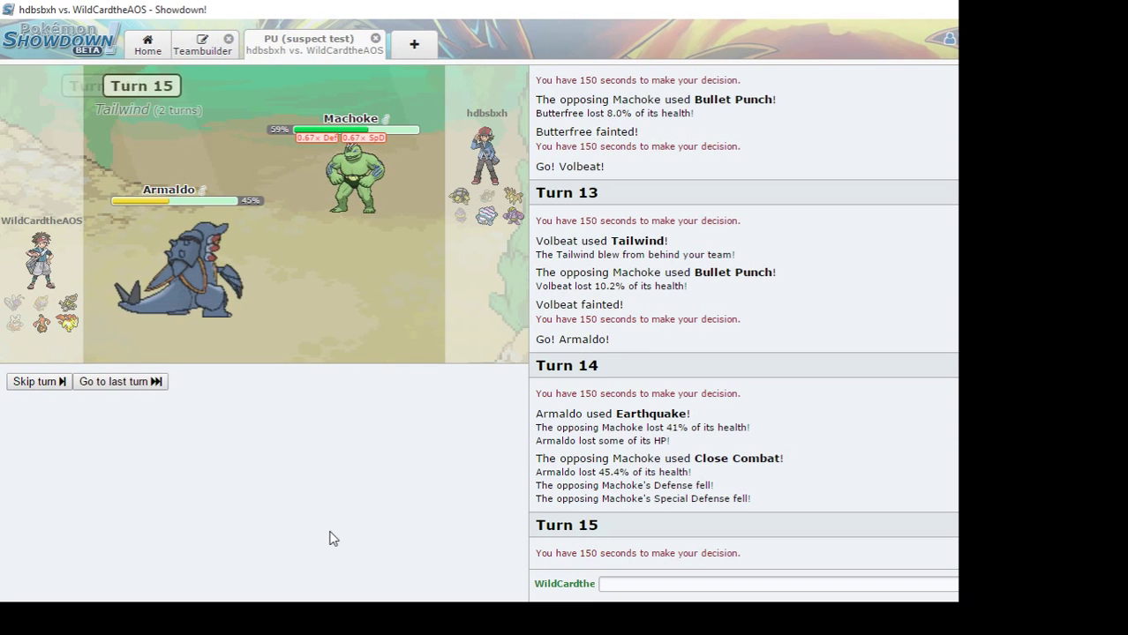
click(34, 381)
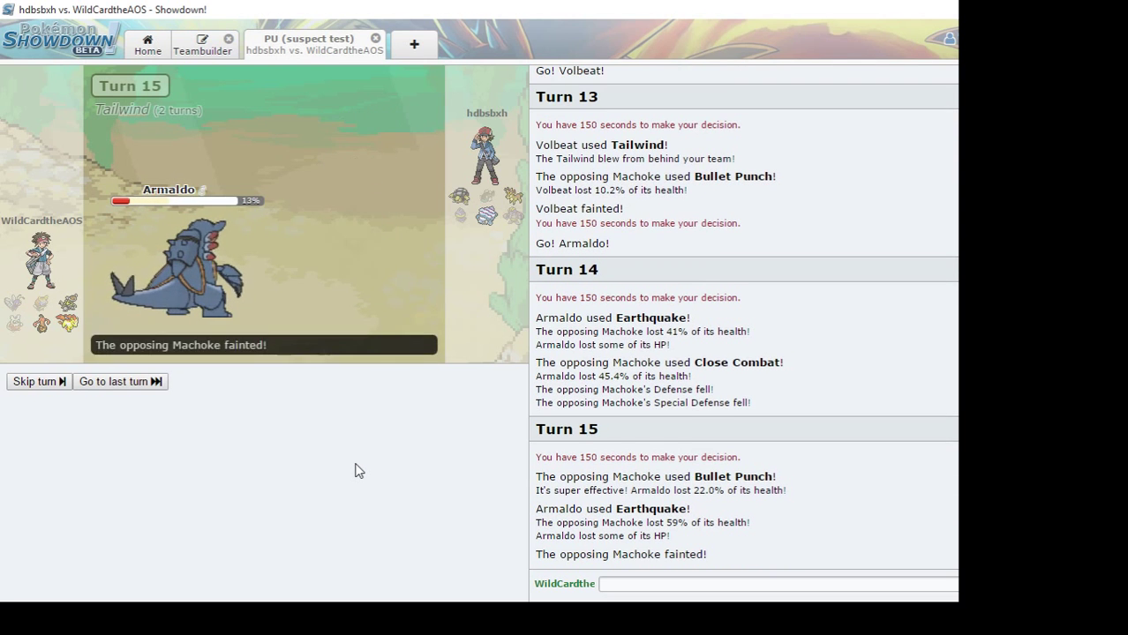
click(39, 382)
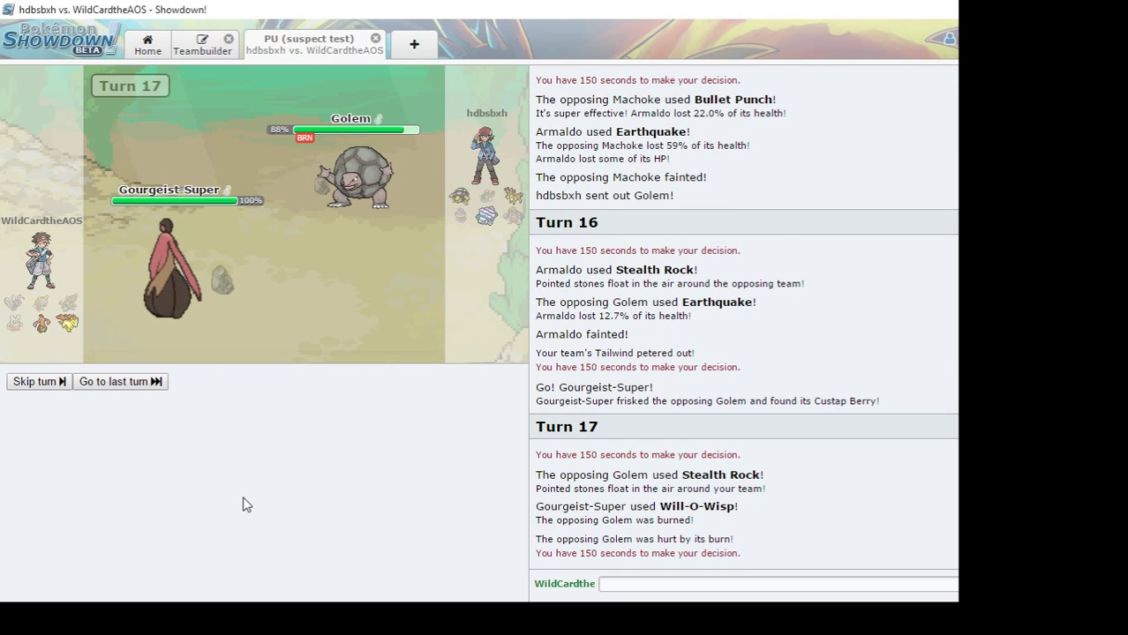
Have Gourgeist-Super use Will-O-Wisp then Rock Slide, breaking Sawsbuck's Substitute down to 24%
click(34, 381)
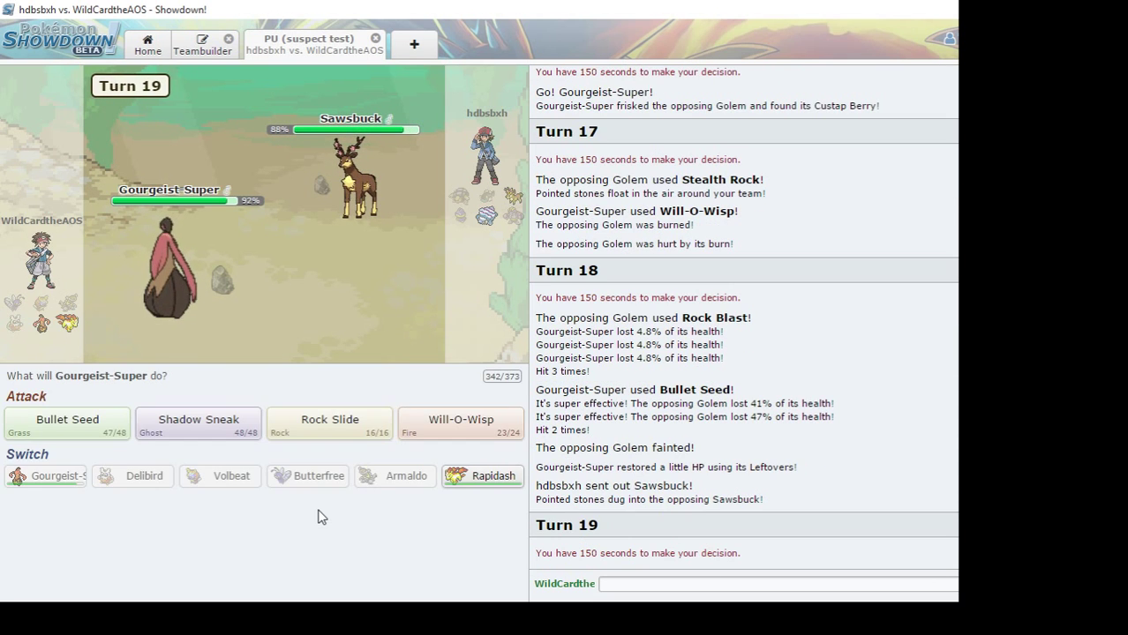
mouse_move(353, 185)
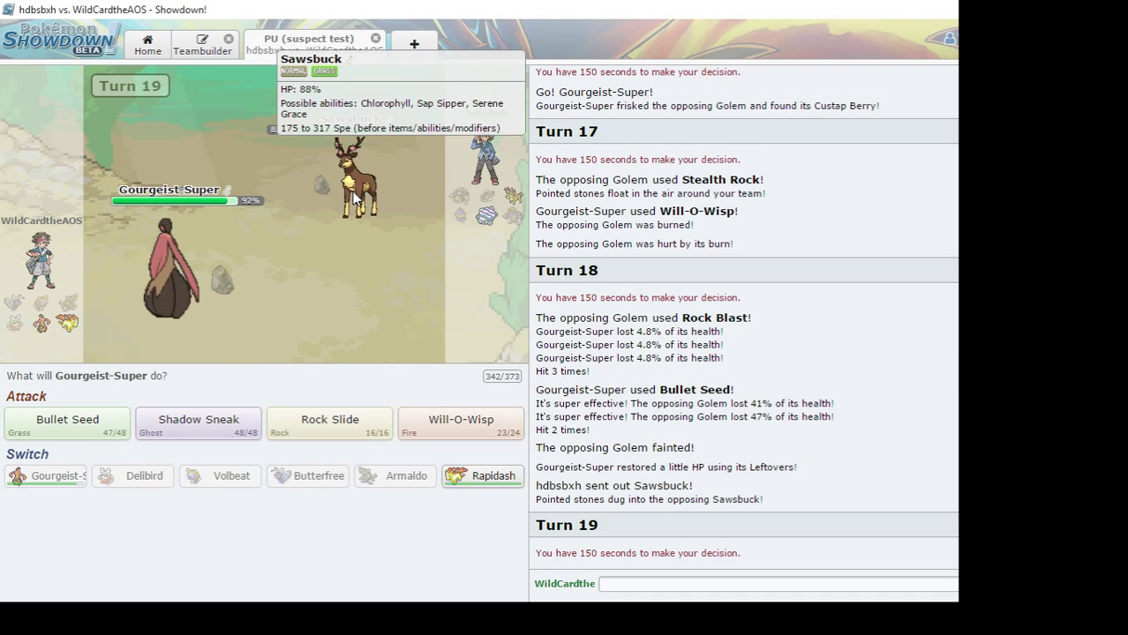
mouse_move(357, 198)
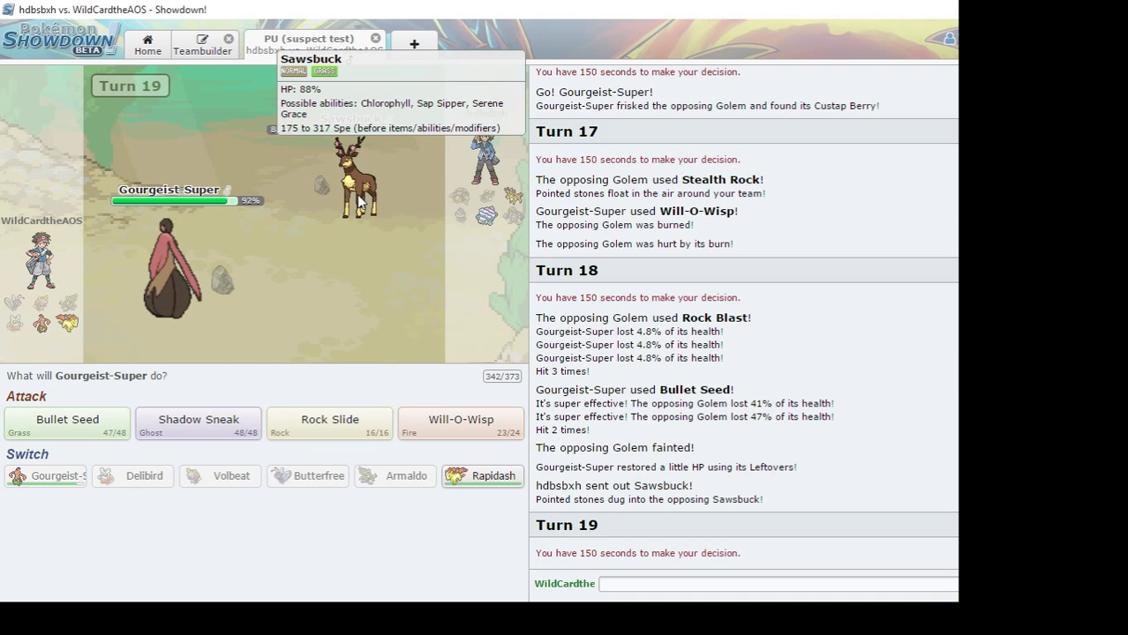
mouse_move(459, 424)
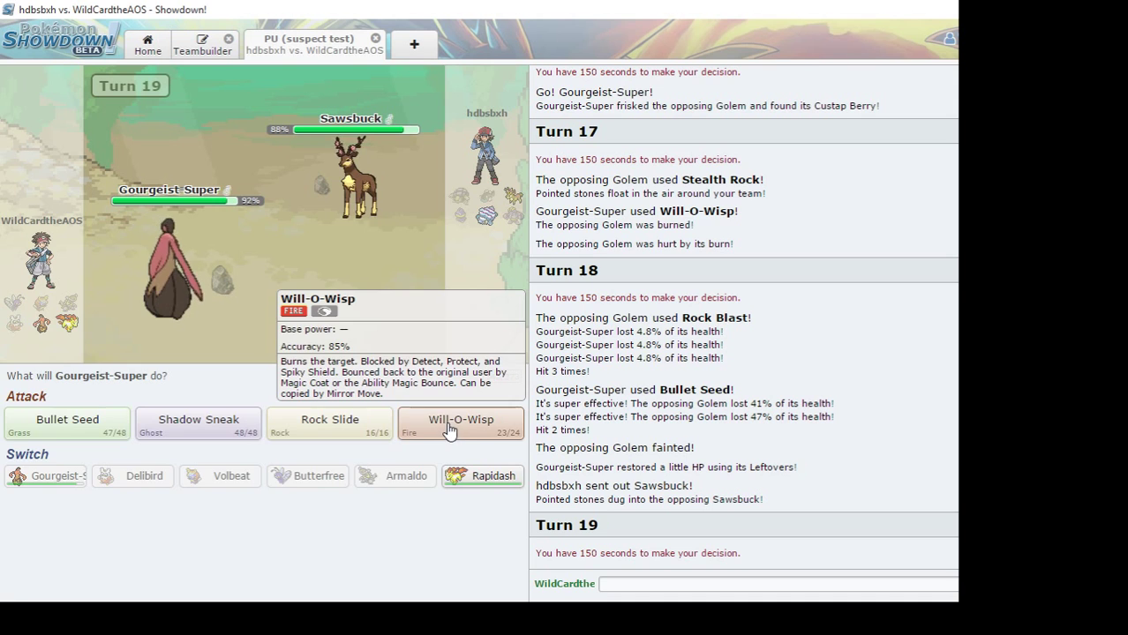
click(458, 424)
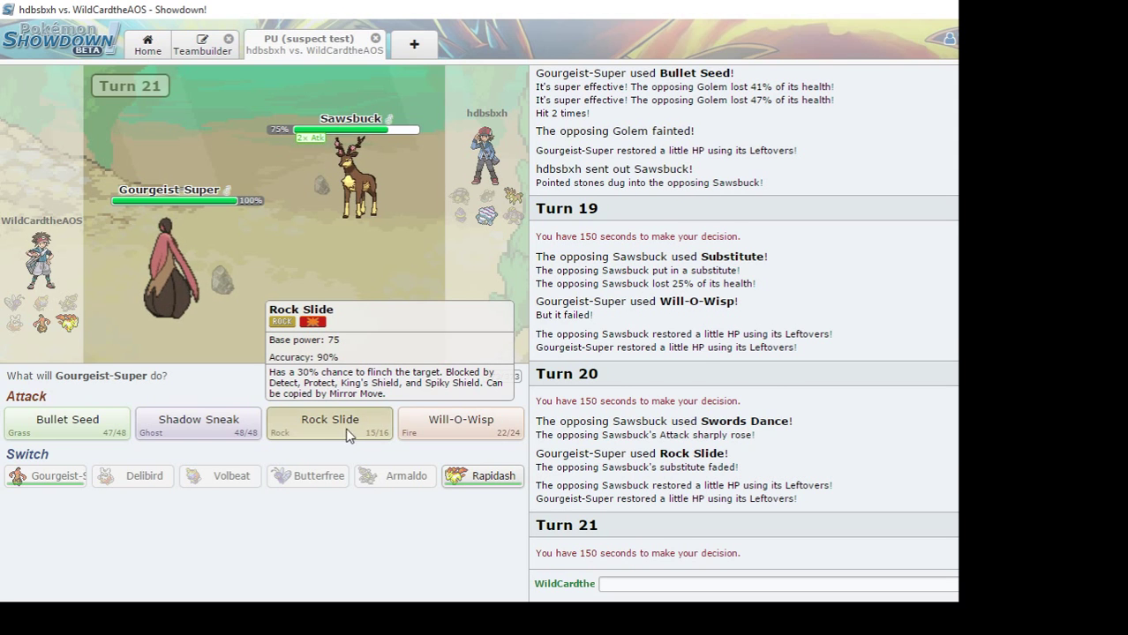
click(328, 419)
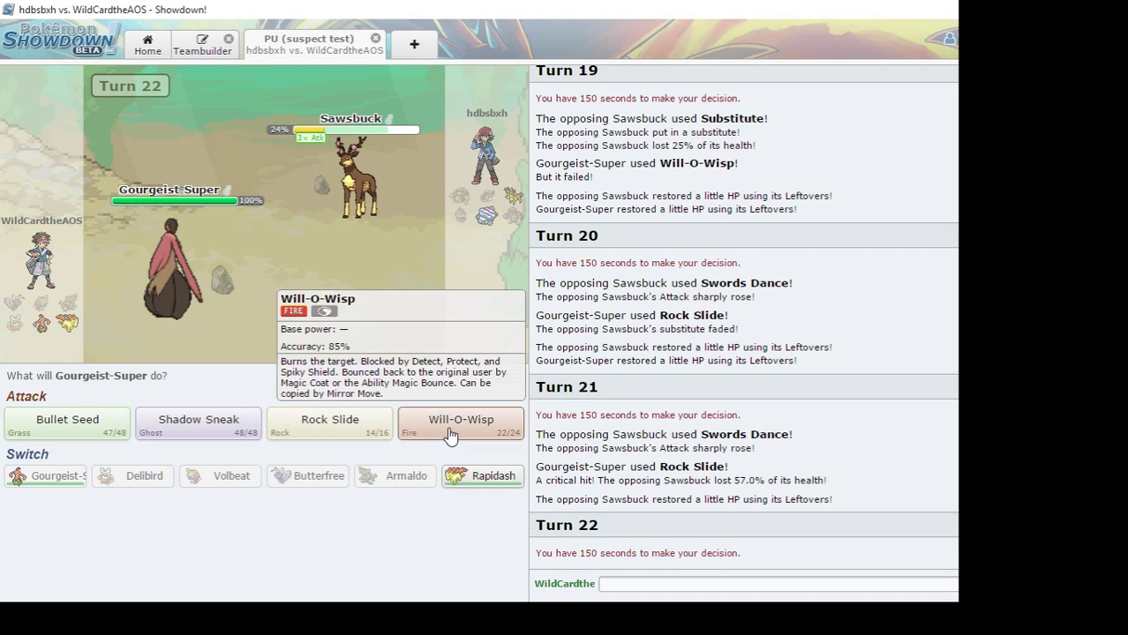
mouse_move(353, 167)
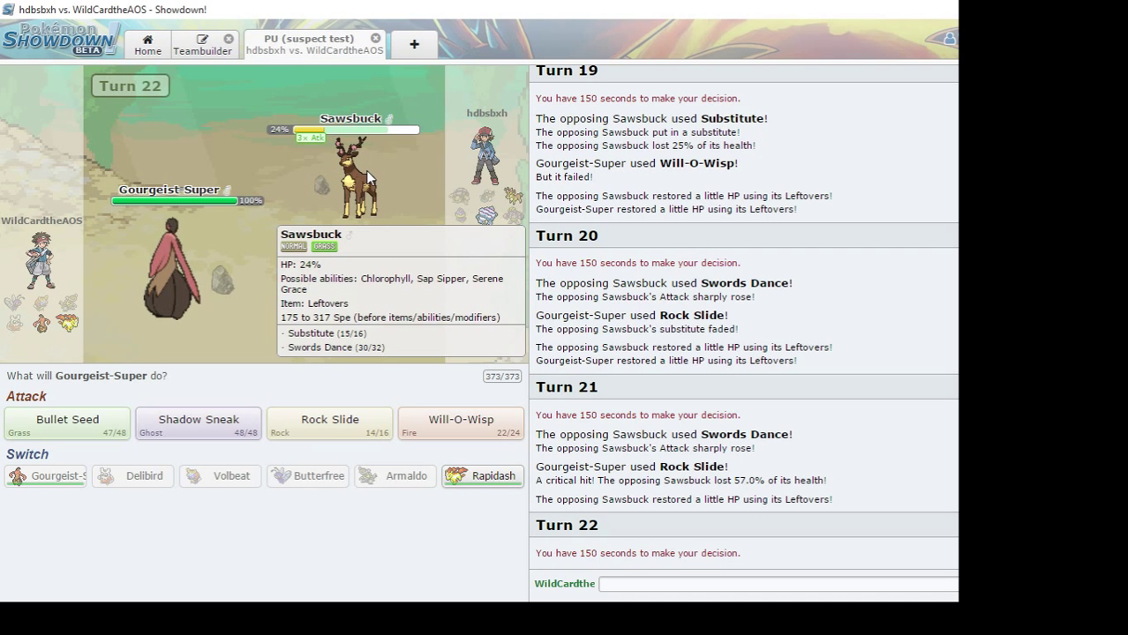